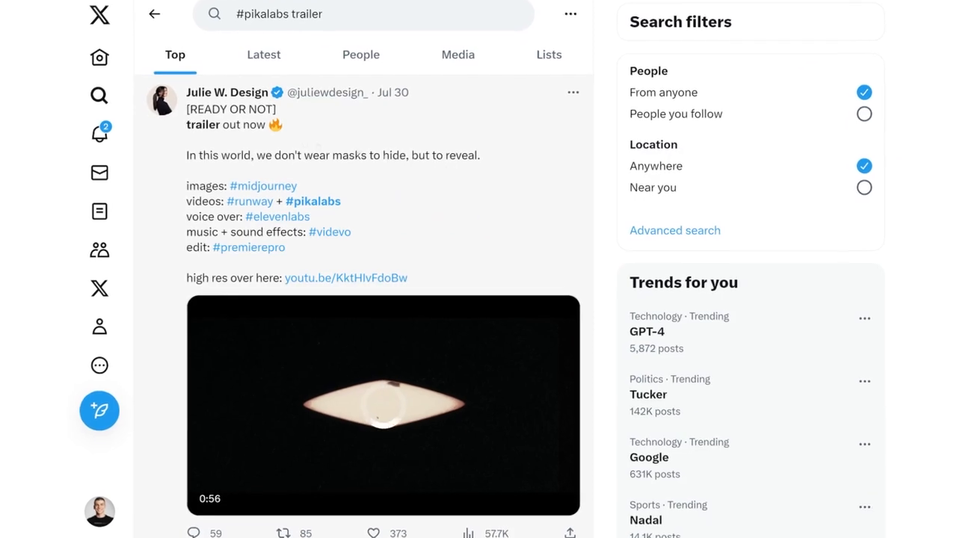
Scroll through the latest uploads on the Story Recapped and Movie Recaps Videos tabs.
scroll(down, 3)
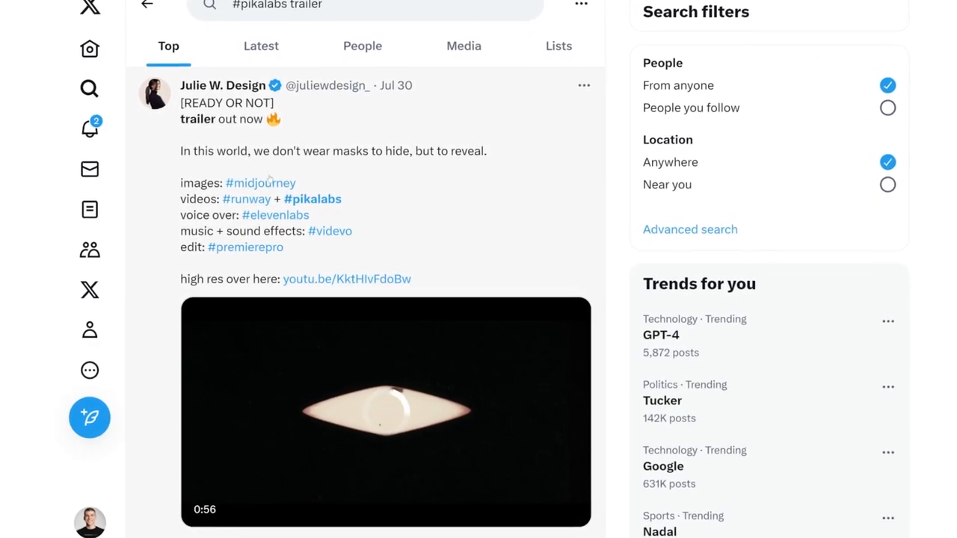
scroll(down, 3)
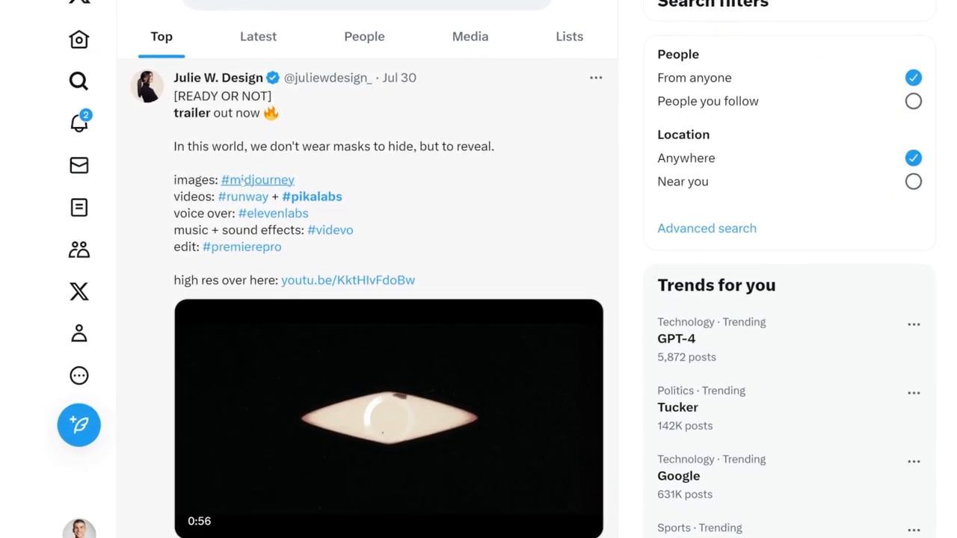
scroll(down, 3)
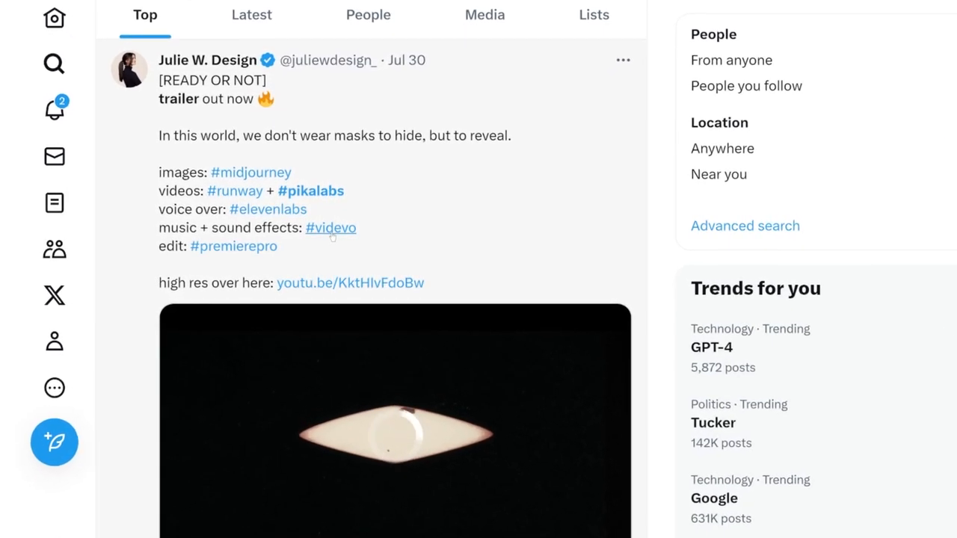
scroll(down, 3)
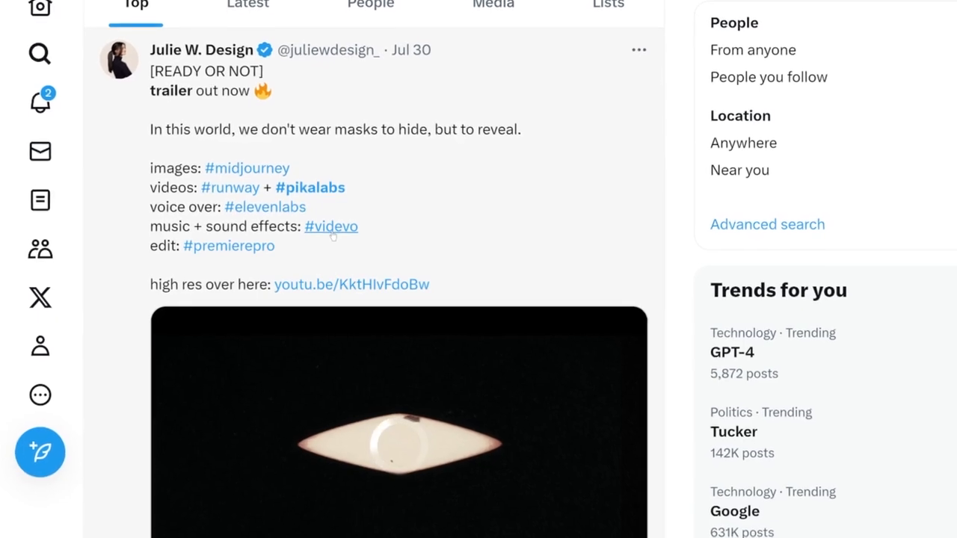
scroll(down, 3)
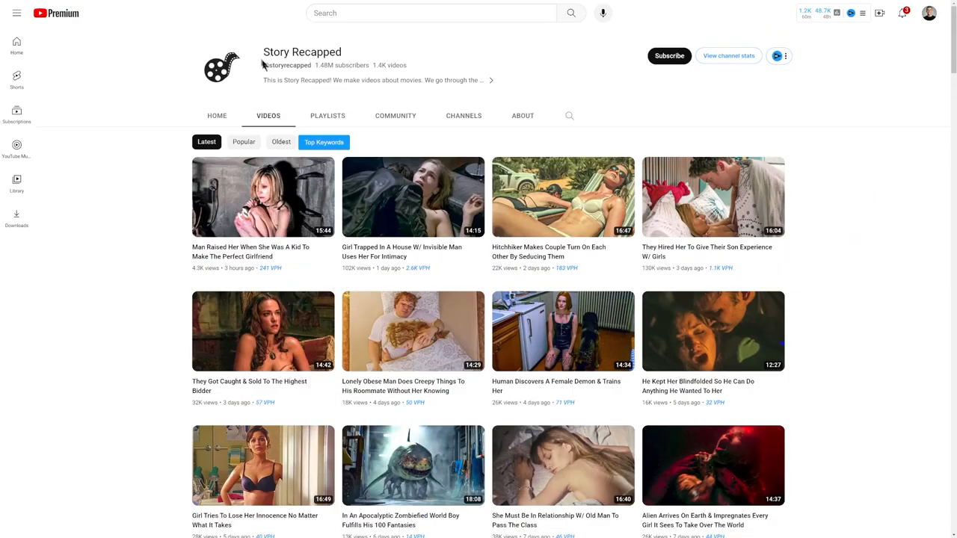
scroll(down, 3)
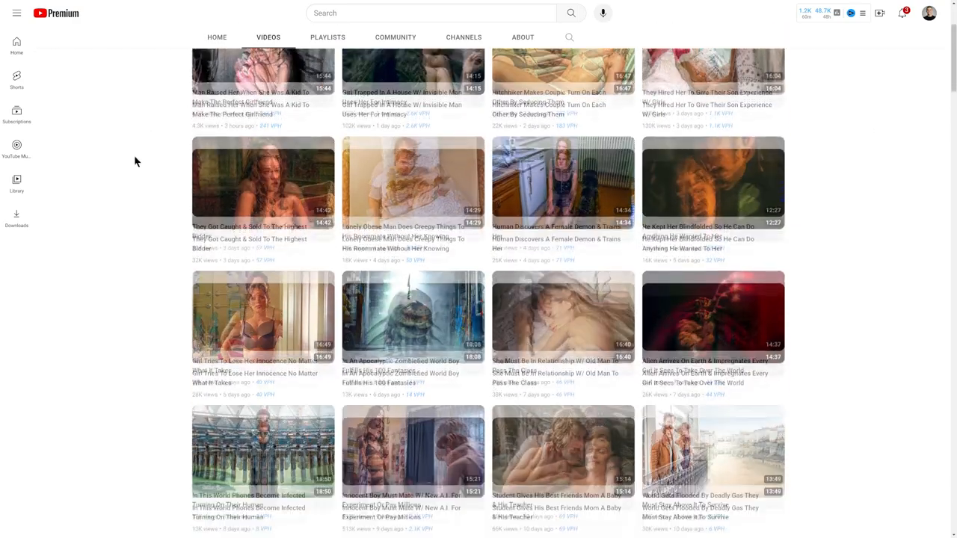
scroll(down, 3)
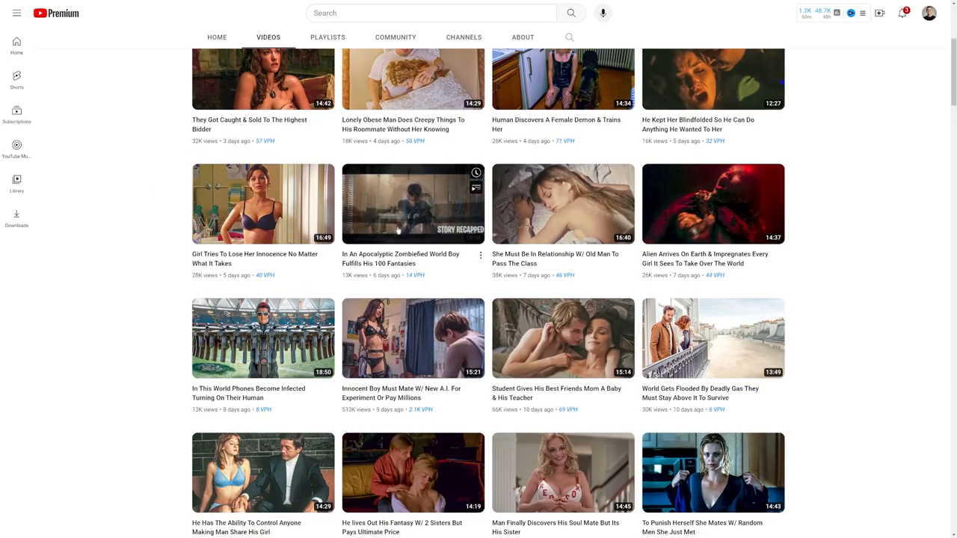
scroll(down, 3)
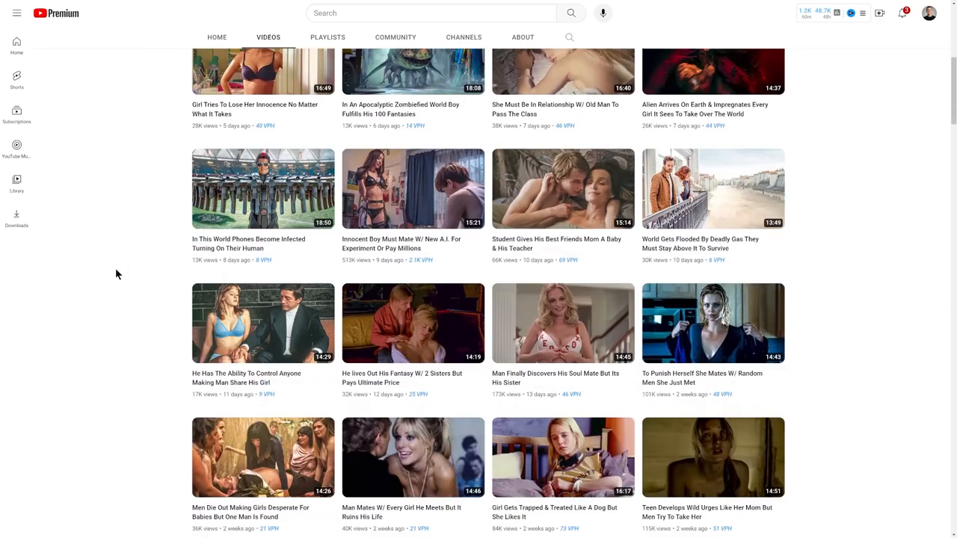
scroll(down, 3)
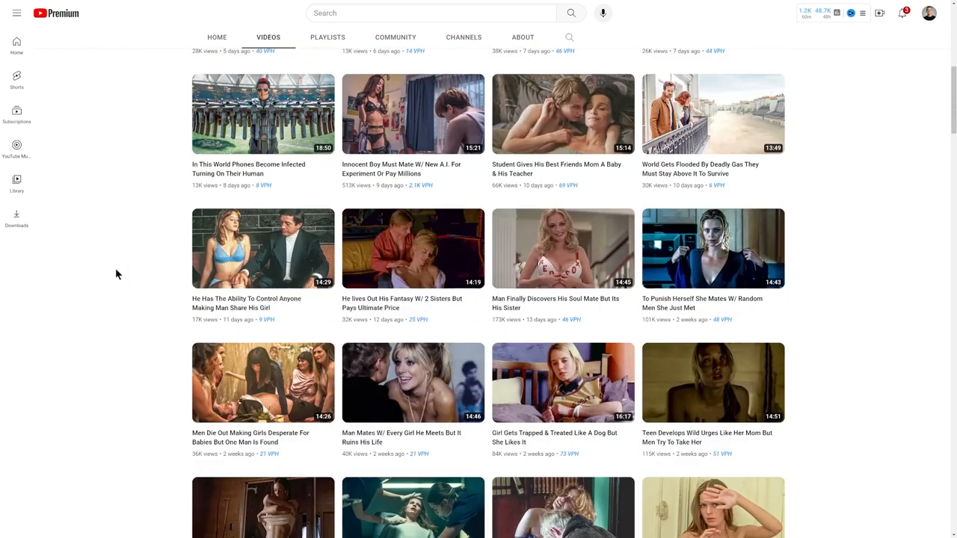
scroll(down, 3)
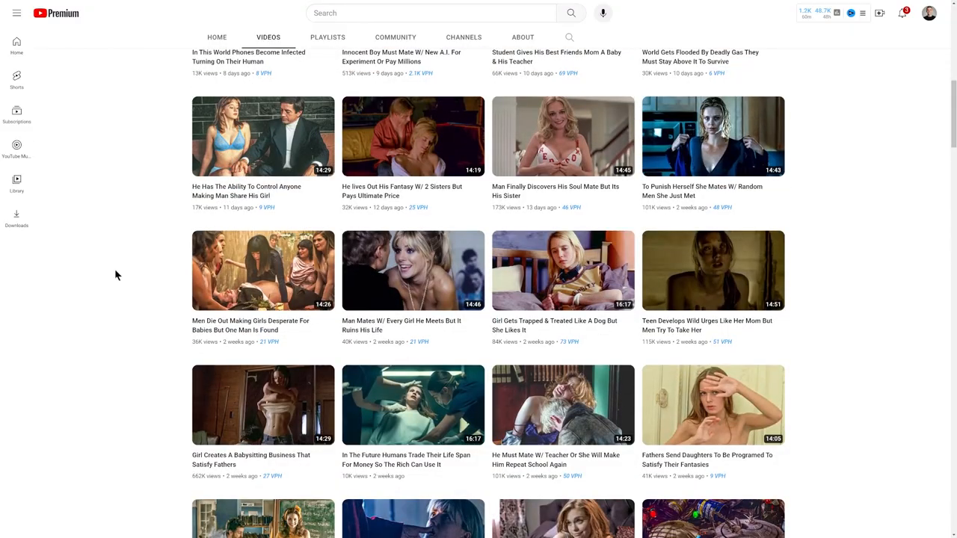
scroll(down, 3)
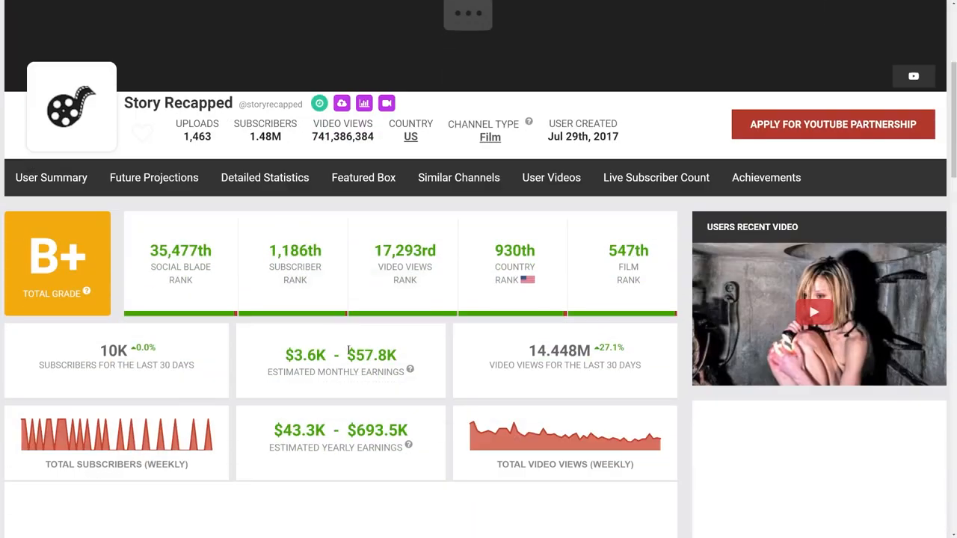
mouse_move(400, 345)
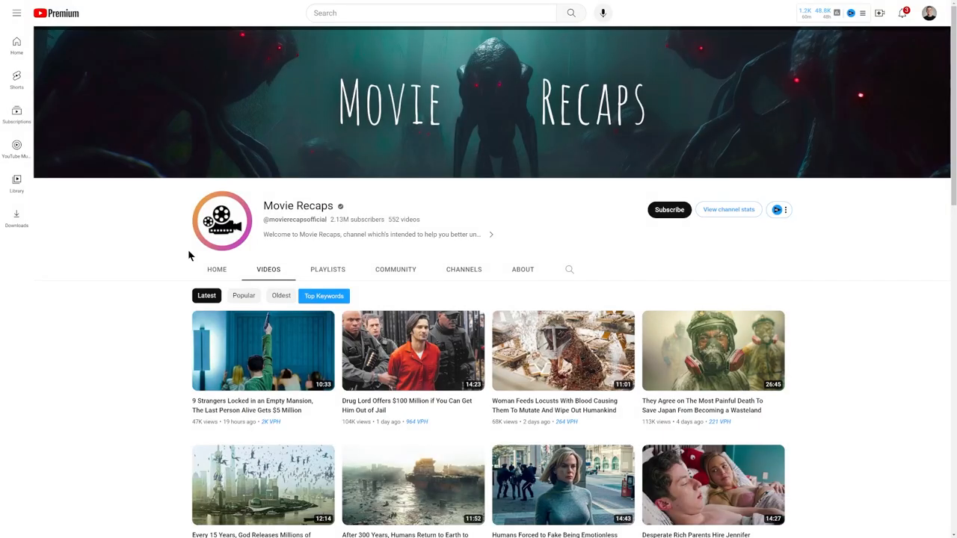
mouse_move(304, 205)
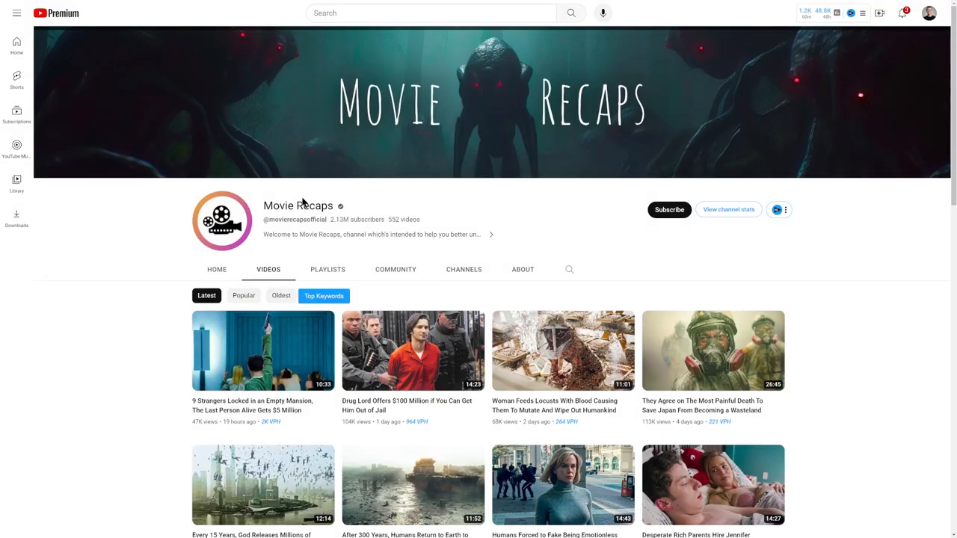
Scroll the Social Blade stats pages down to Mystery Recapped's earnings and views.
scroll(down, 3)
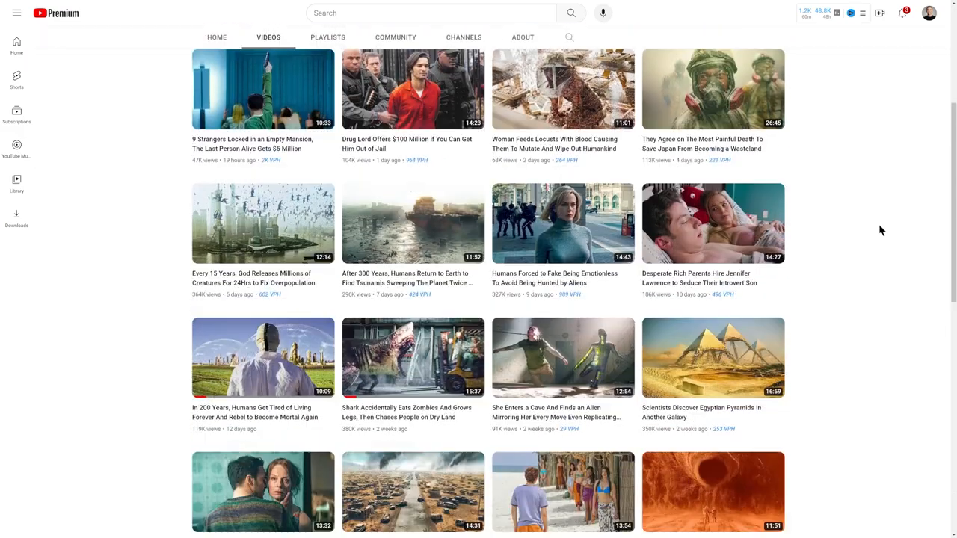
scroll(down, 3)
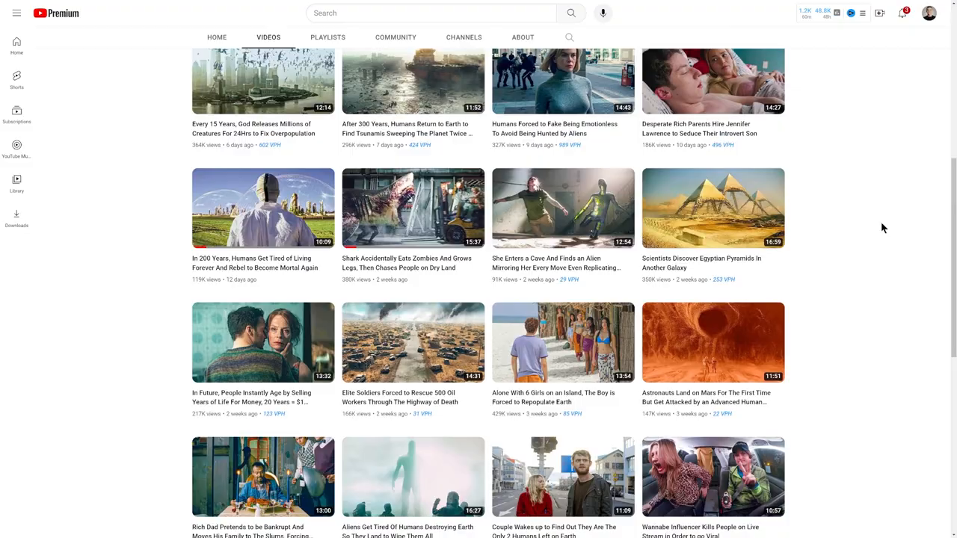
scroll(down, 3)
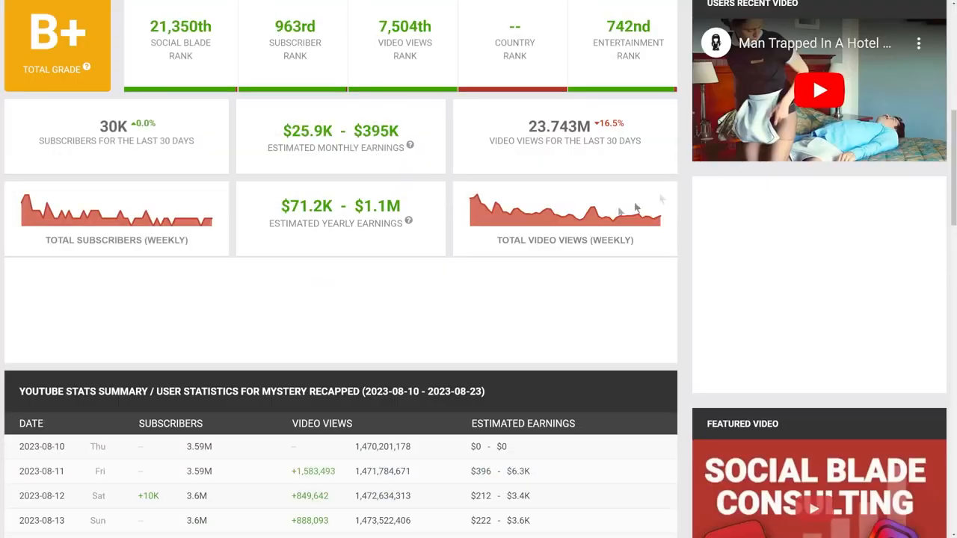
scroll(down, 3)
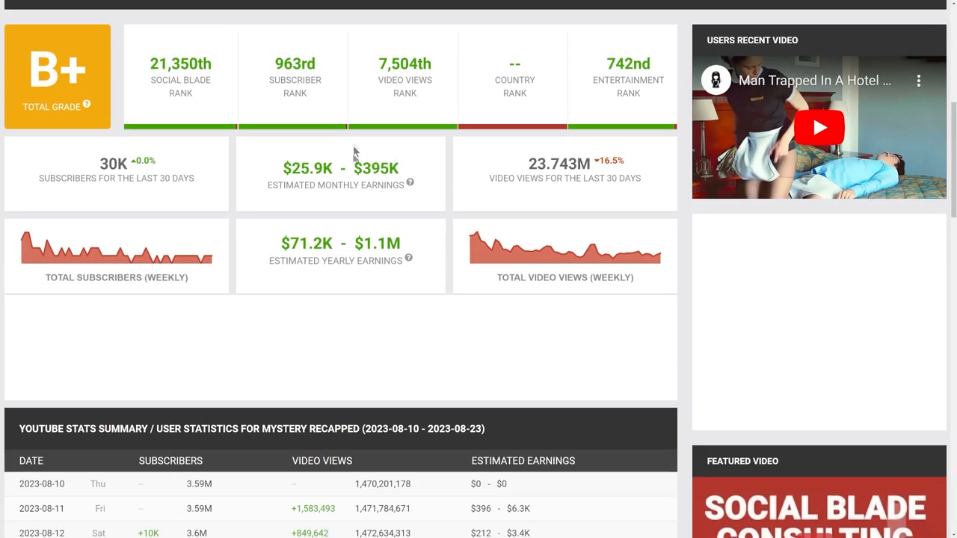
mouse_move(407, 172)
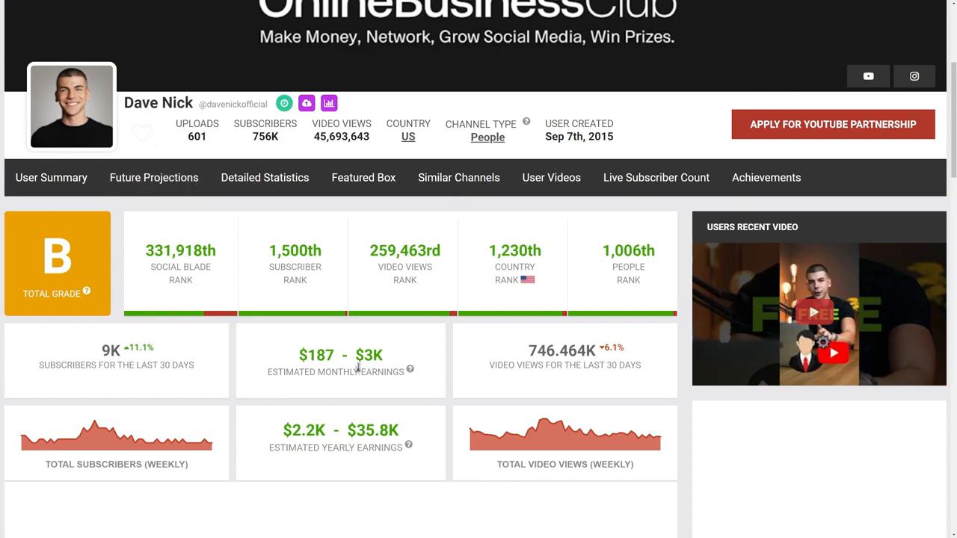
mouse_move(396, 355)
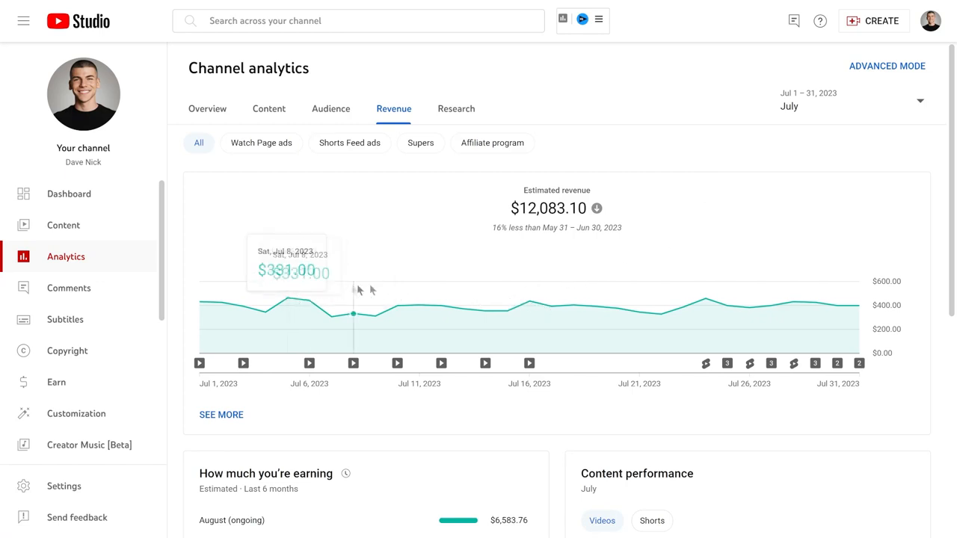
mouse_move(748, 303)
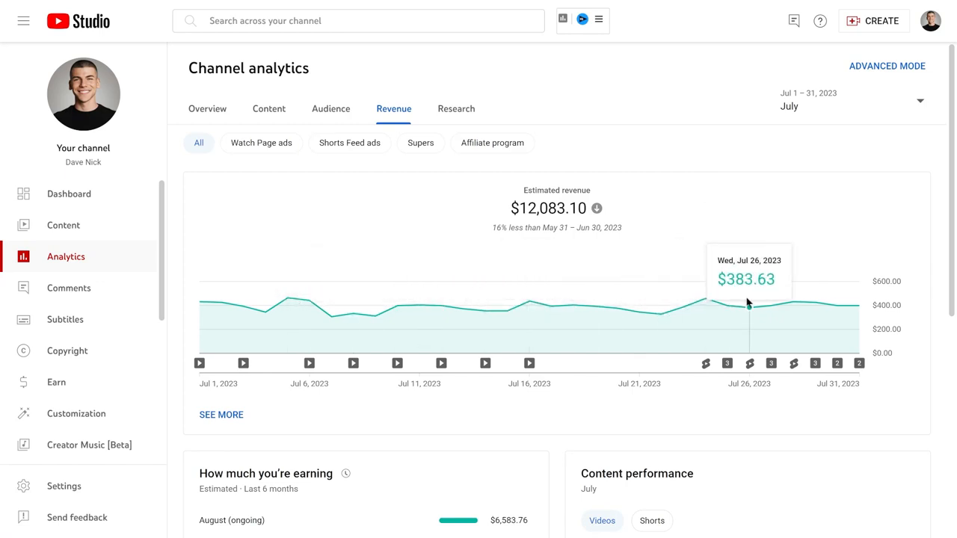
mouse_move(397, 306)
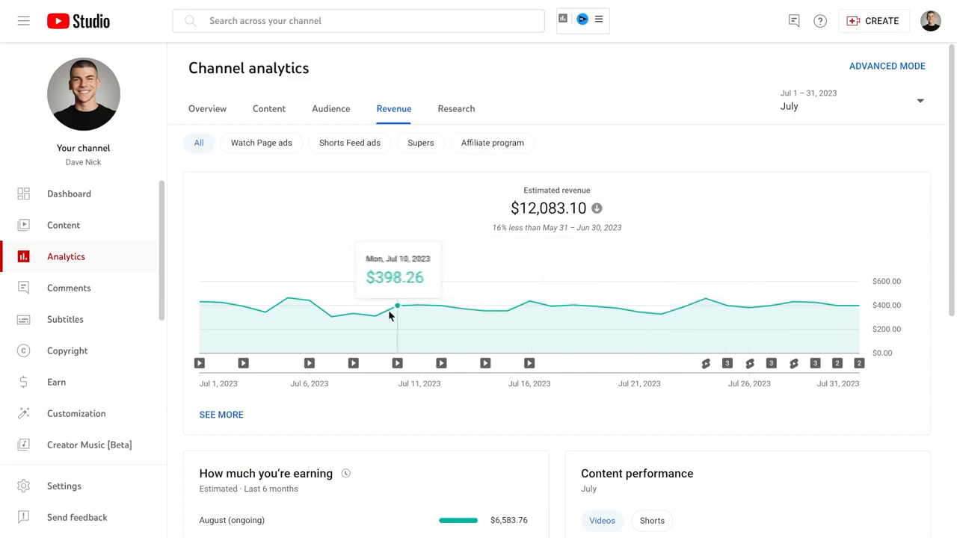
mouse_move(287, 298)
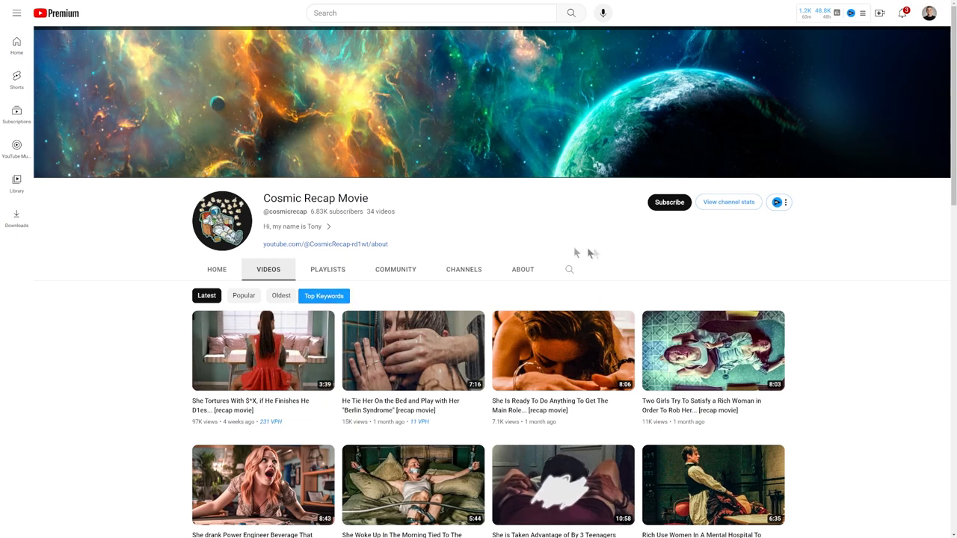
mouse_move(639, 274)
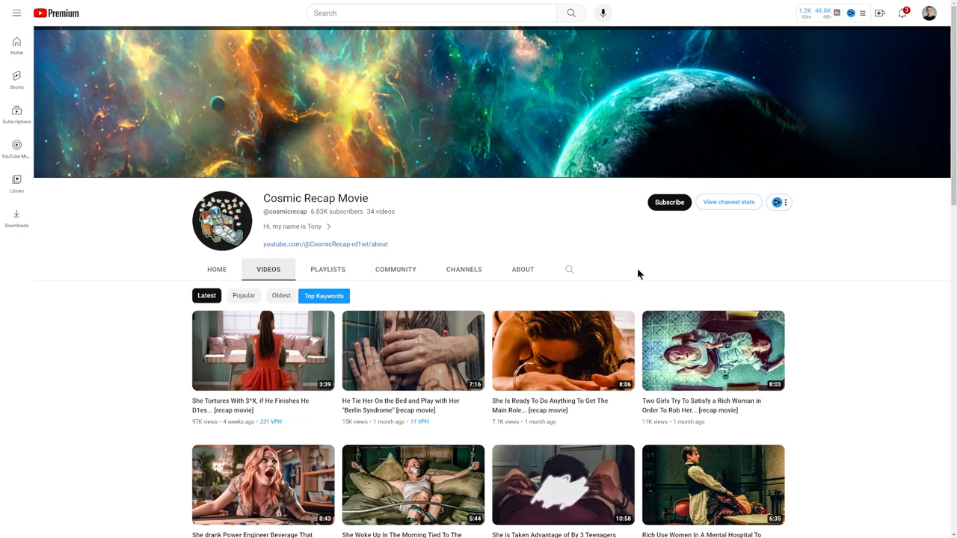
mouse_move(418, 226)
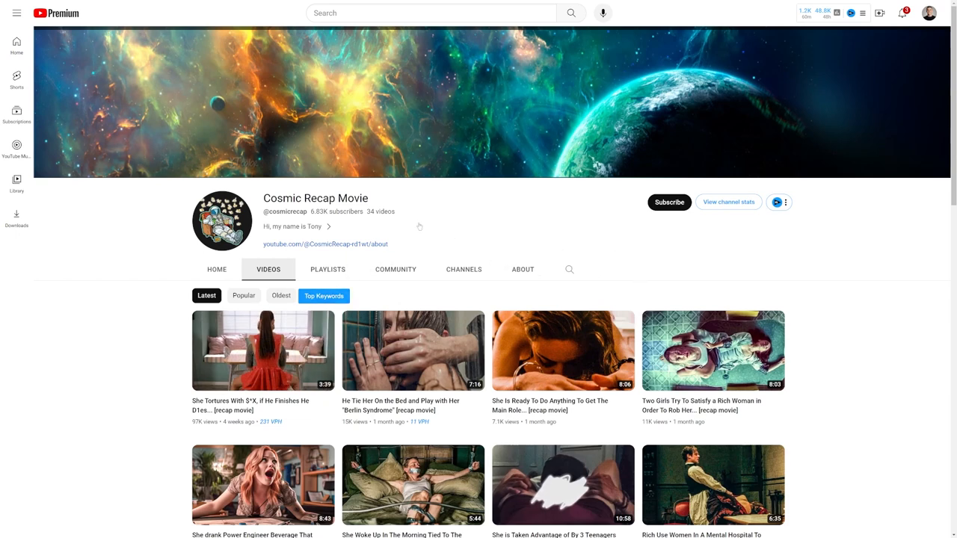
Review Cosmic Recap Movie's About page, then Mystery Recapped's Videos list and About page with total views.
scroll(down, 3)
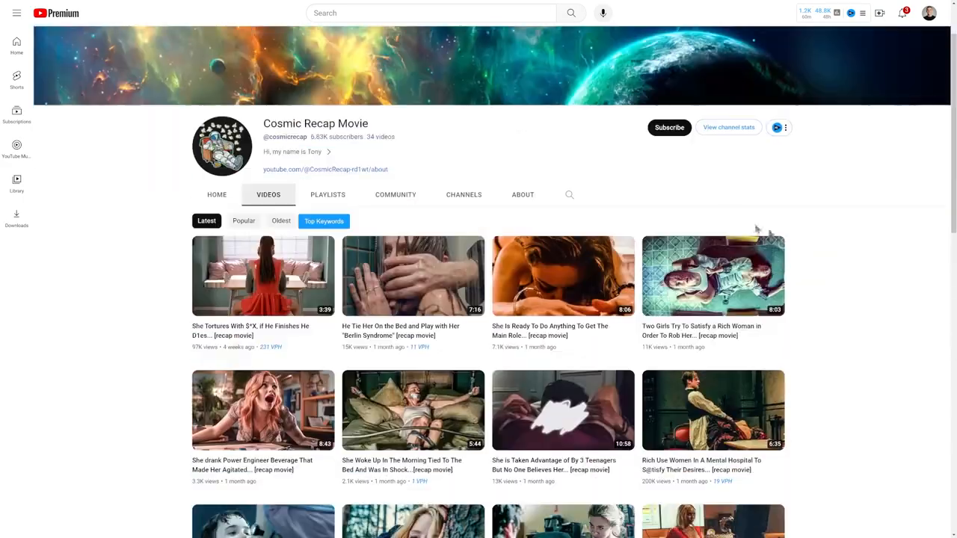
click(522, 195)
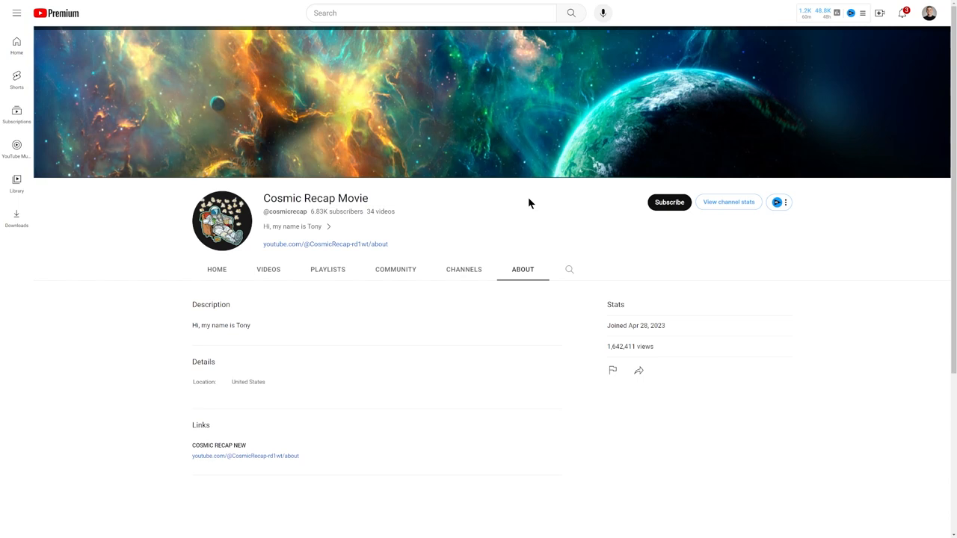
mouse_move(271, 292)
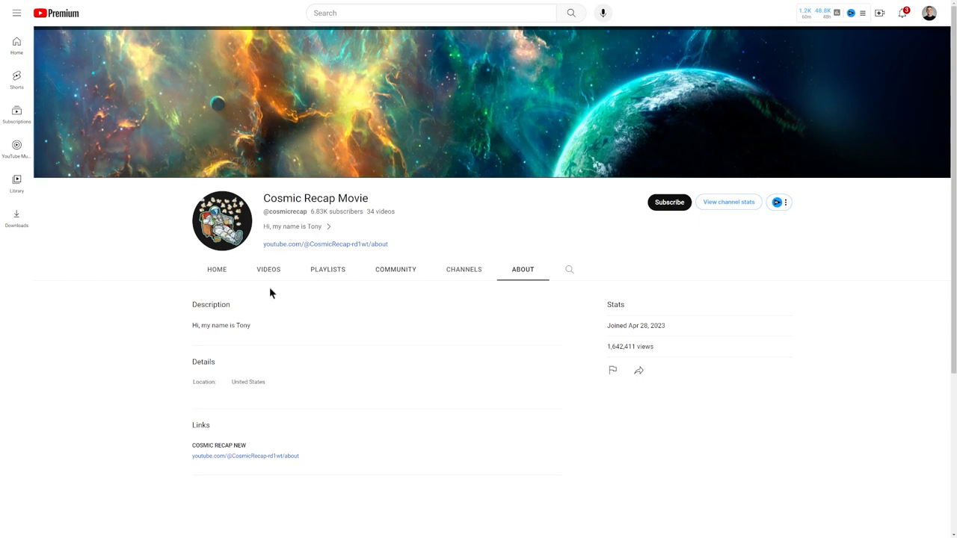
mouse_move(216, 269)
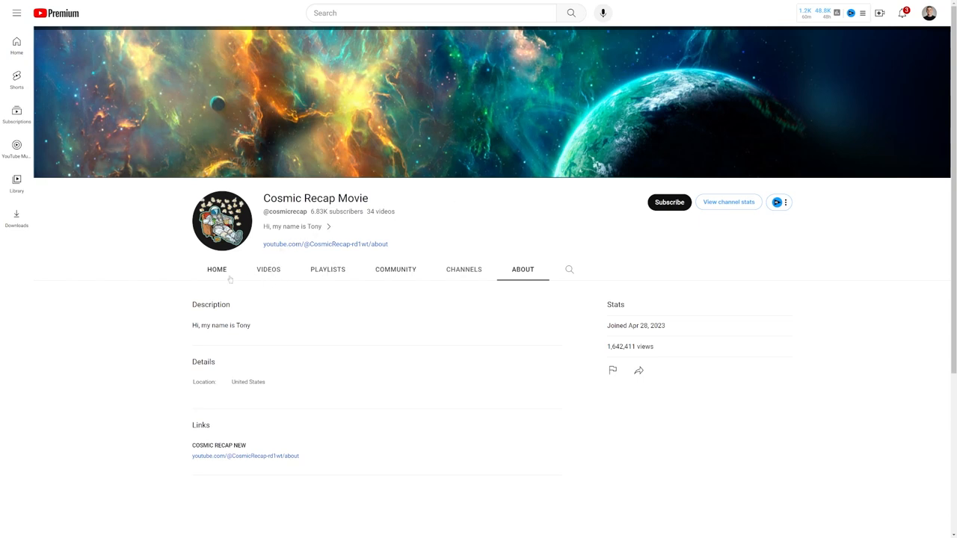
click(268, 269)
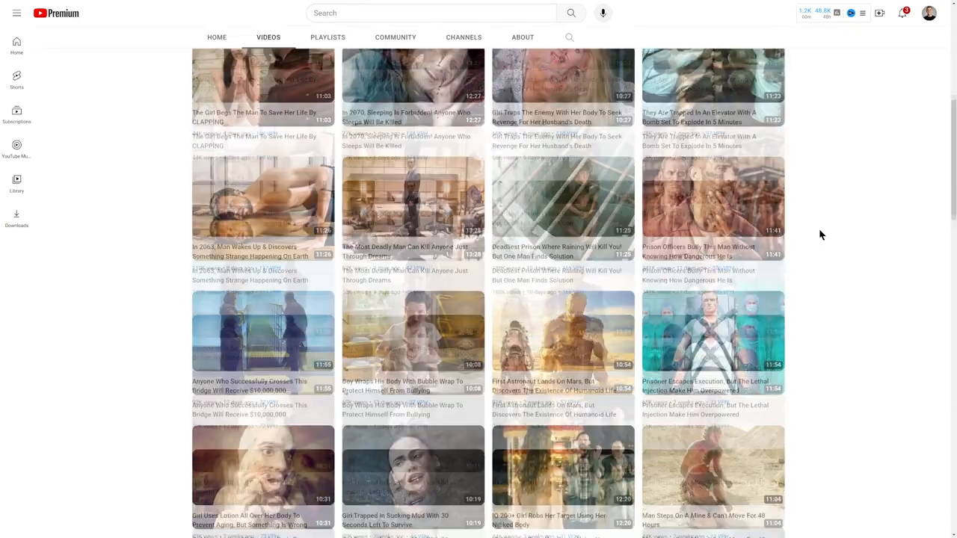
scroll(down, 3)
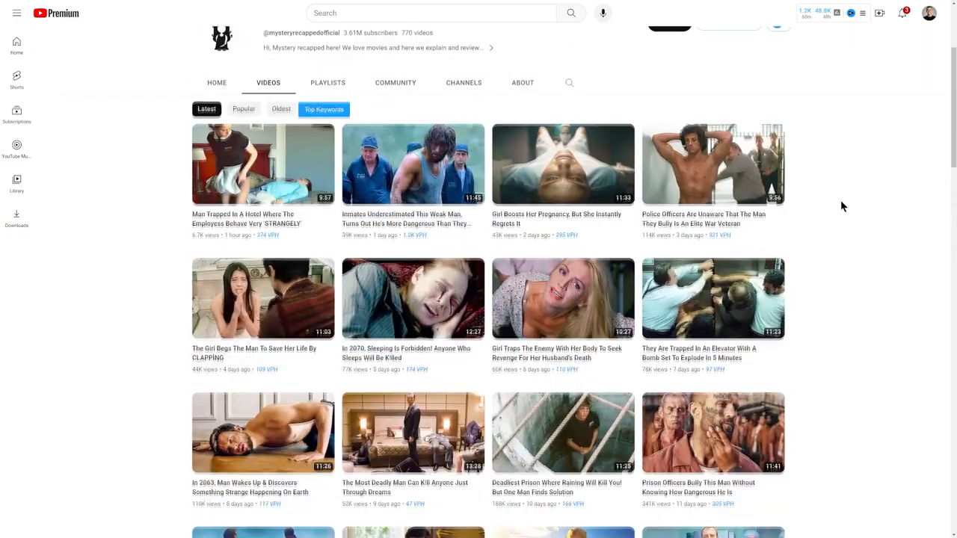
click(523, 82)
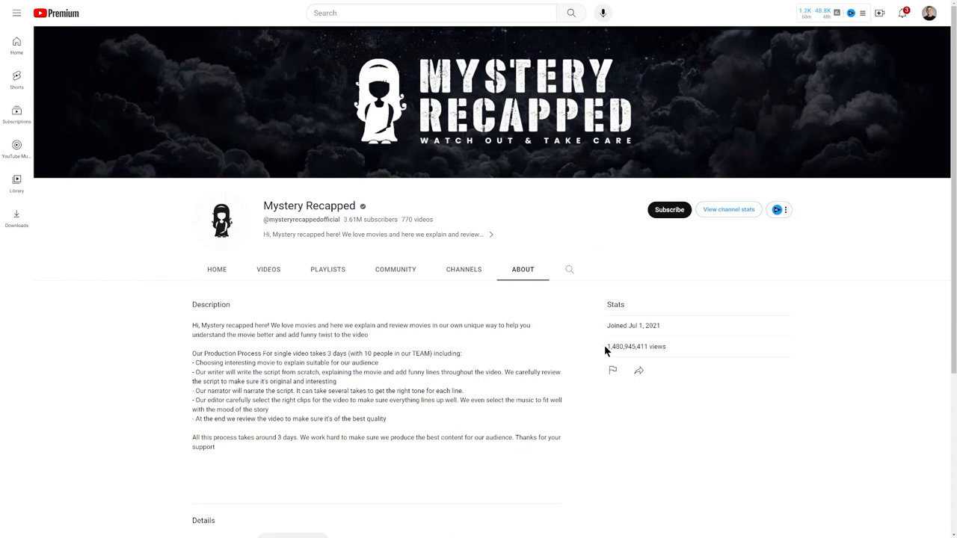
mouse_move(620, 347)
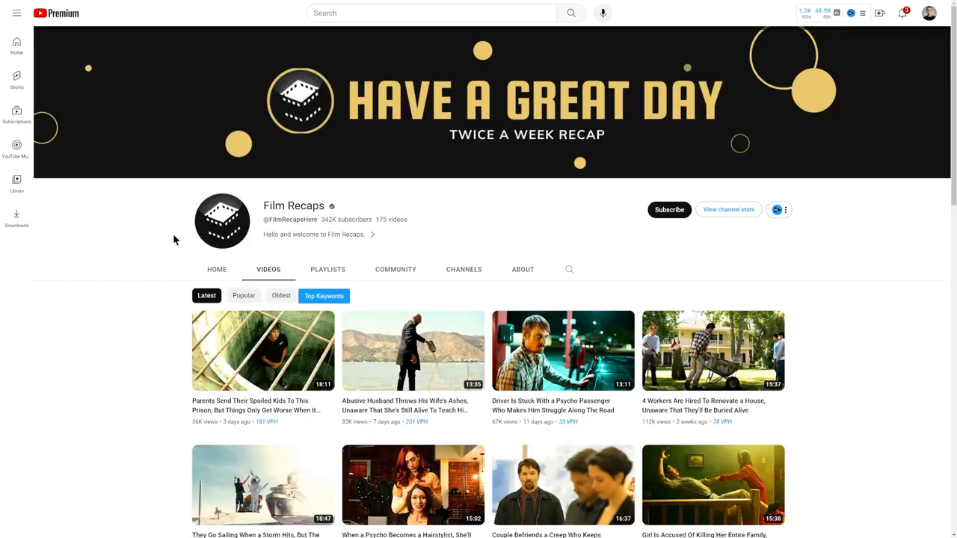
Scroll down through Film Recaps' grid of horror and thriller recap uploads.
scroll(down, 3)
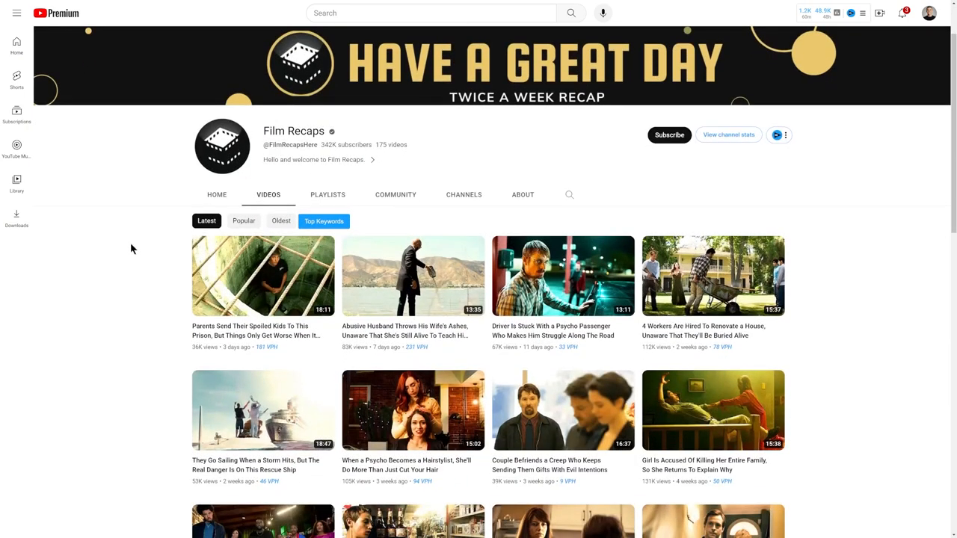
scroll(down, 3)
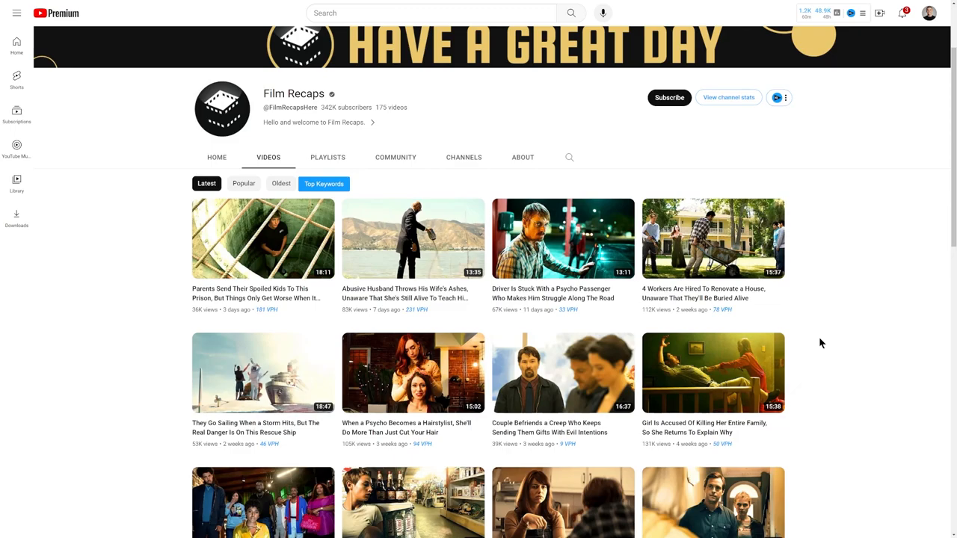
scroll(down, 3)
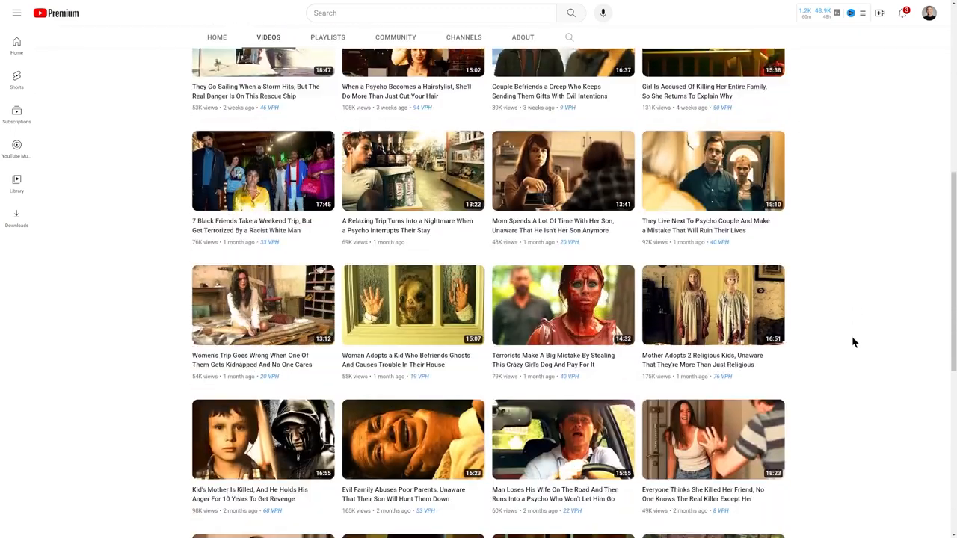
scroll(down, 3)
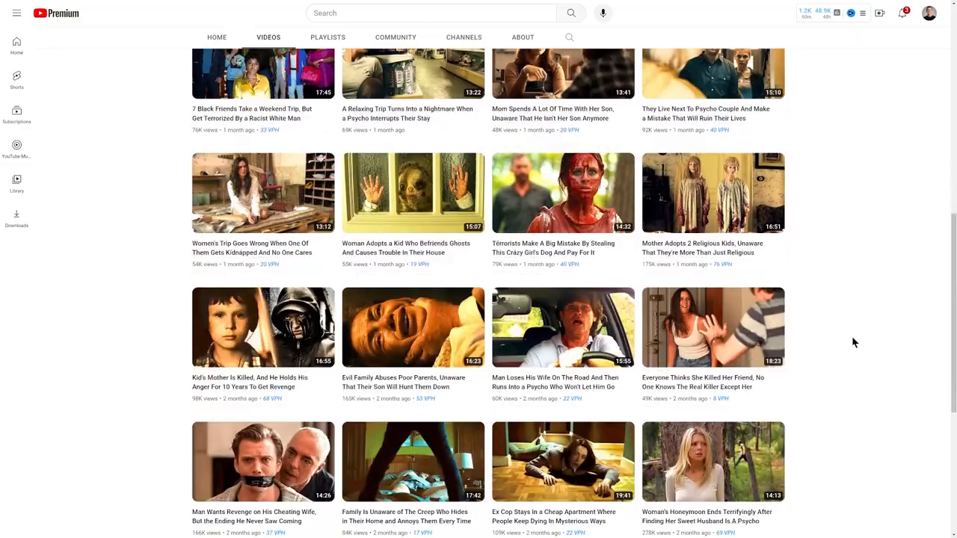
scroll(down, 3)
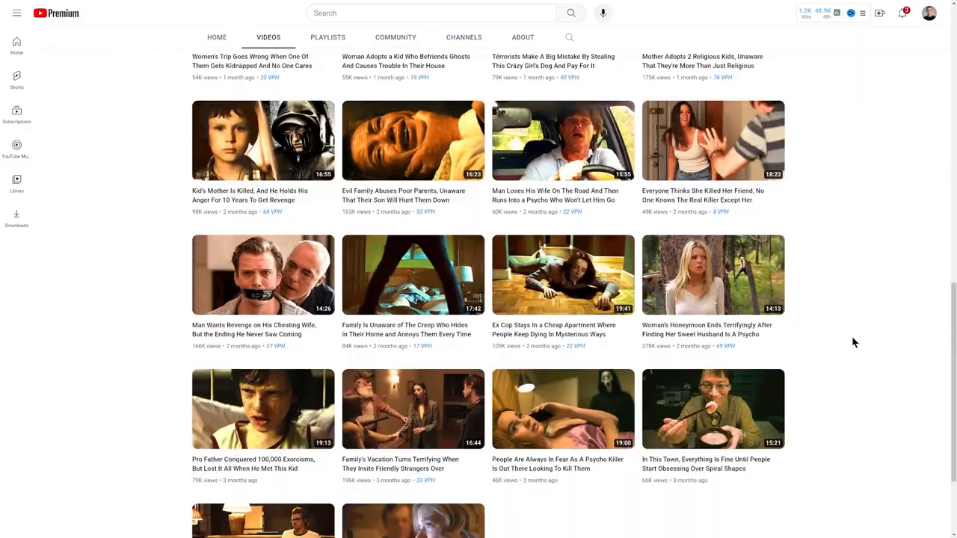
scroll(down, 3)
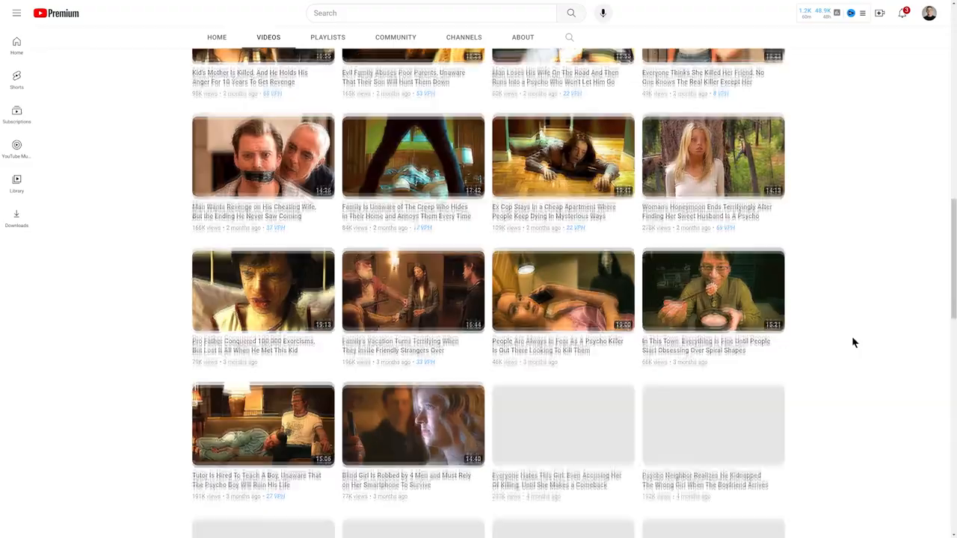
scroll(down, 3)
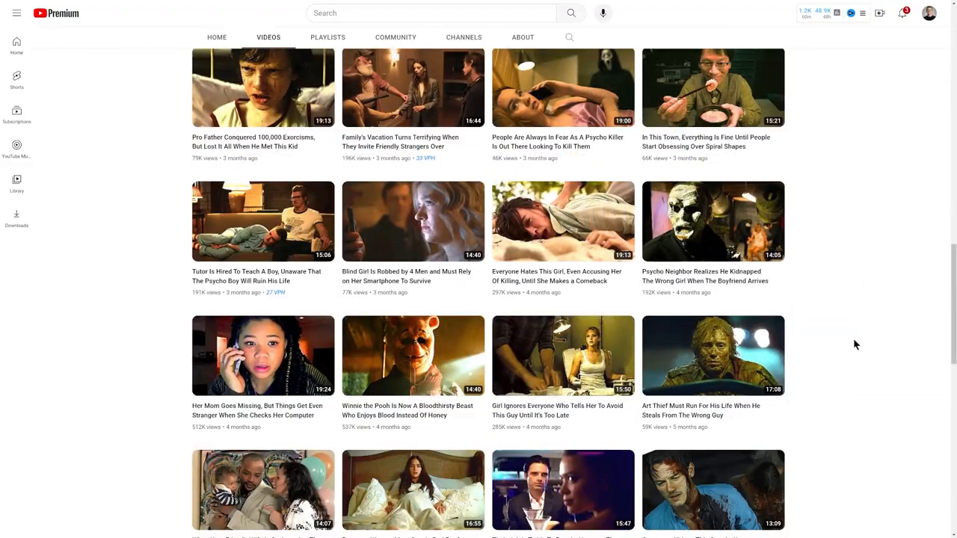
scroll(down, 3)
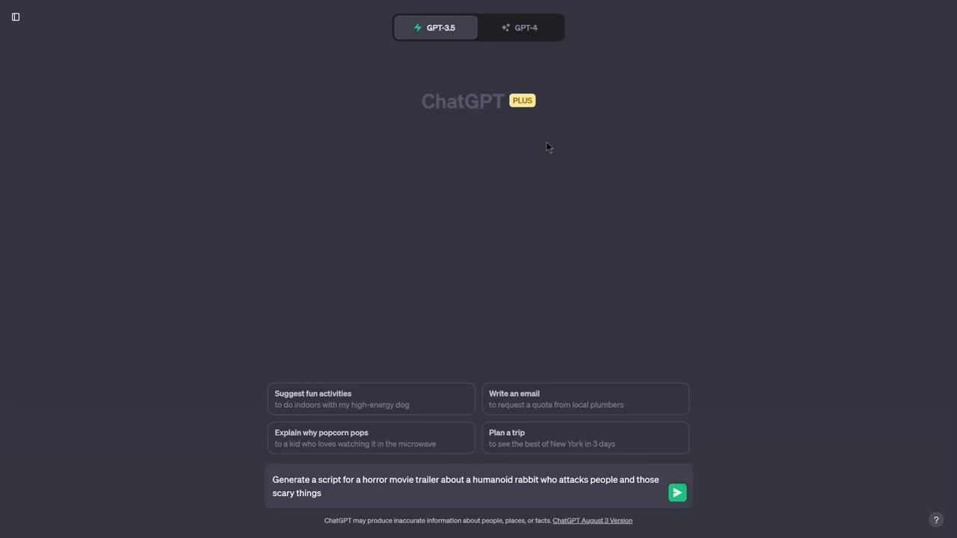
Send the humanoid-rabbit horror trailer prompt and read the returned script.
click(676, 493)
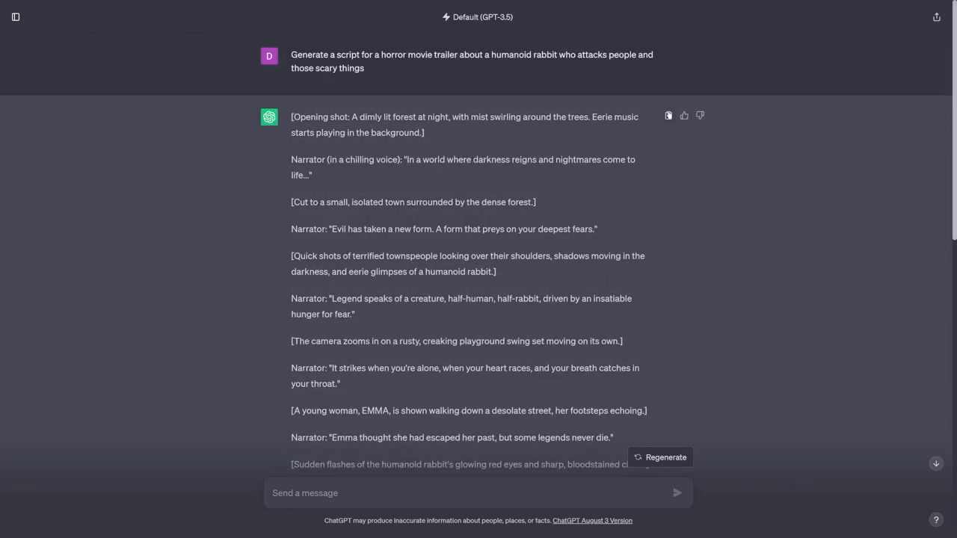
scroll(down, 3)
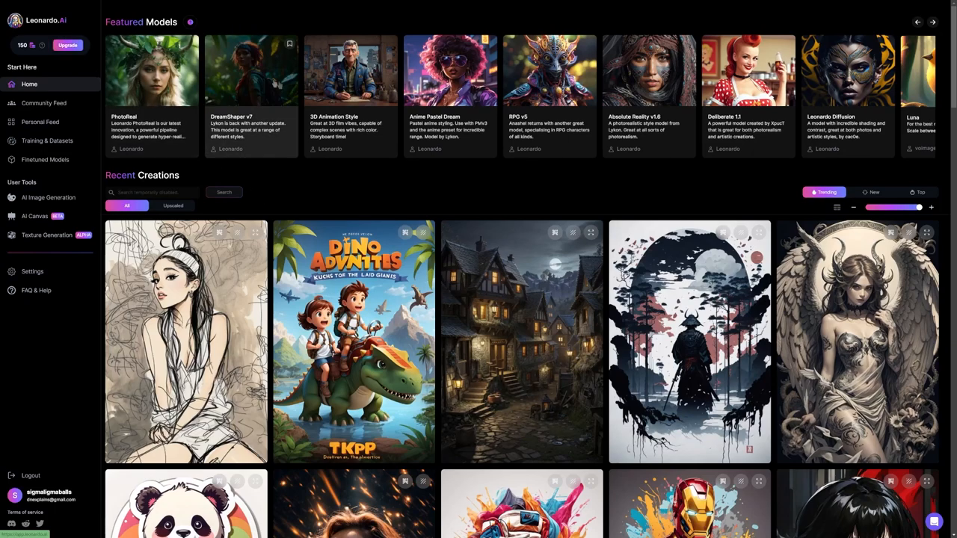
Look over Leonardo.Ai's Featured Models and Recent Creations on the Home page.
scroll(down, 3)
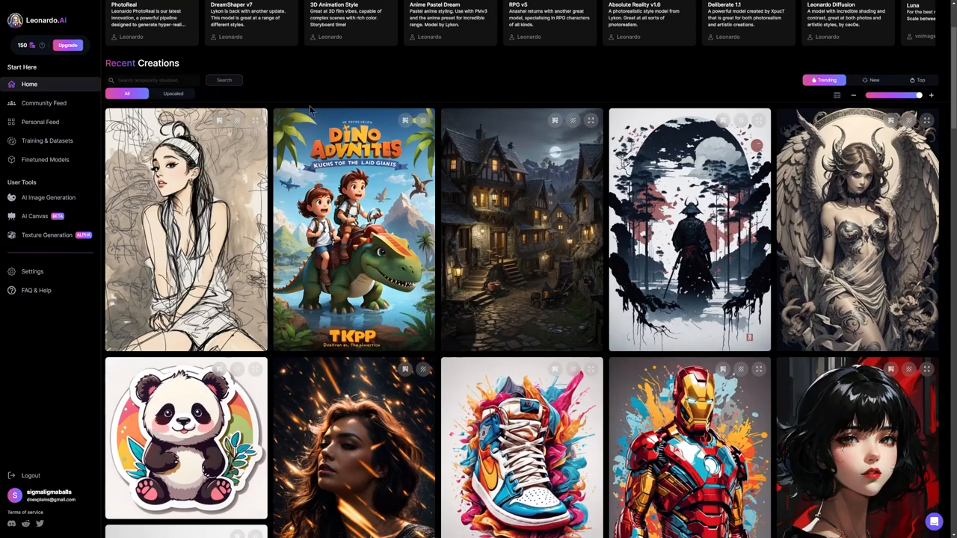
scroll(up, 3)
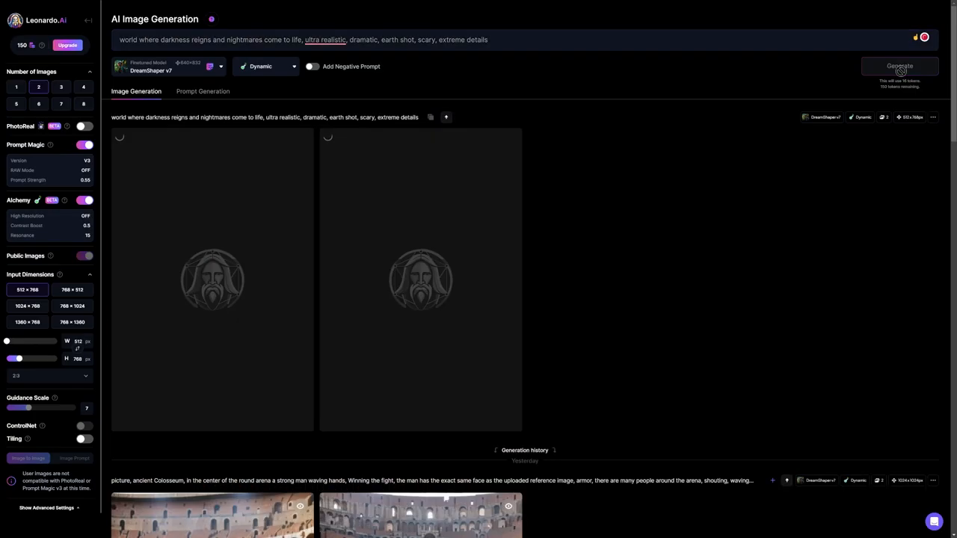
Generate two DreamShaper v7 images from the darkness-reigns opening line and download the first.
click(900, 66)
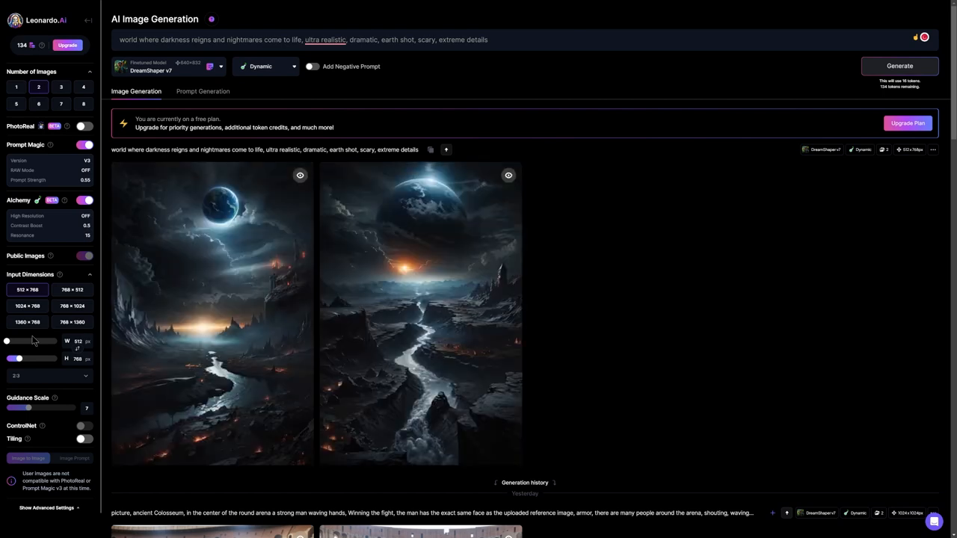
double_click(128, 40)
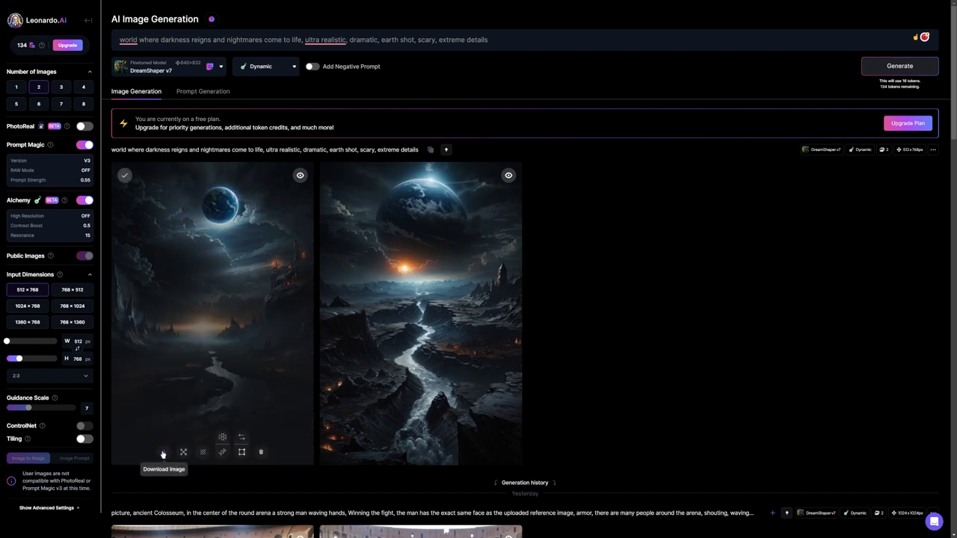
click(163, 452)
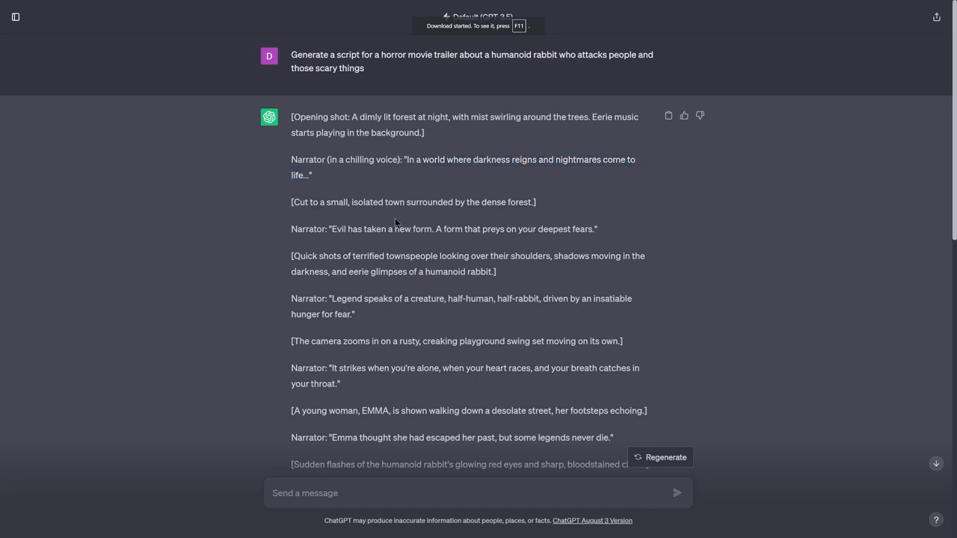
Generate humanoid rabbit images from the 'evil takes a new form' line and download the second.
drag(333, 229, 394, 229)
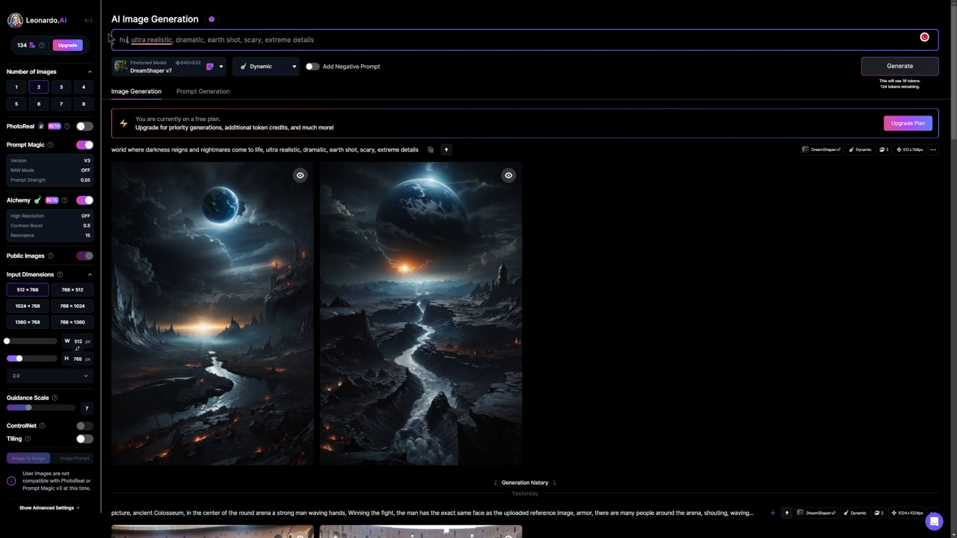
click(900, 66)
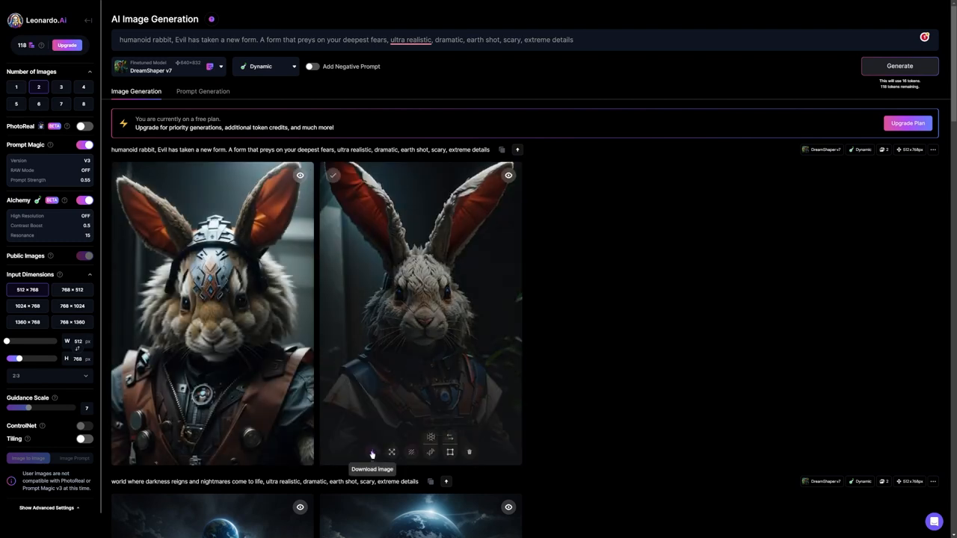
click(372, 451)
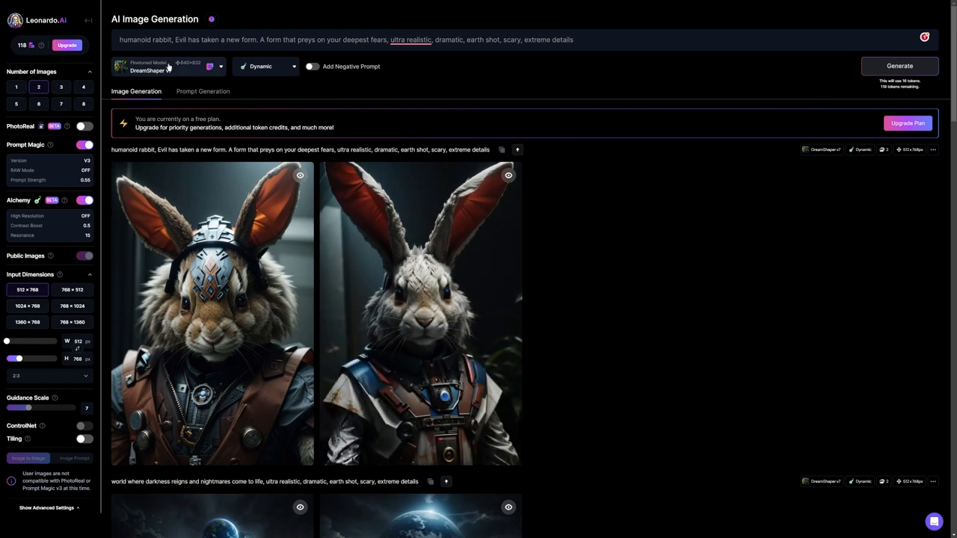
click(168, 66)
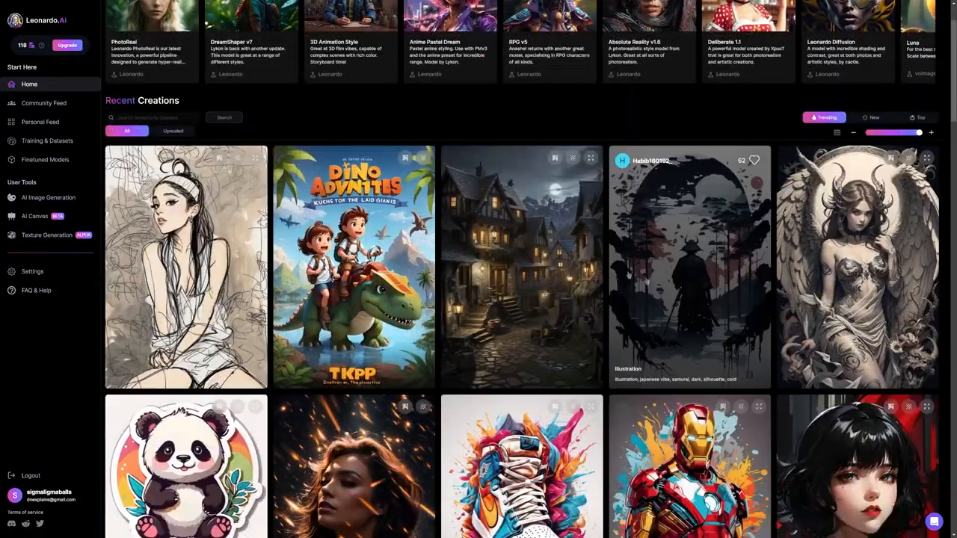
scroll(down, 3)
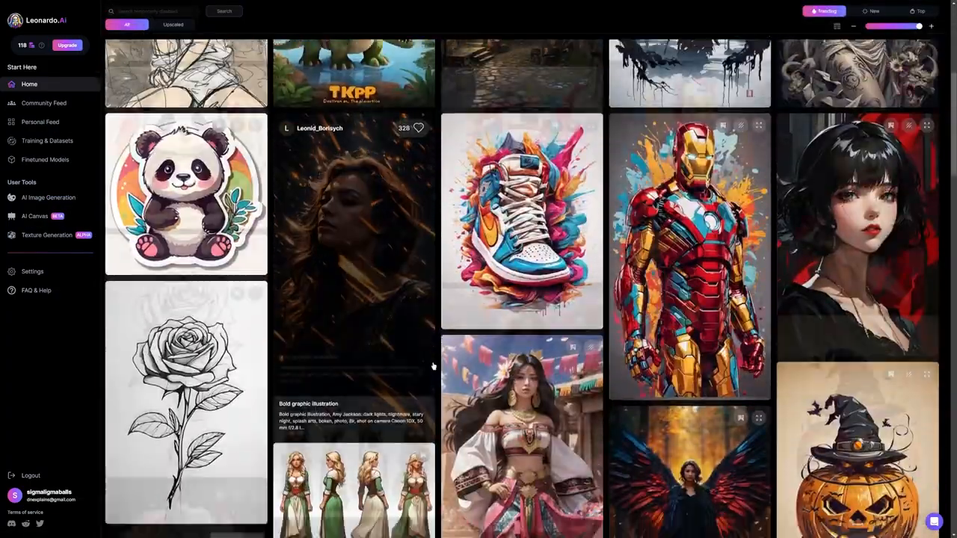
scroll(down, 3)
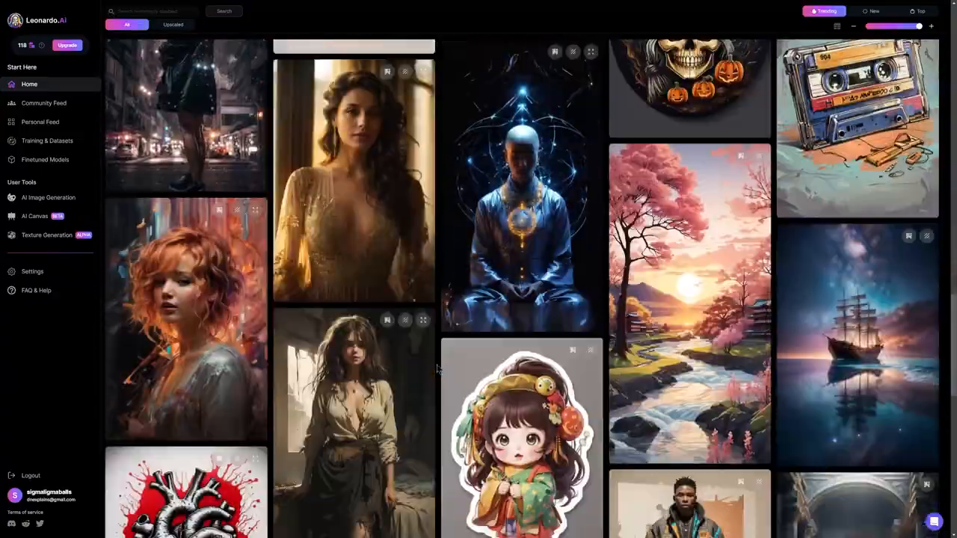
scroll(down, 3)
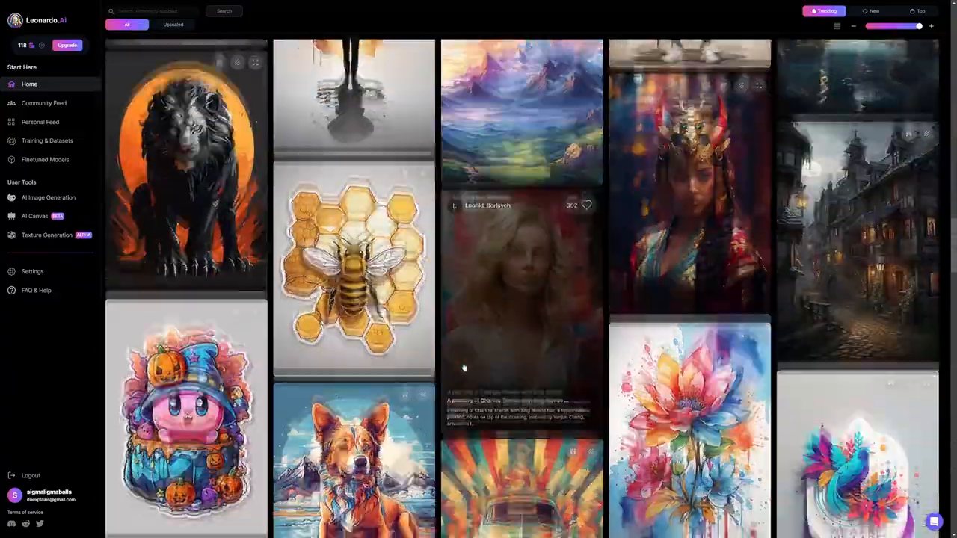
scroll(down, 3)
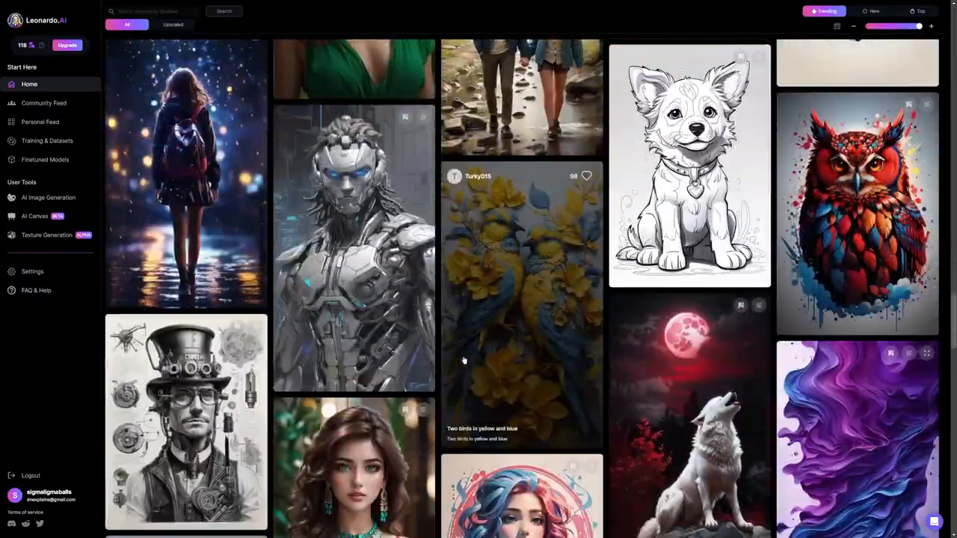
scroll(down, 3)
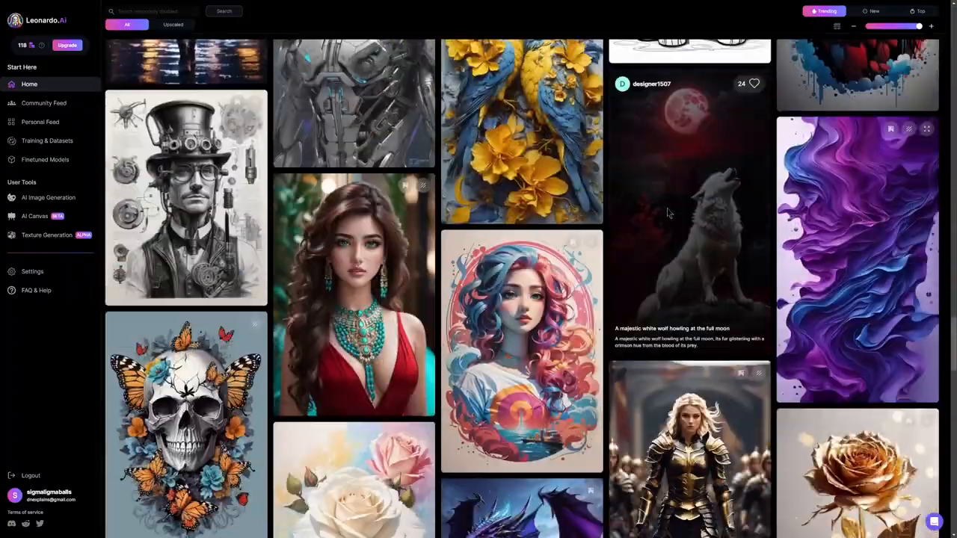
click(689, 224)
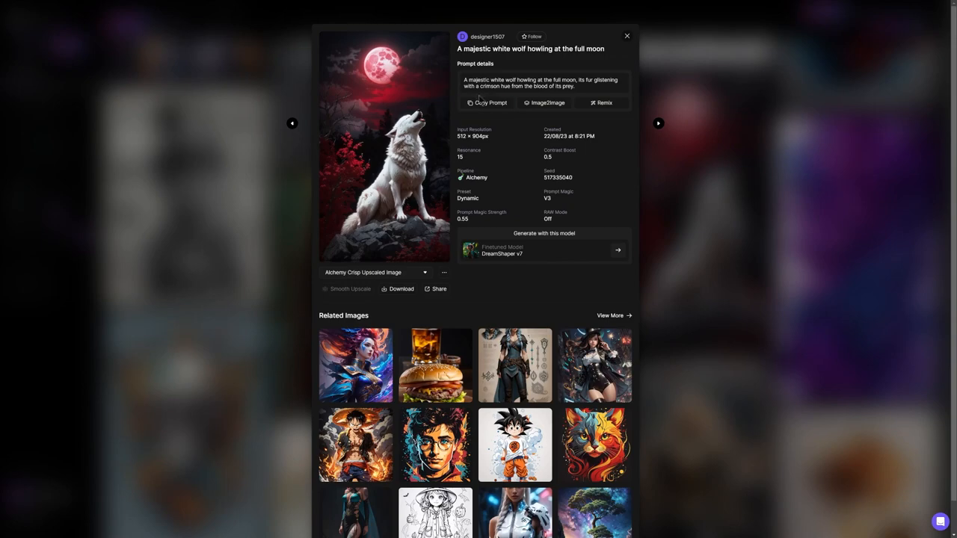
click(626, 36)
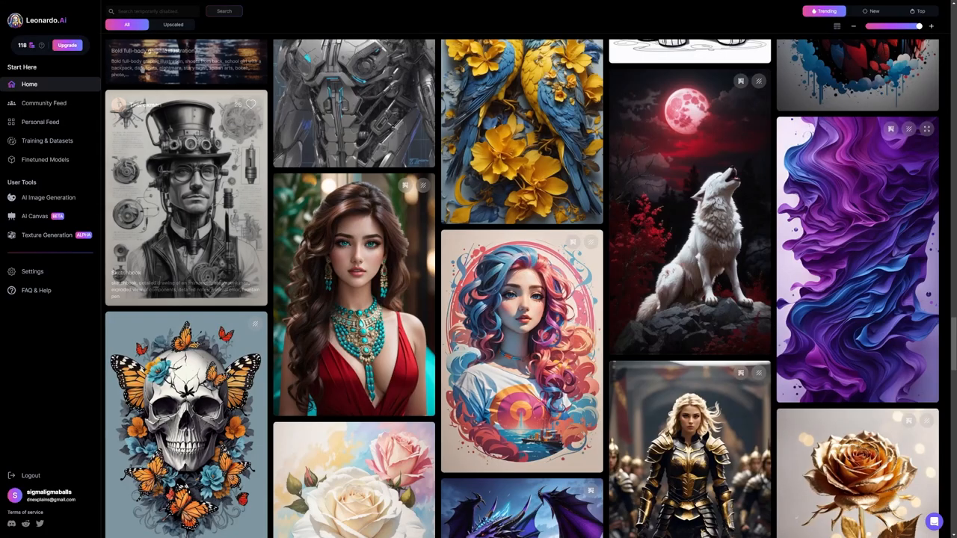
click(47, 197)
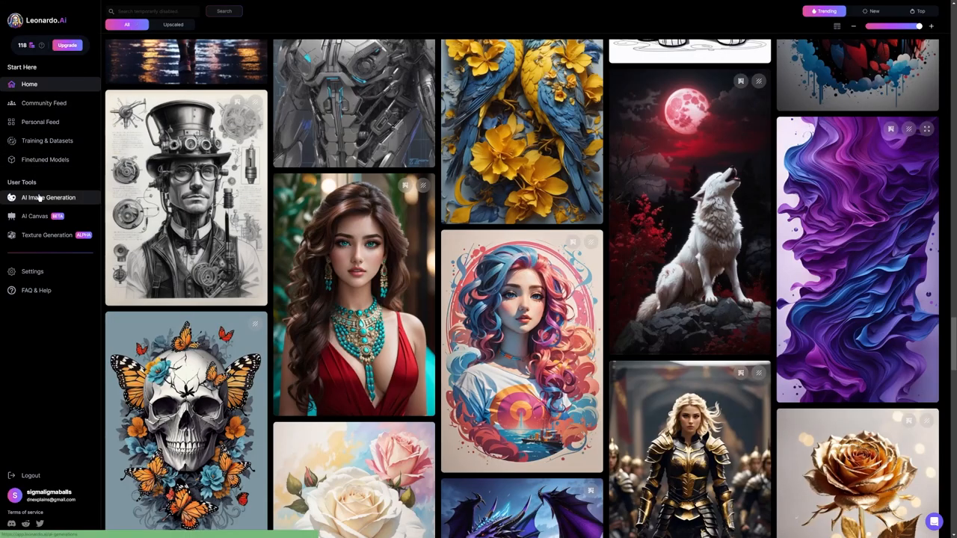
click(48, 197)
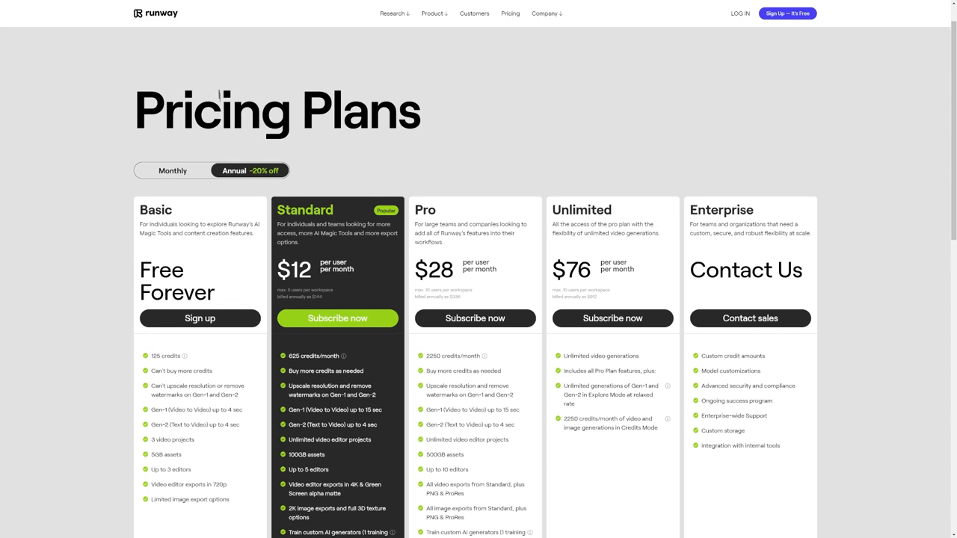
Leave Runway's pricing plans for the Pika Labs site and join its beta.
double_click(570, 269)
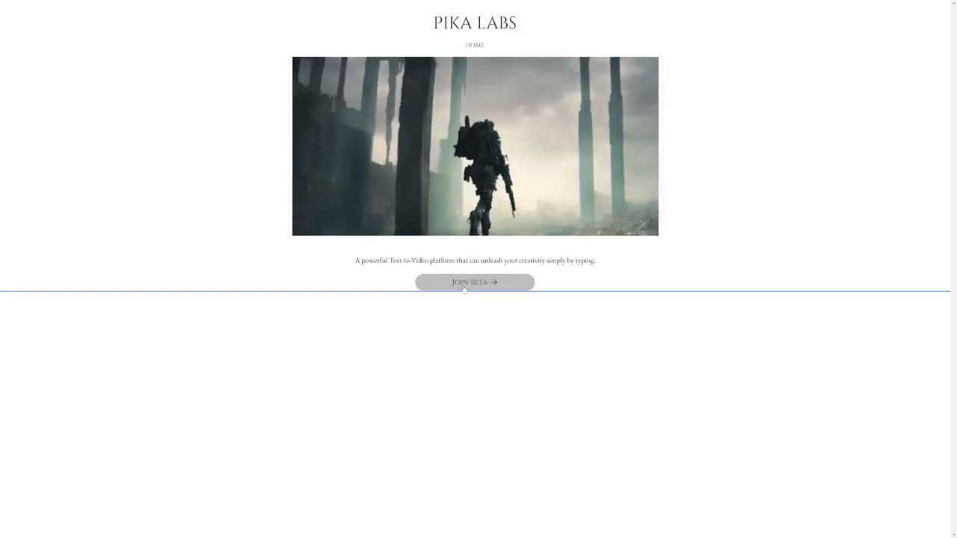
click(474, 281)
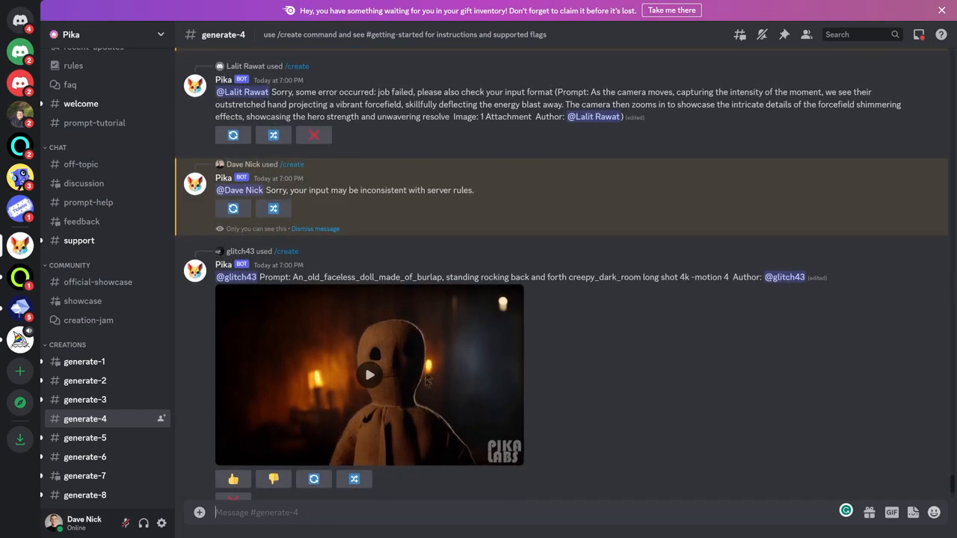
Download the burlap doll and white rabbit hang-glider clips, playing the skeleton forest clip along the way.
click(370, 375)
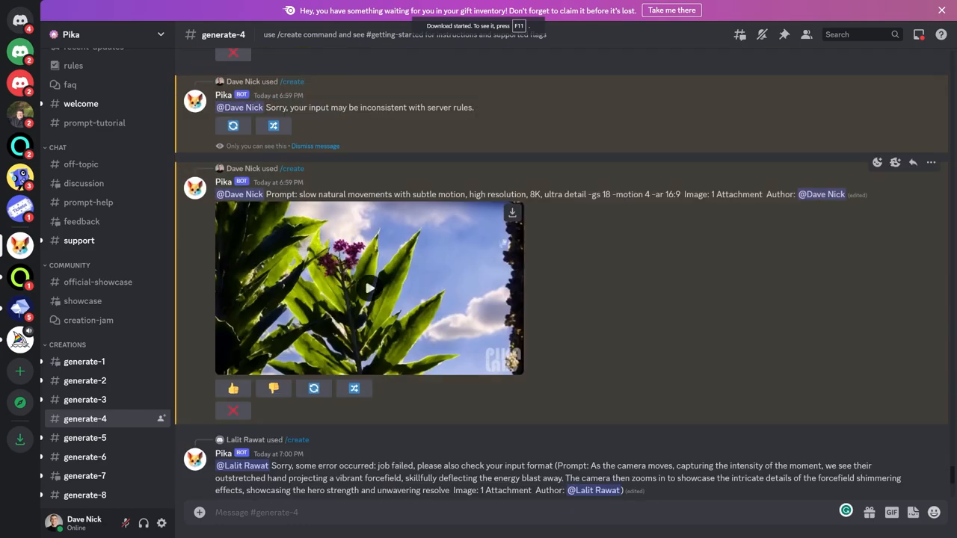
scroll(down, 3)
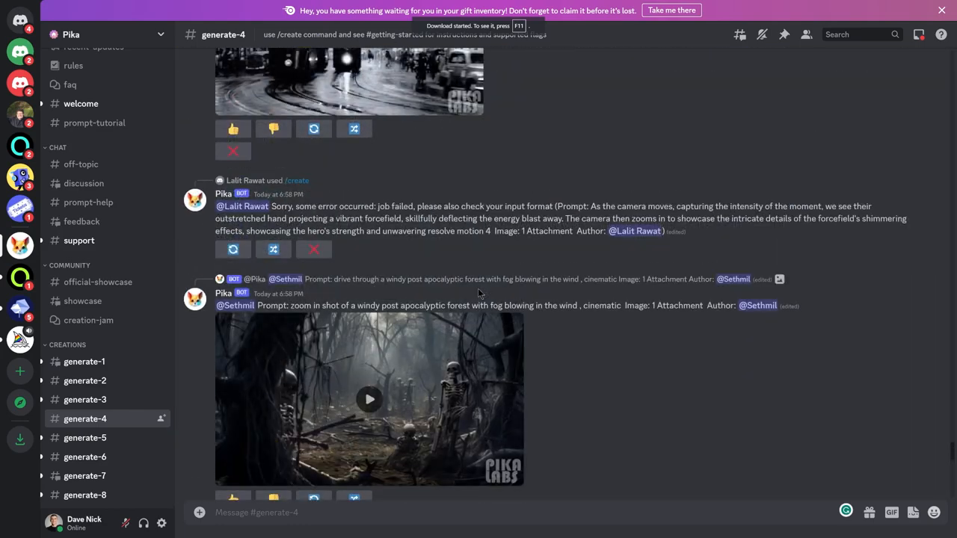
click(369, 399)
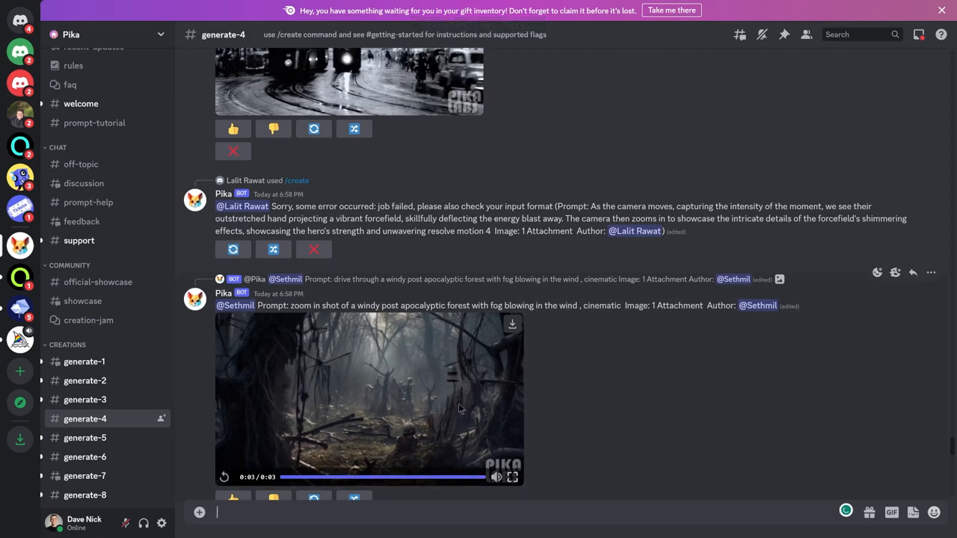
scroll(down, 3)
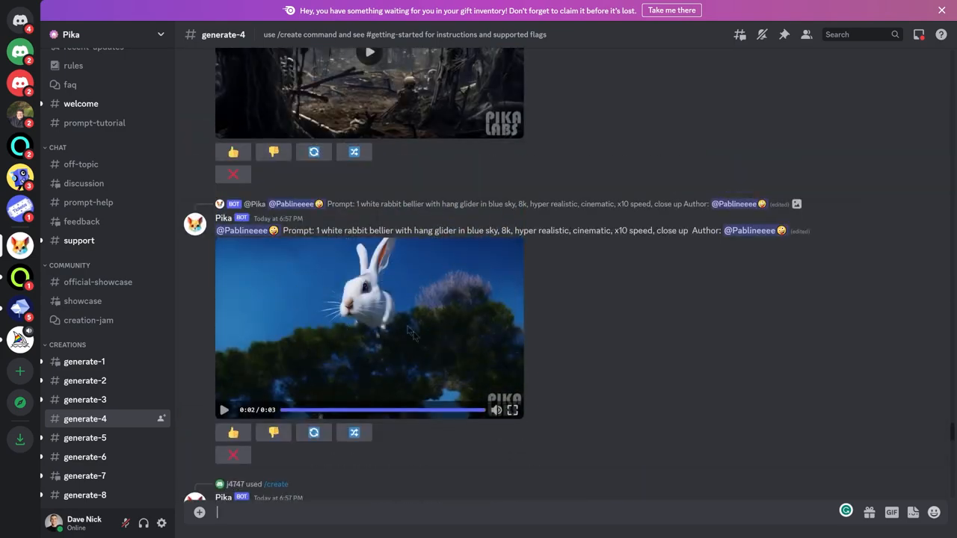
click(512, 248)
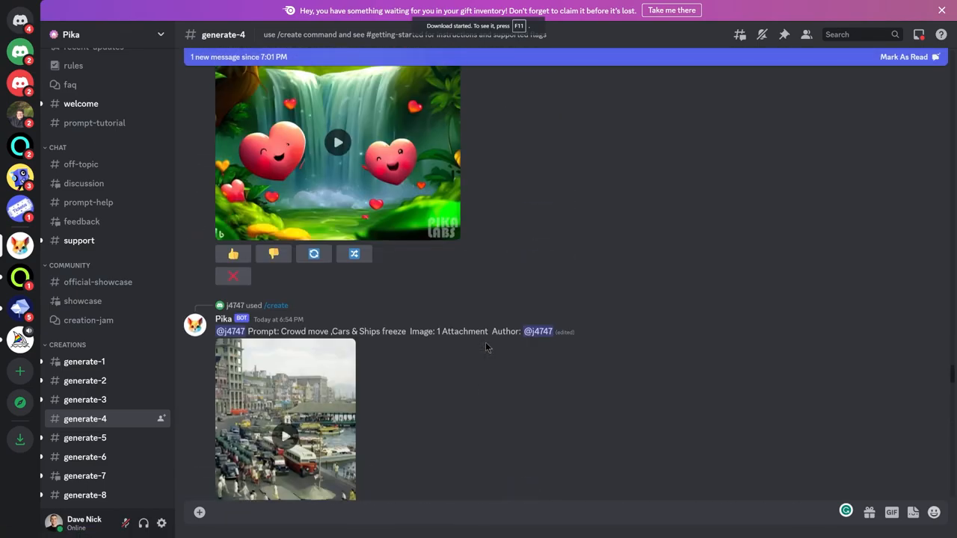
scroll(down, 3)
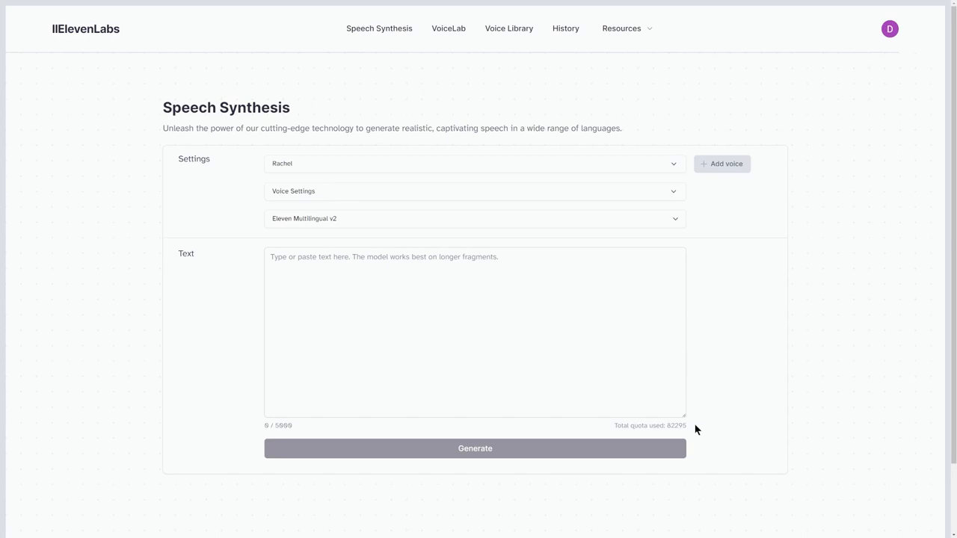
Filter the Voice Library to male voices with British accents.
click(617, 356)
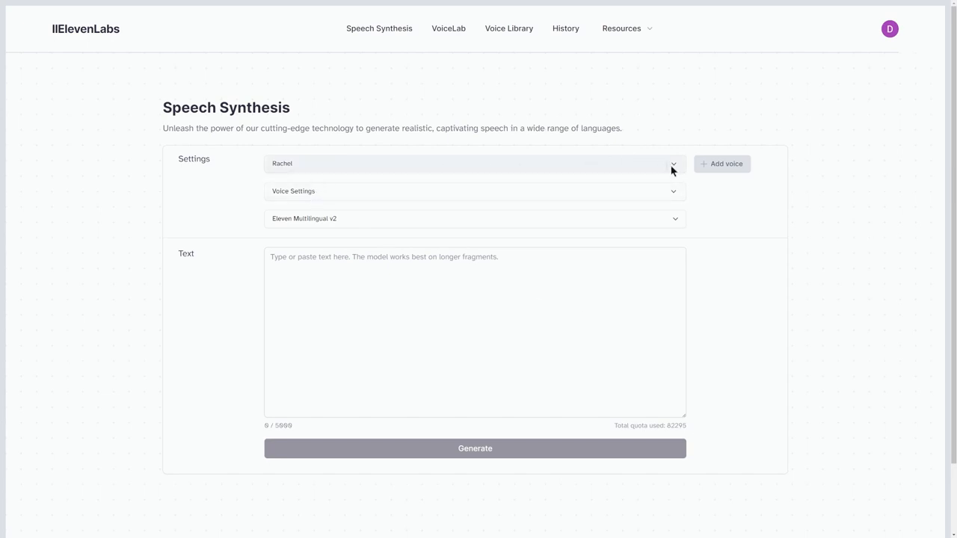
mouse_move(607, 89)
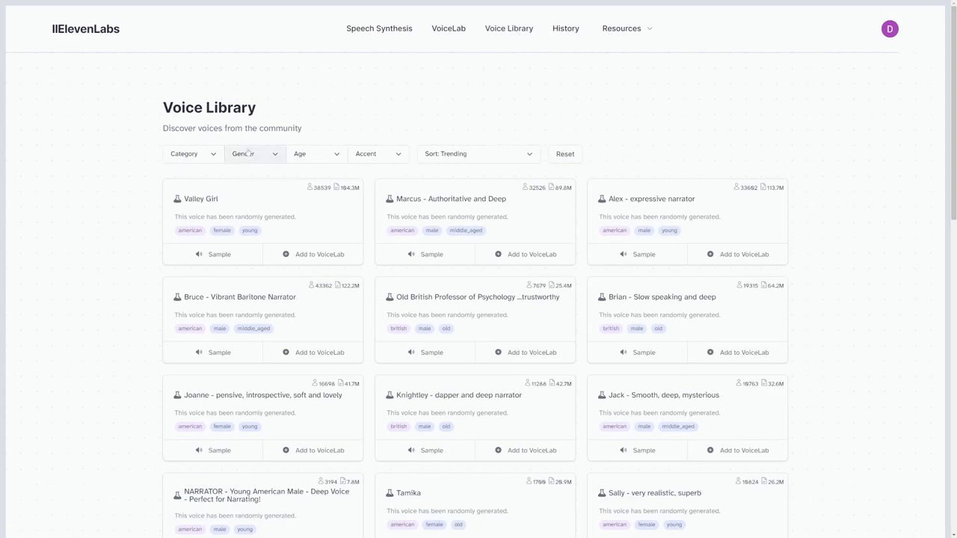
click(192, 154)
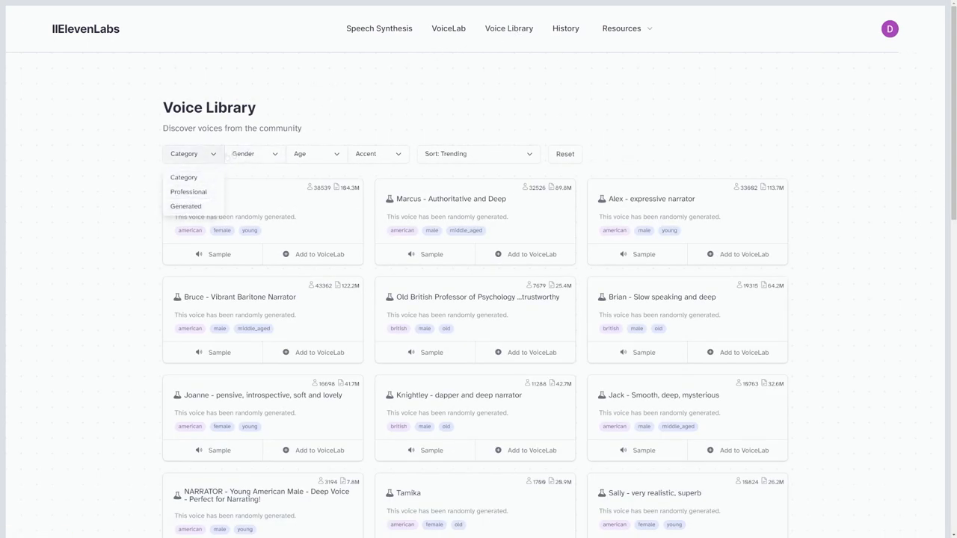
click(254, 154)
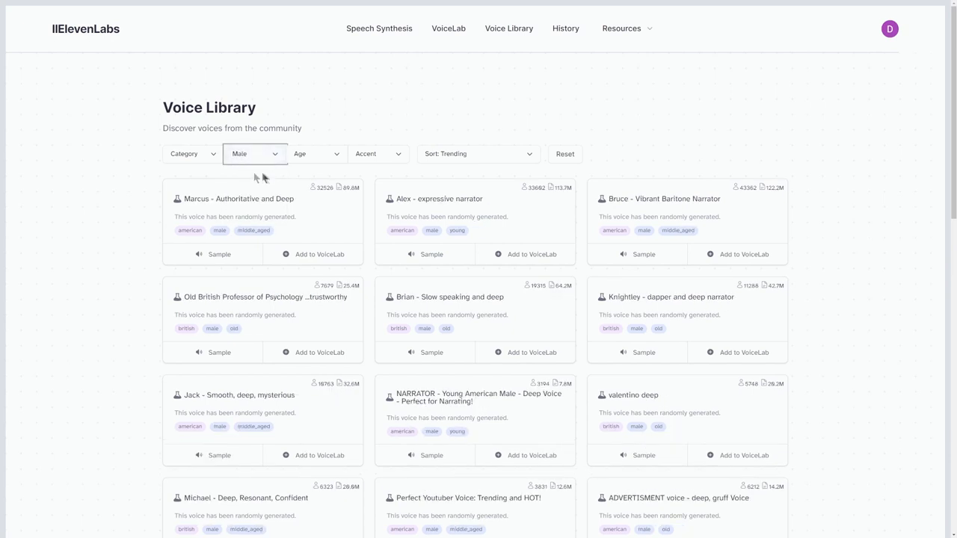
click(378, 153)
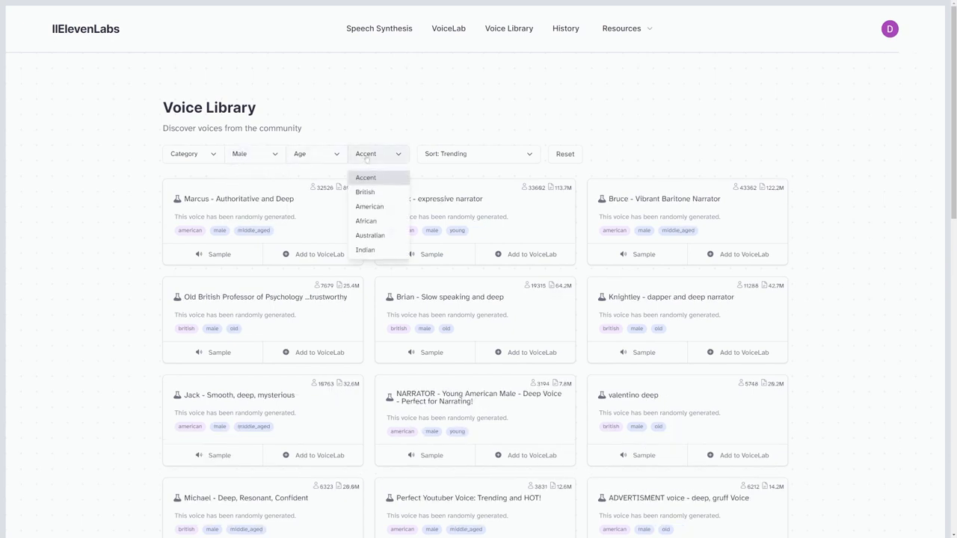
click(365, 191)
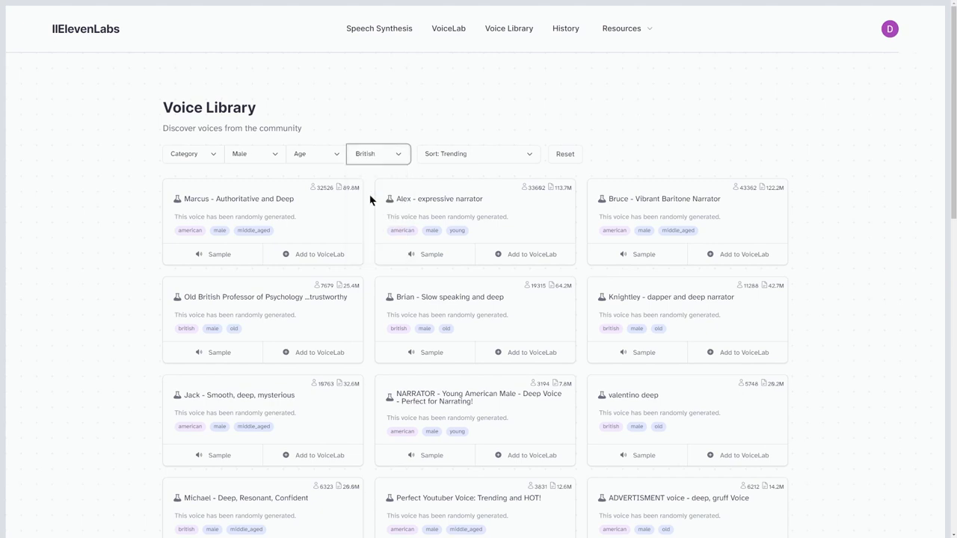
scroll(down, 3)
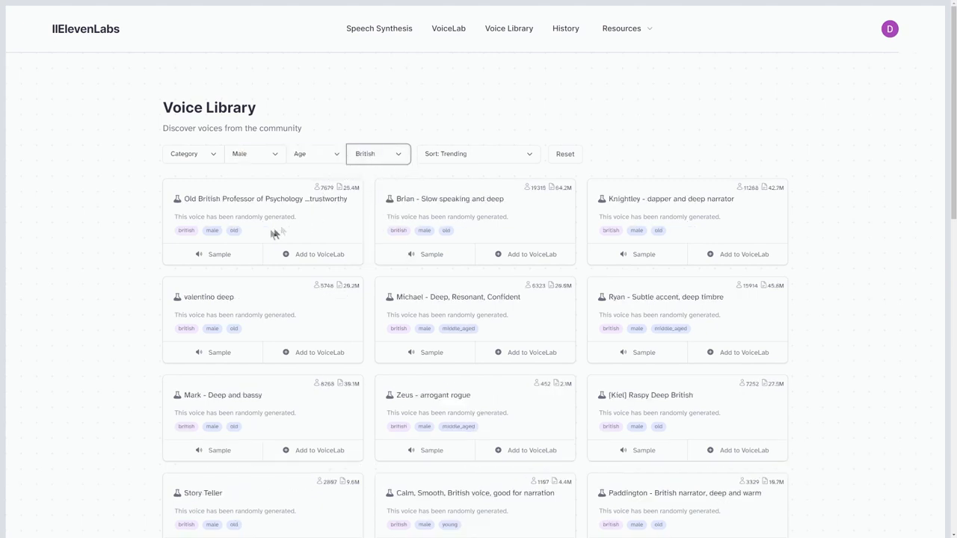
Preview the Old British Professor voice and add it to VoiceLab.
click(213, 254)
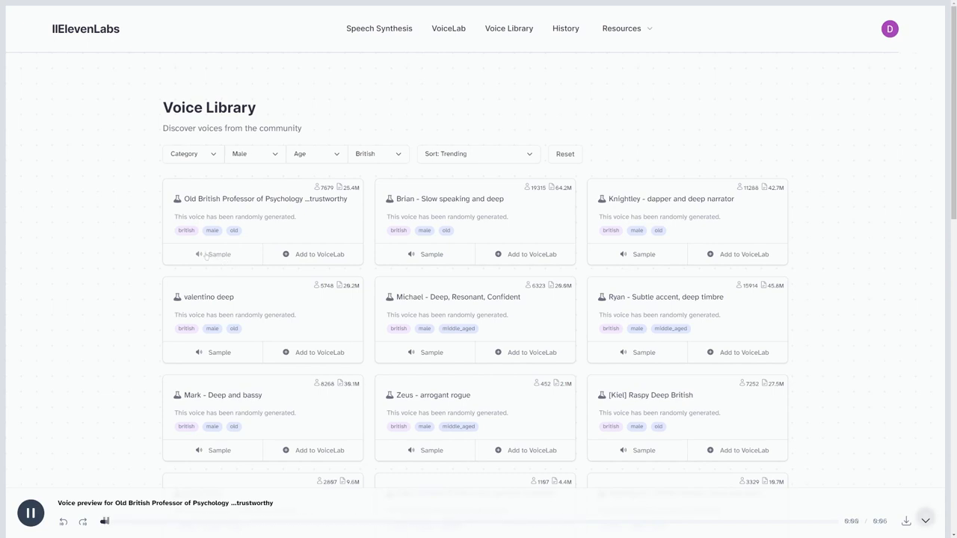
click(31, 513)
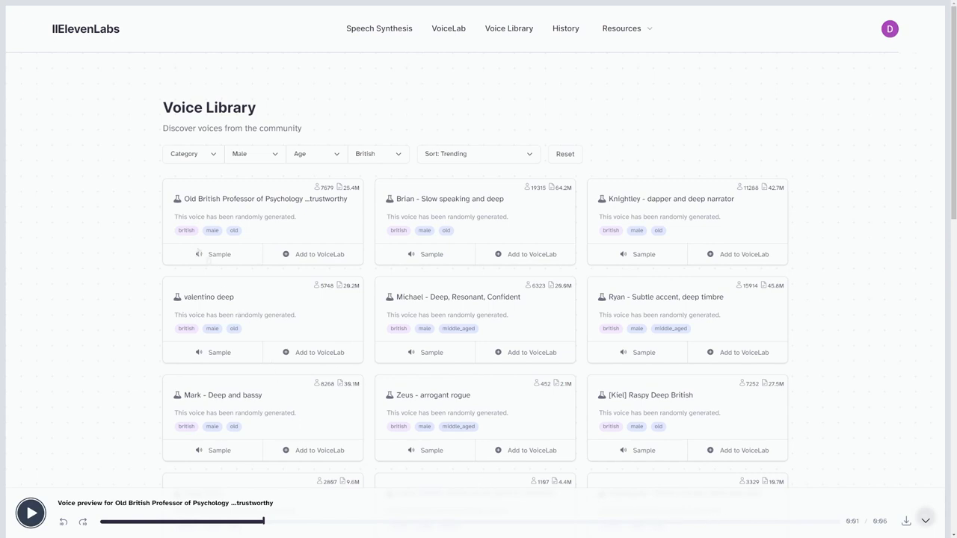
click(313, 255)
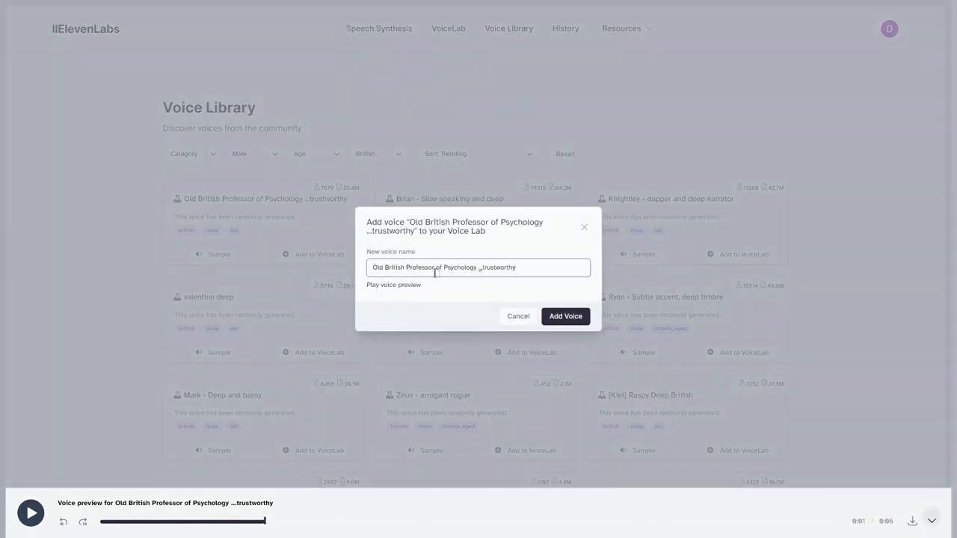
click(565, 316)
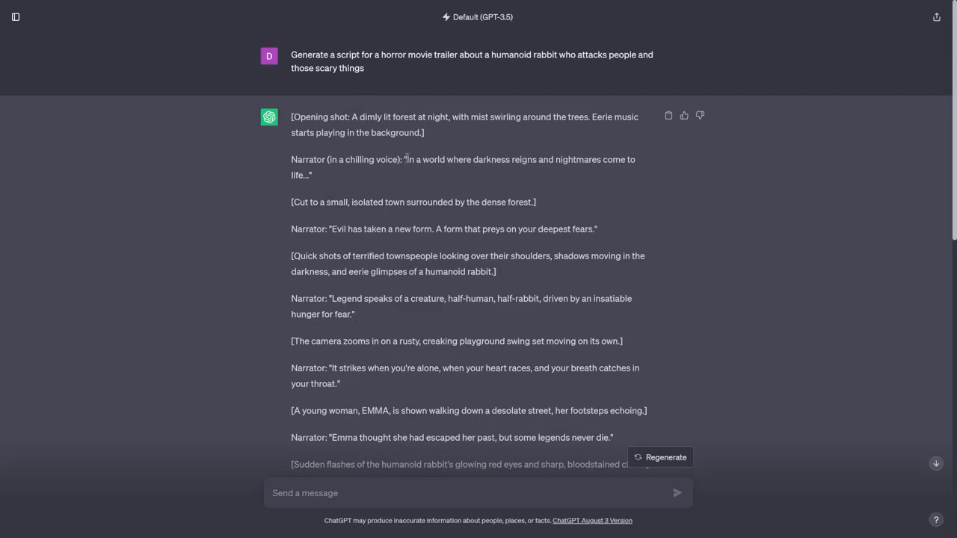
Narrate the script's first narrator line in the professor voice and download the audio.
drag(407, 159, 310, 175)
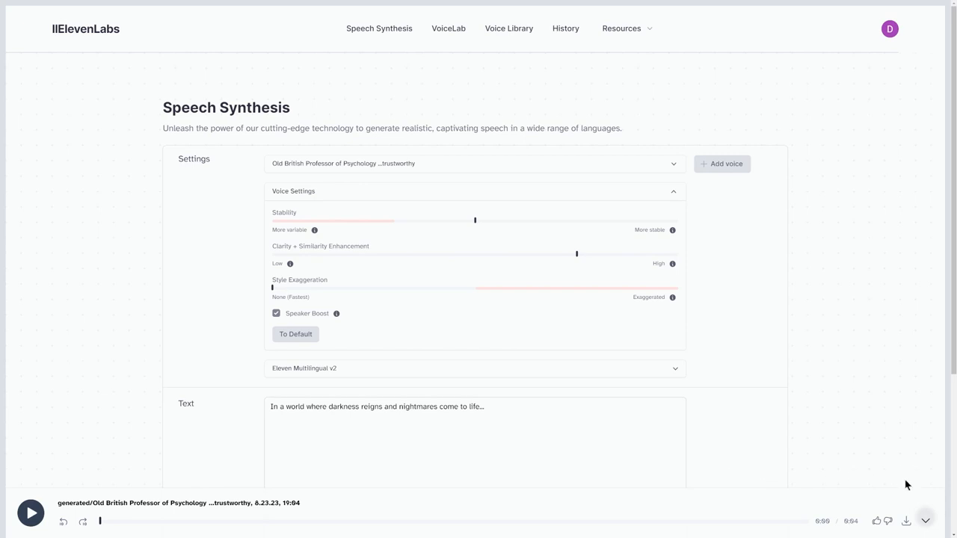
click(906, 521)
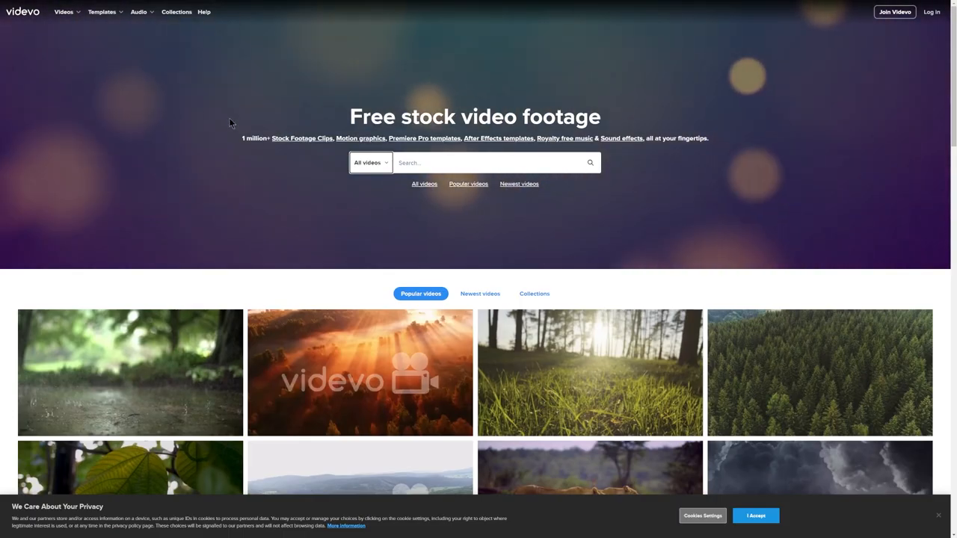
Find 'Surrounded by the Enemy' in Videvo's royalty-free music and start its free download.
click(140, 11)
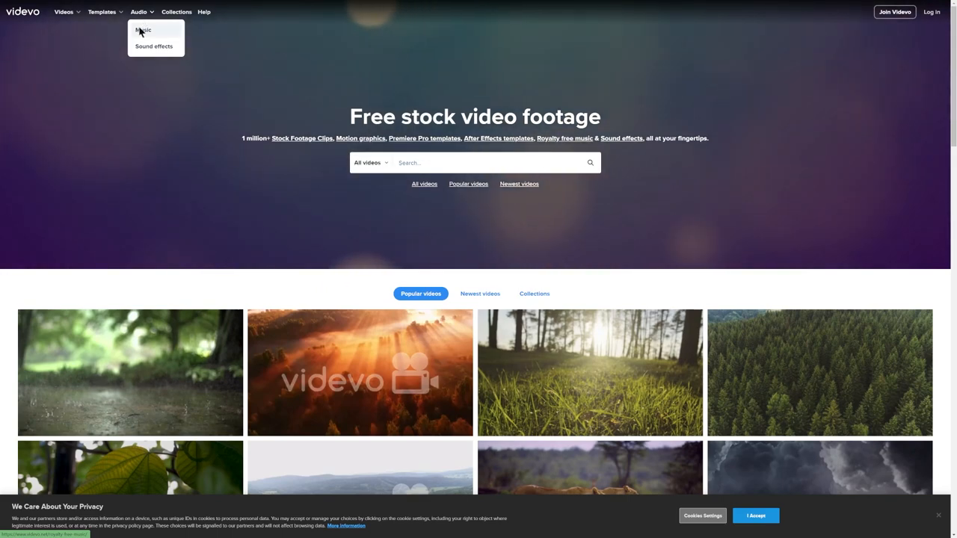
click(143, 30)
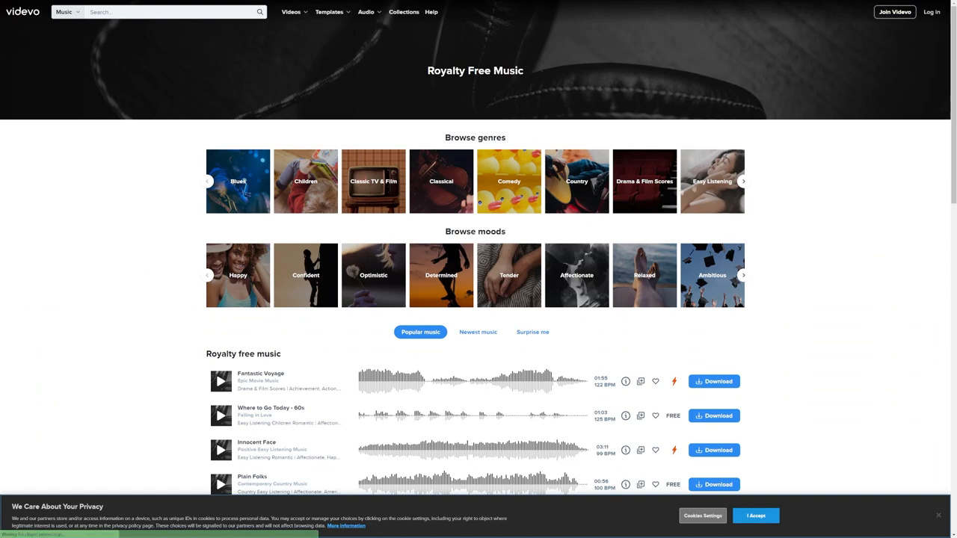
click(643, 181)
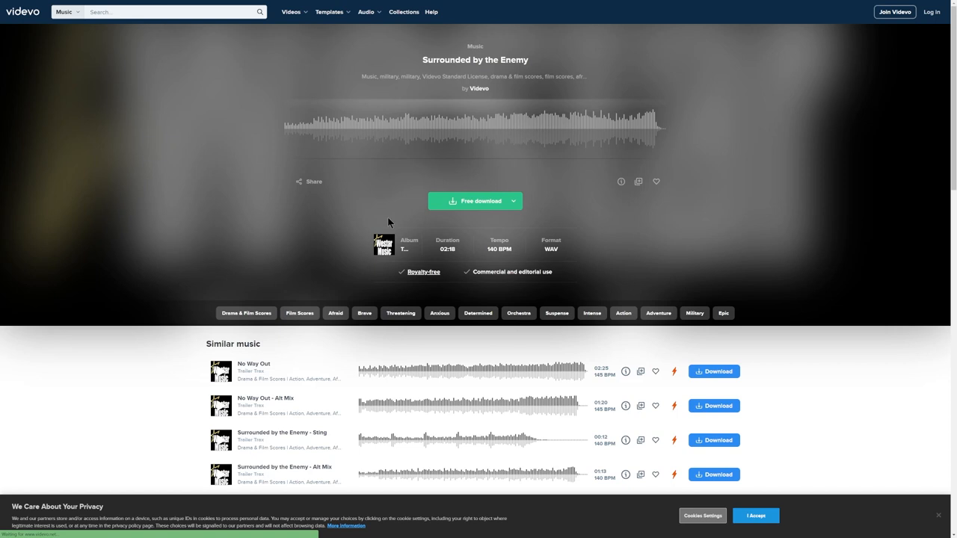
click(474, 200)
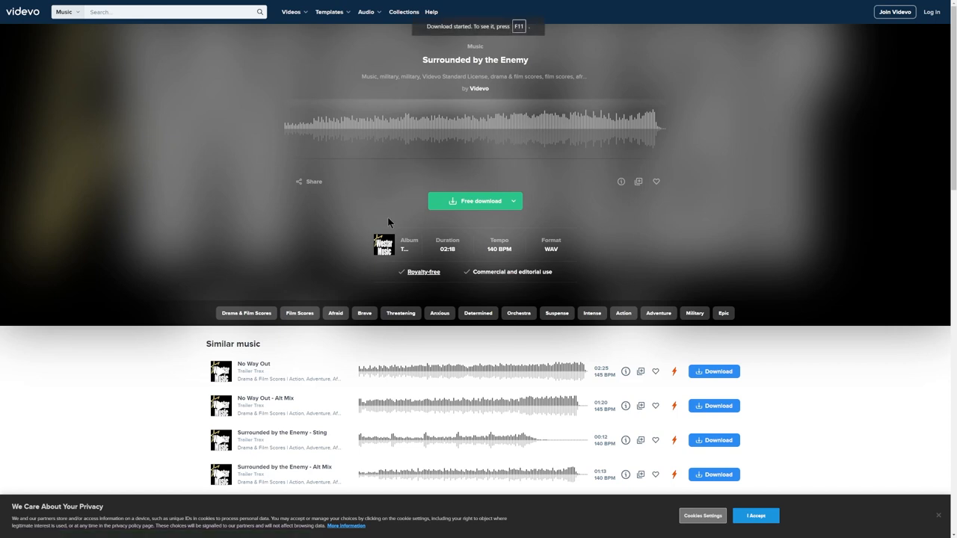
click(366, 11)
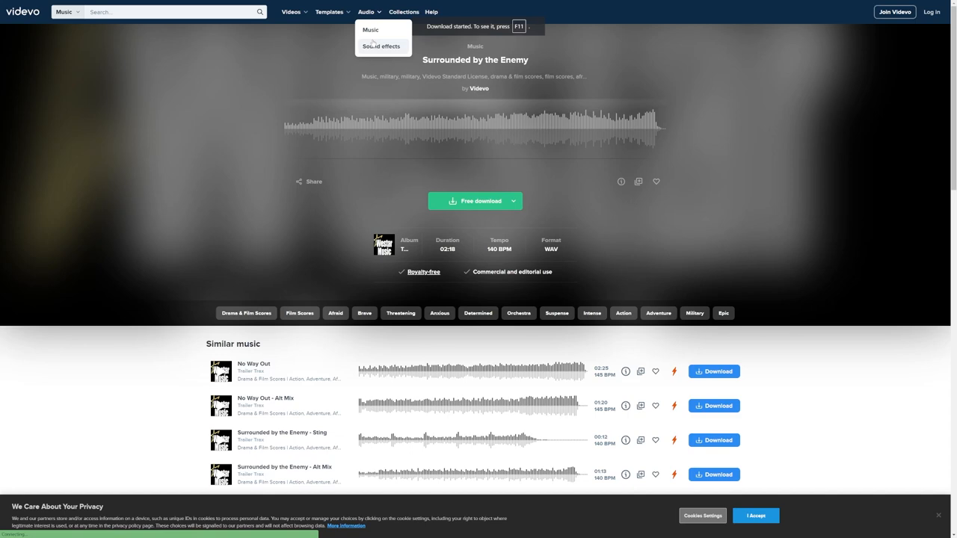
Browse Videvo's sound effects library and its Thunder category.
click(382, 45)
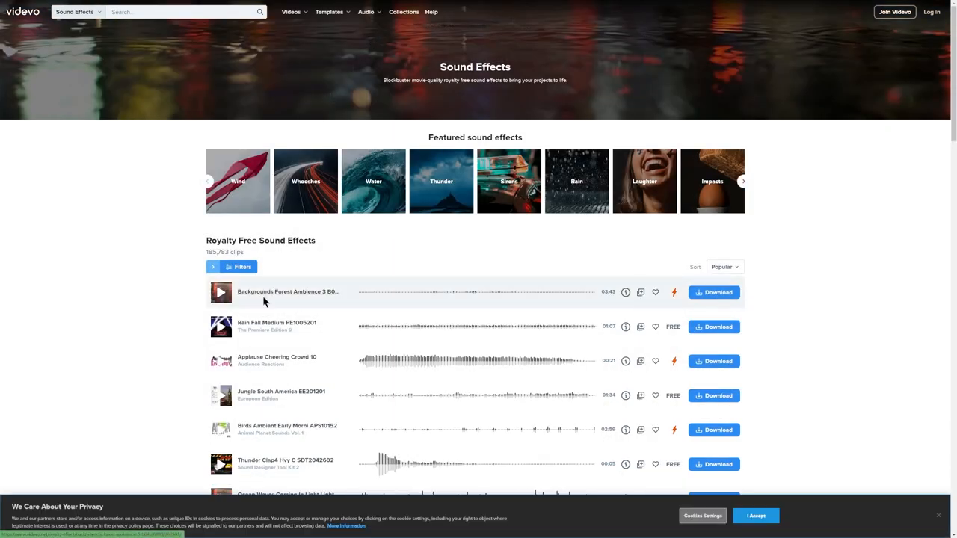
scroll(down, 3)
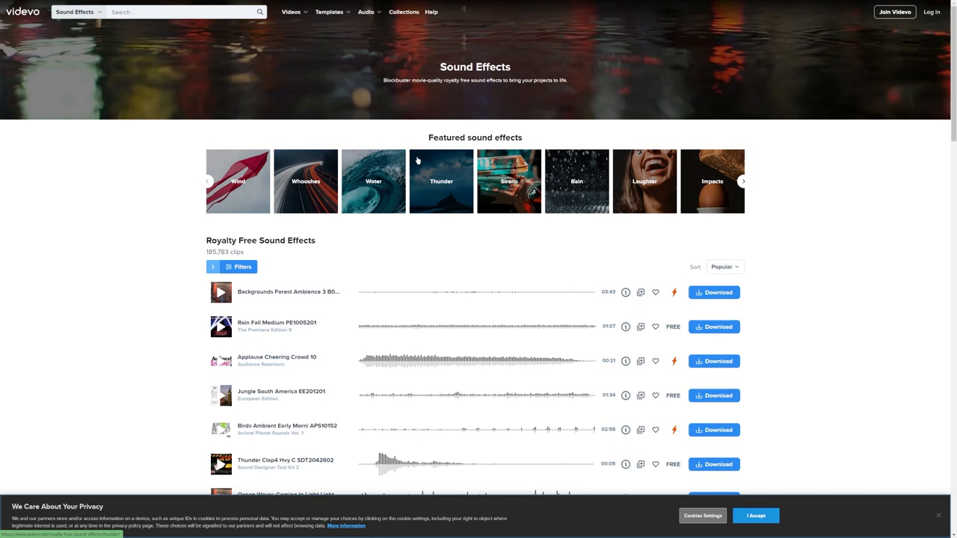
click(711, 181)
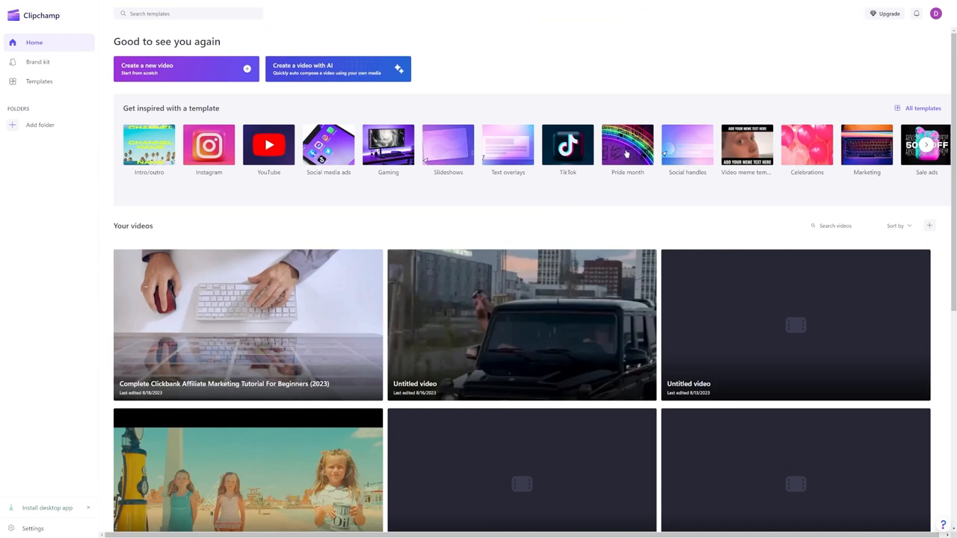
mouse_move(461, 95)
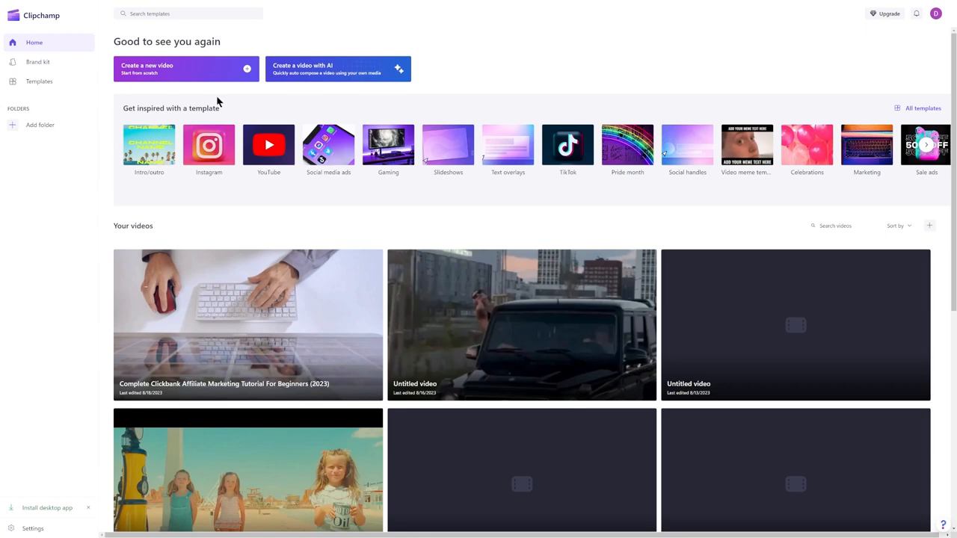
mouse_move(197, 77)
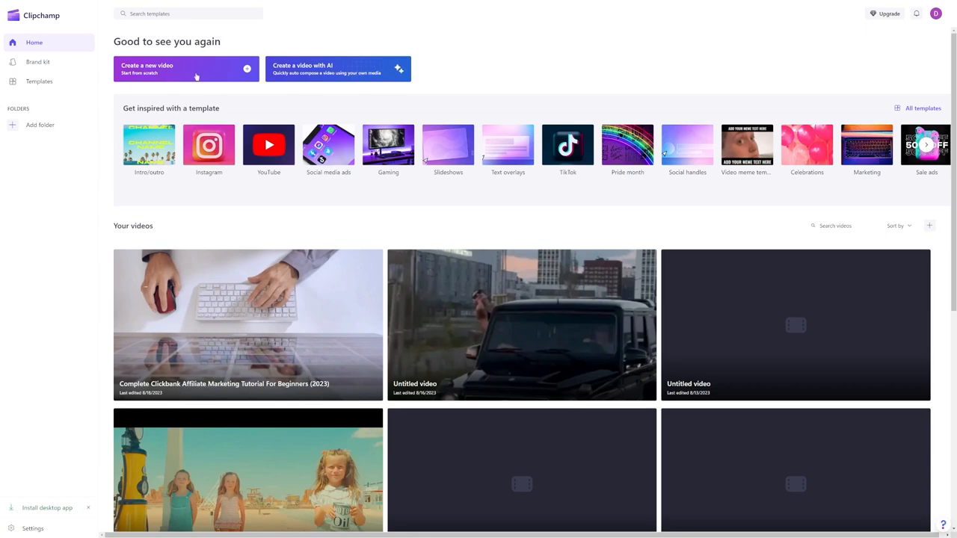
Create a new Clipchamp video from scratch for the trailer.
click(186, 69)
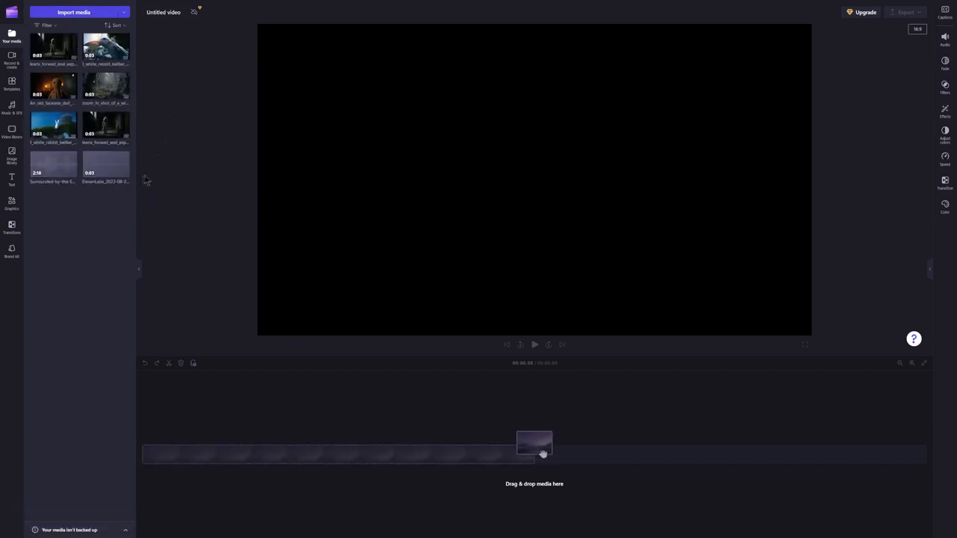
Add the ElevenLabs voiceover and the haunted forest clip to the timeline.
drag(535, 443, 337, 455)
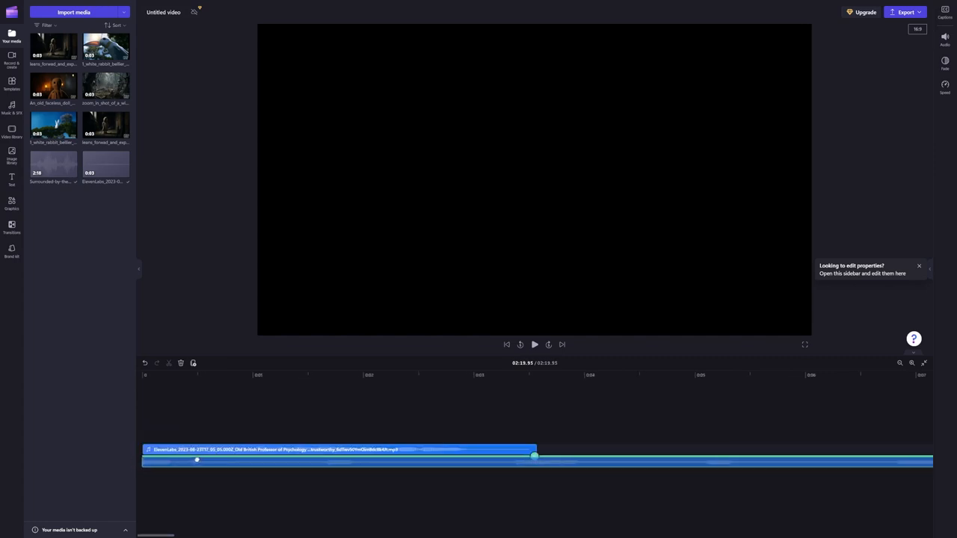
click(535, 345)
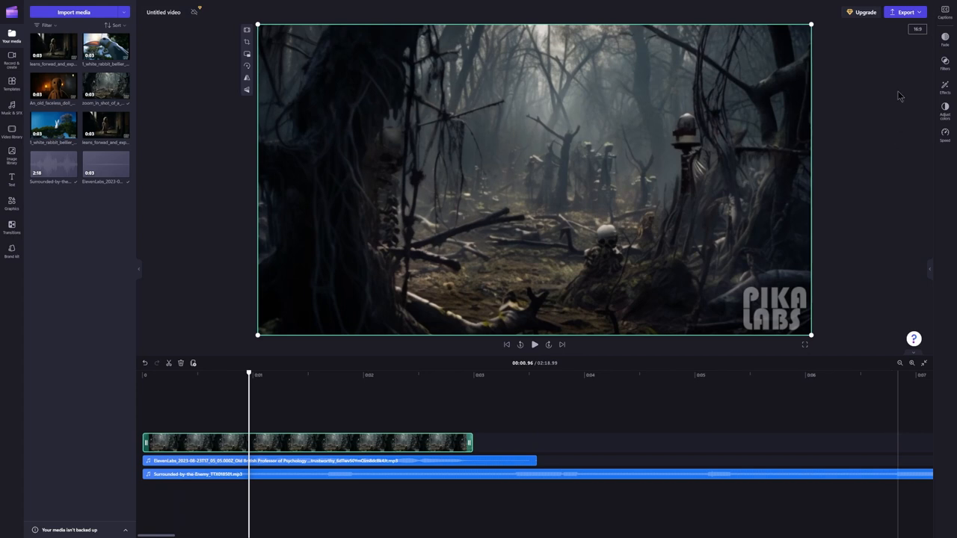
mouse_move(851, 103)
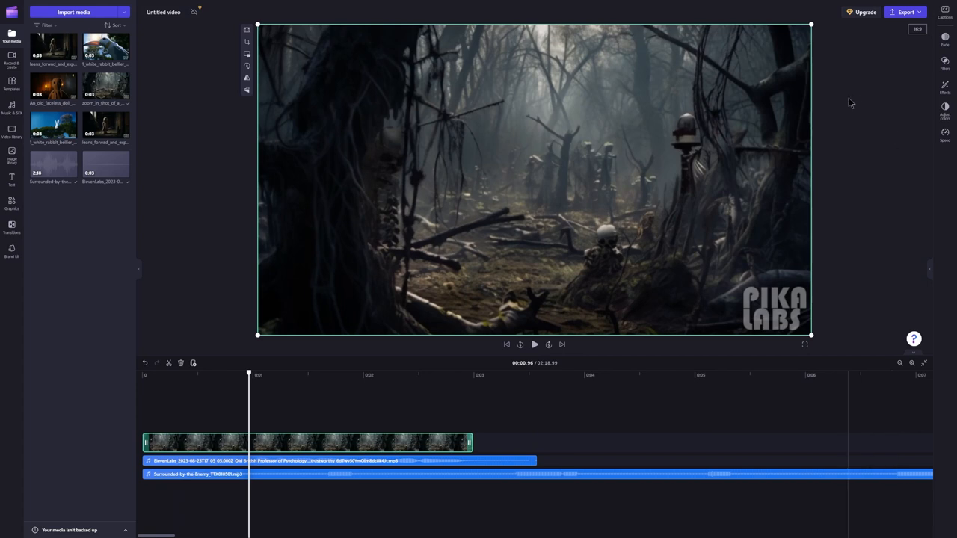
Turn on auto captions to transcribe the voiceover over the forest clip.
click(945, 10)
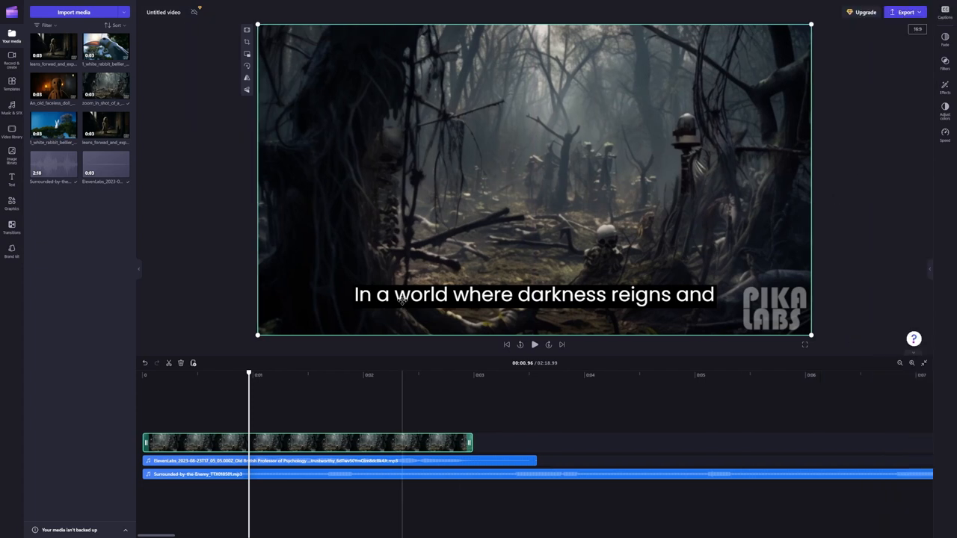
mouse_move(346, 260)
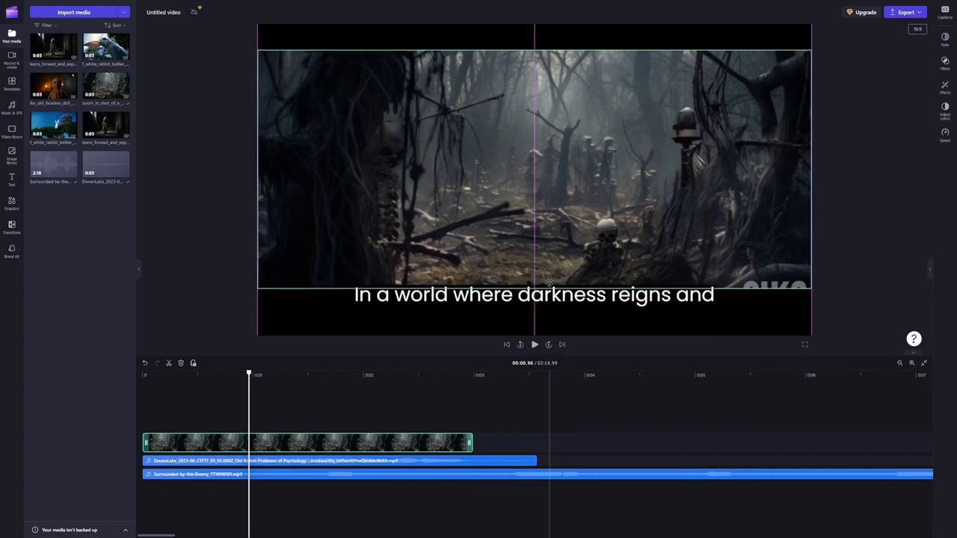
Select the caption on the preview and show its Text styling properties.
click(534, 294)
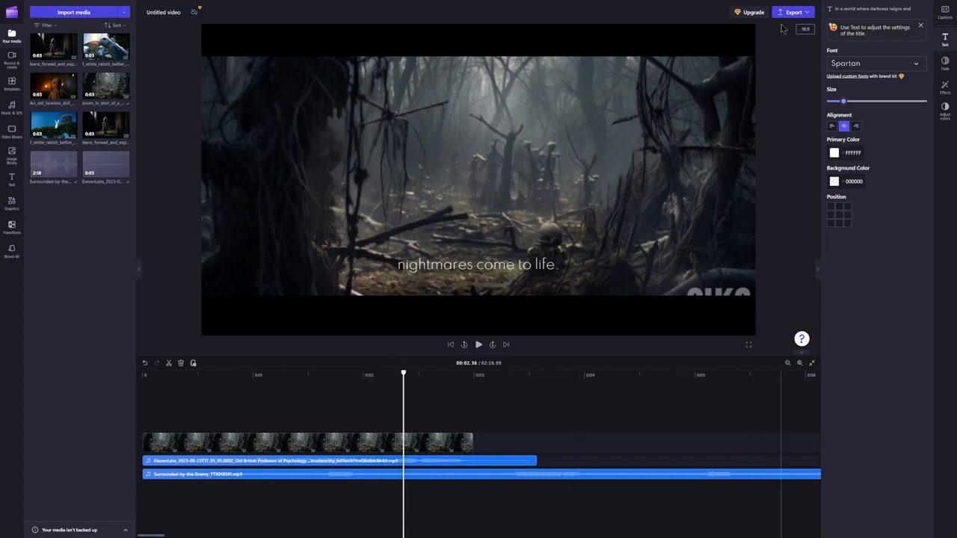
click(793, 12)
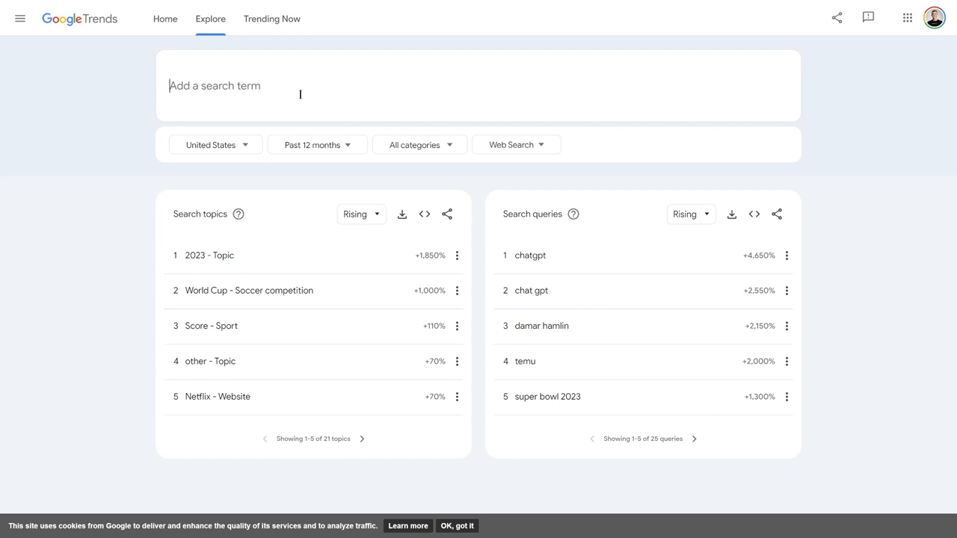
Scroll through the United States daily search trends under Trending Now.
click(272, 18)
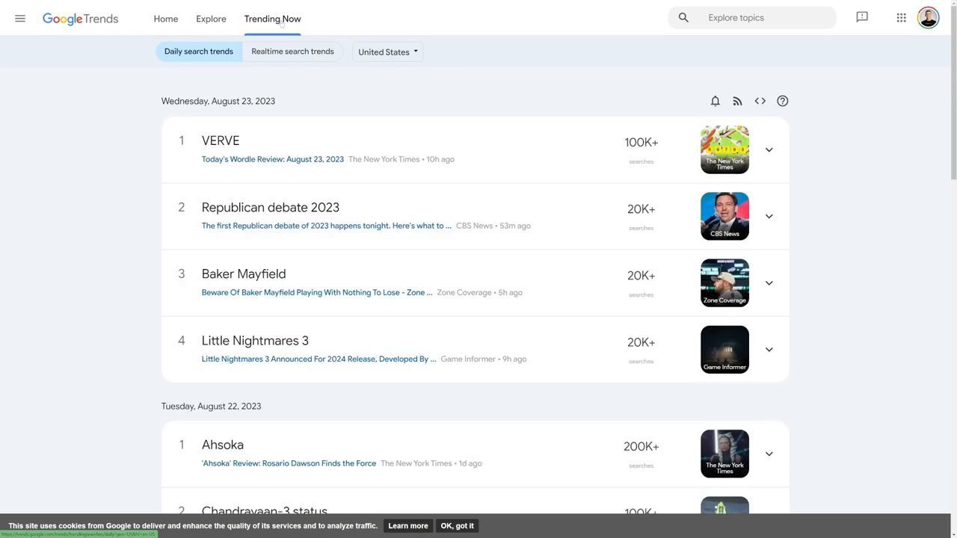
scroll(down, 3)
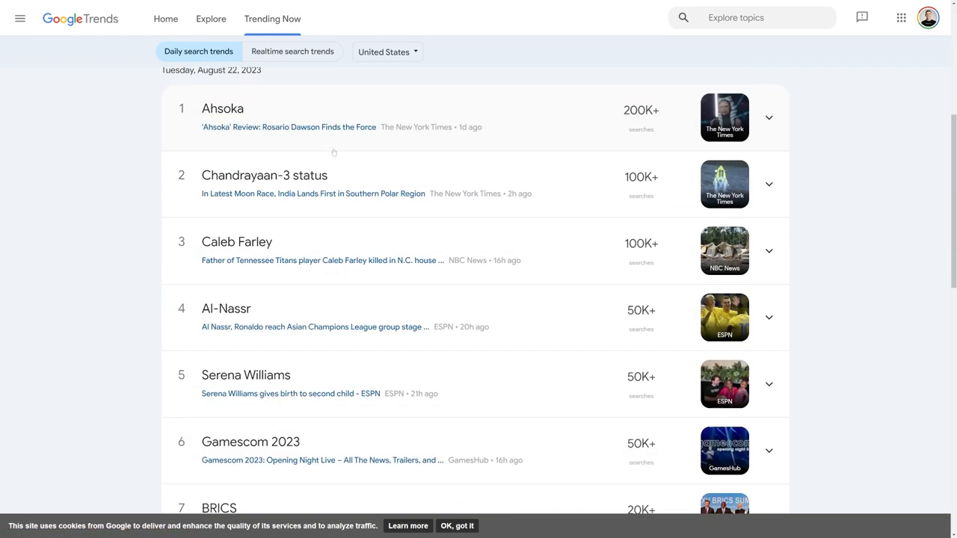
scroll(down, 3)
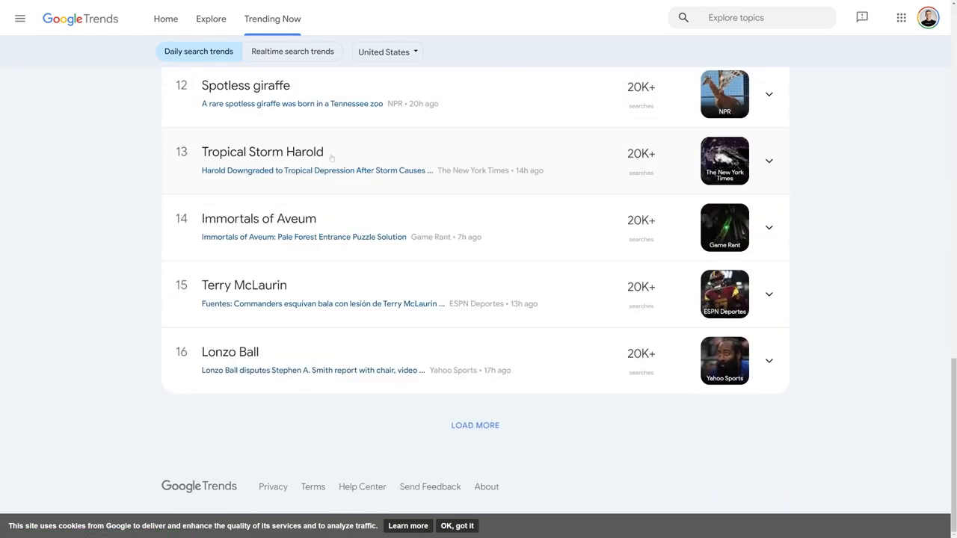
scroll(up, 3)
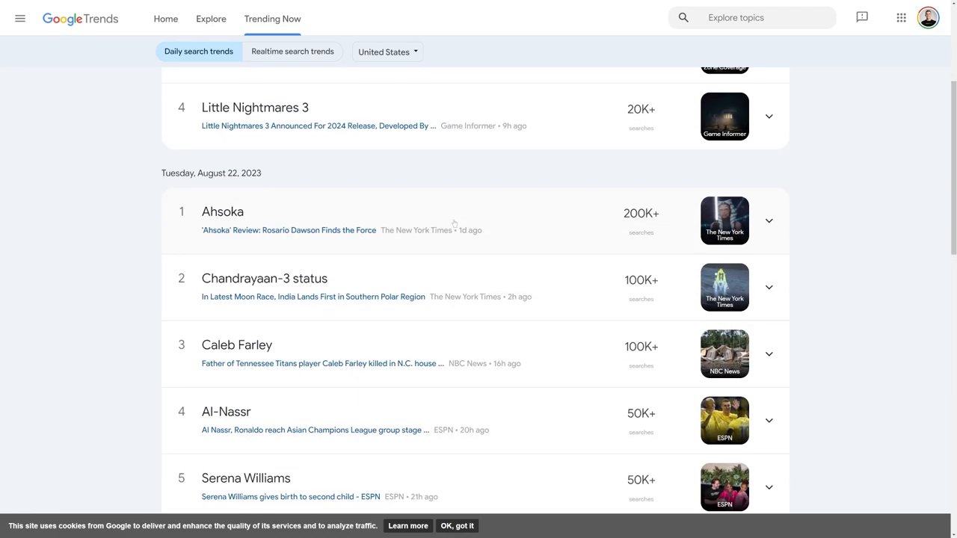
mouse_move(436, 247)
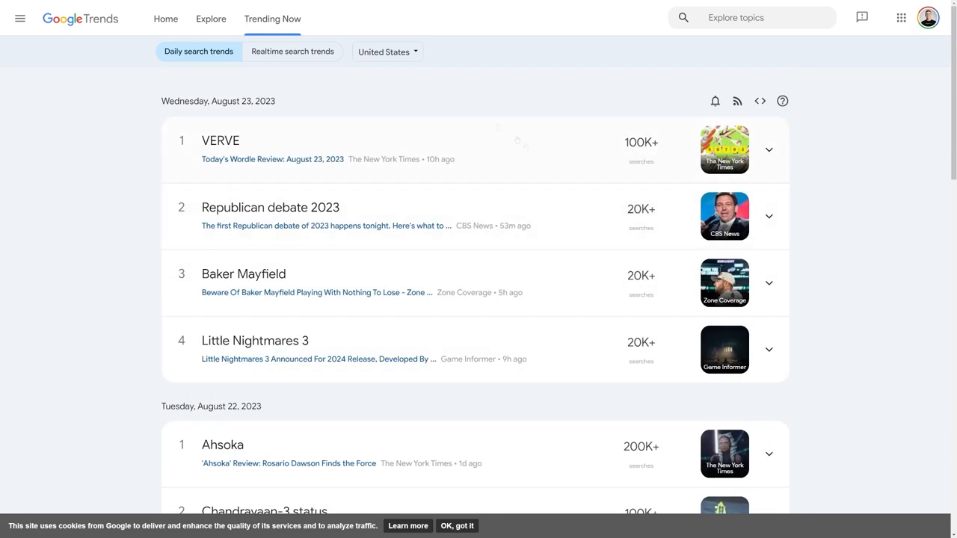
scroll(down, 3)
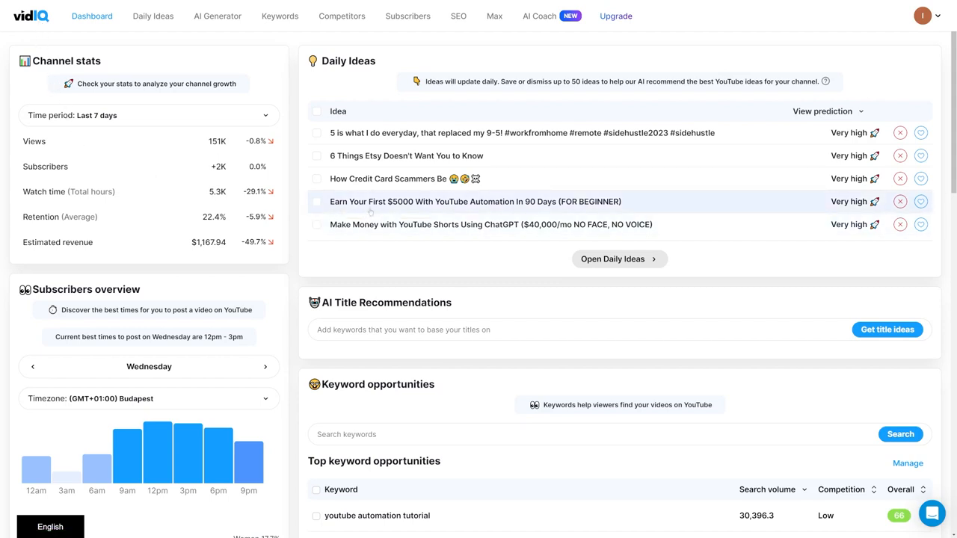
mouse_move(389, 178)
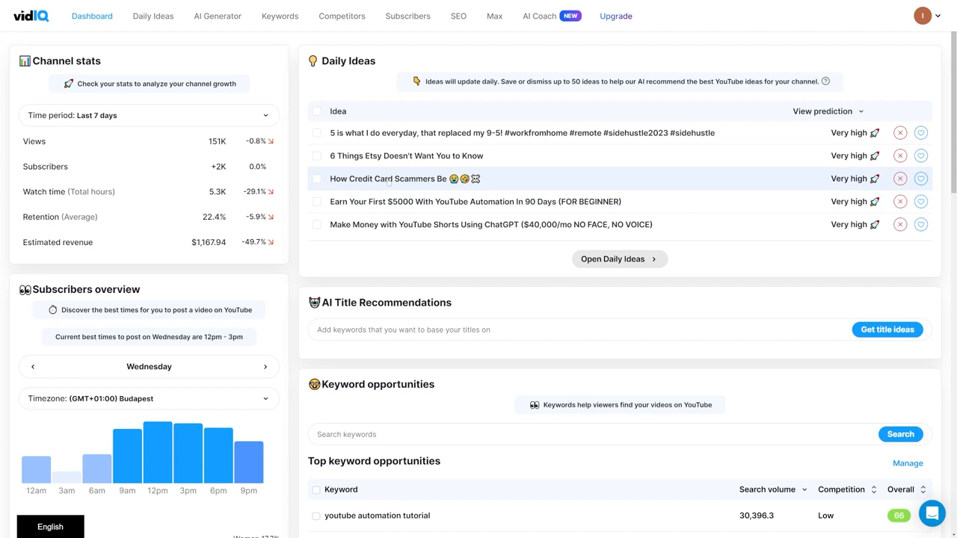
mouse_move(251, 30)
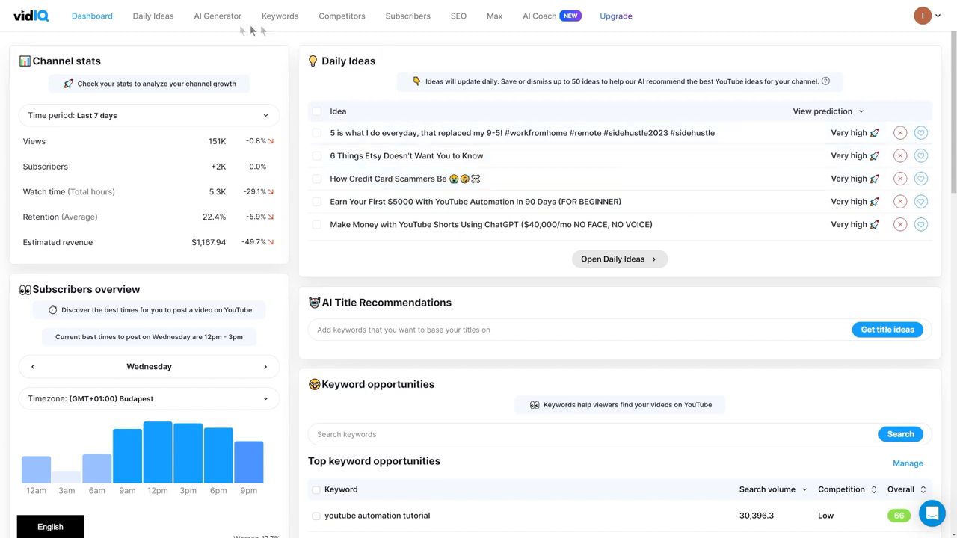
View vidIQ's Keywords overview, glance at Daily Ideas, and return to Keywords.
click(280, 16)
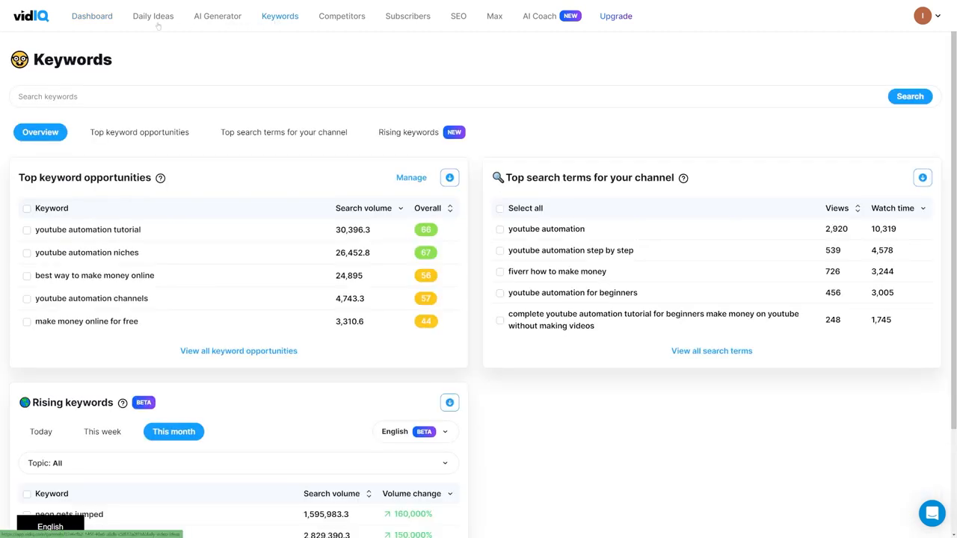
click(152, 16)
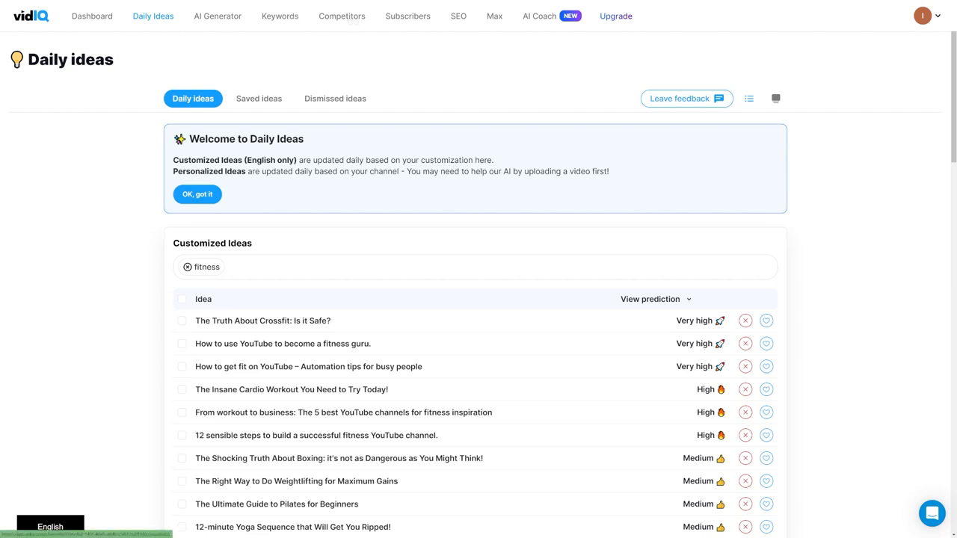
mouse_move(228, 42)
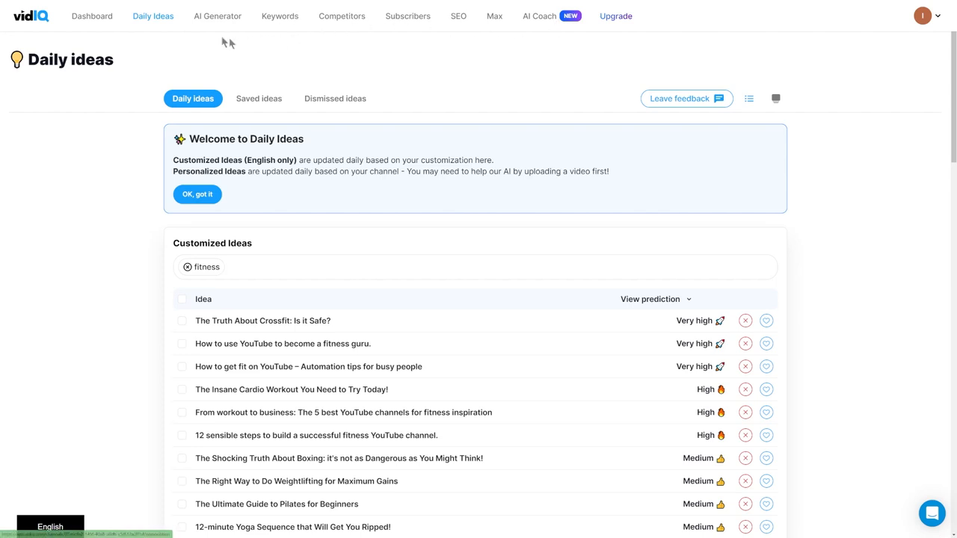
click(280, 15)
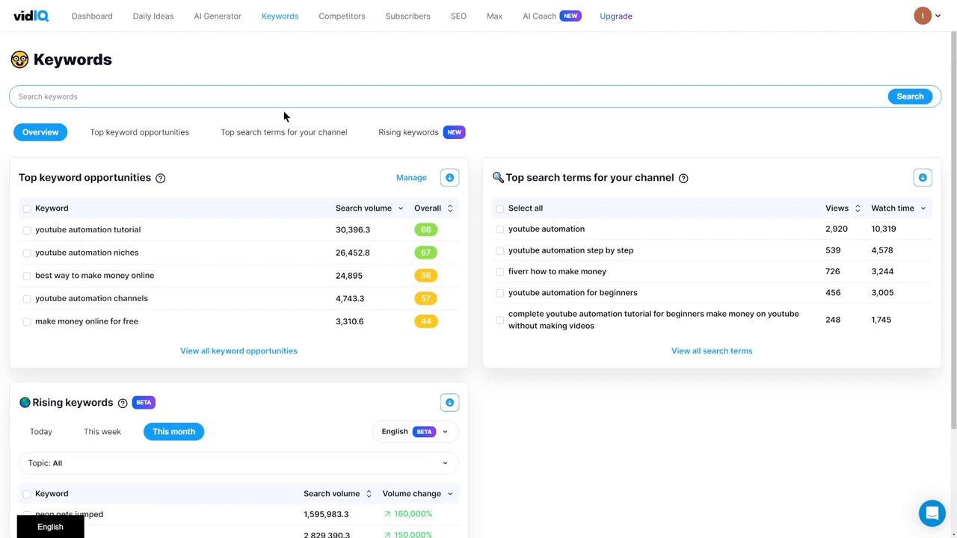
Search the keyword 'ai automation agency' and show its full related keywords list.
text(ai)
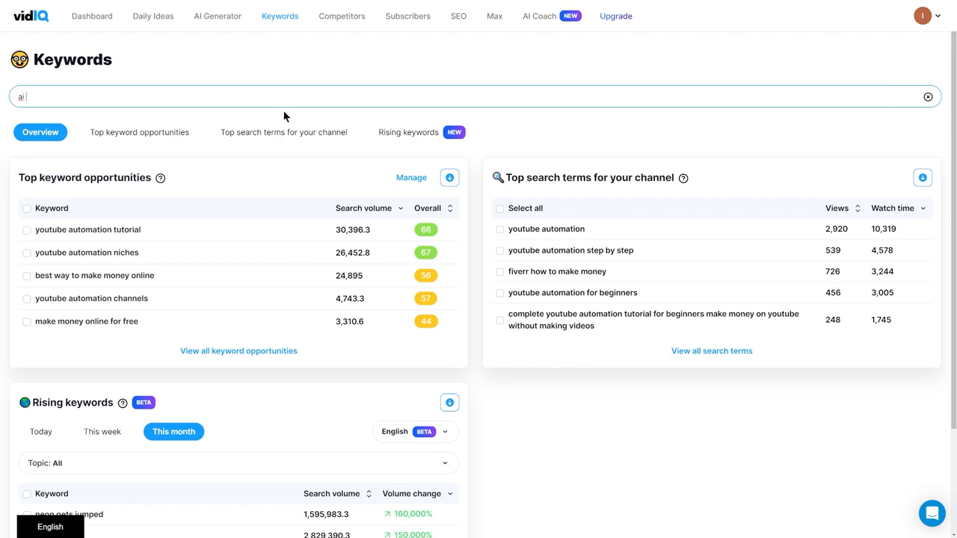
text(automation agency)
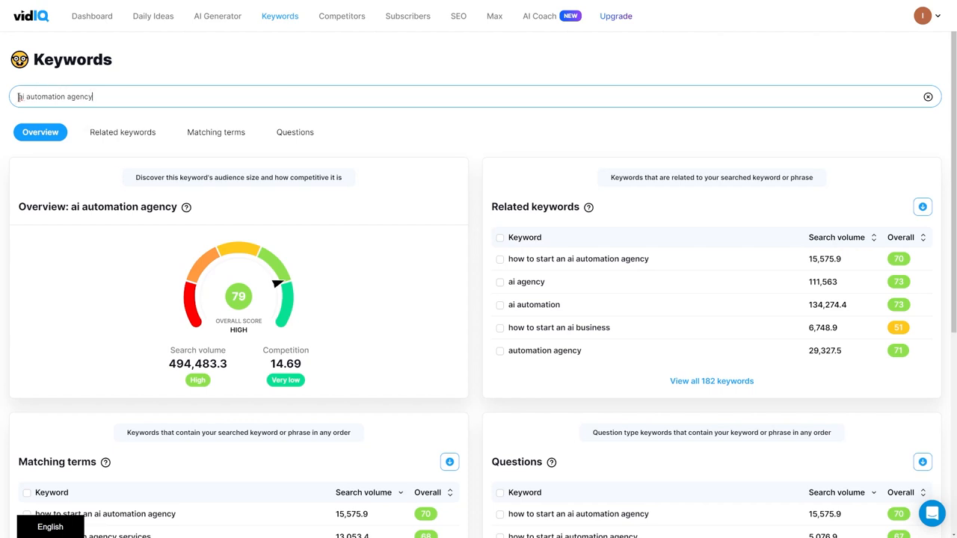
mouse_move(219, 305)
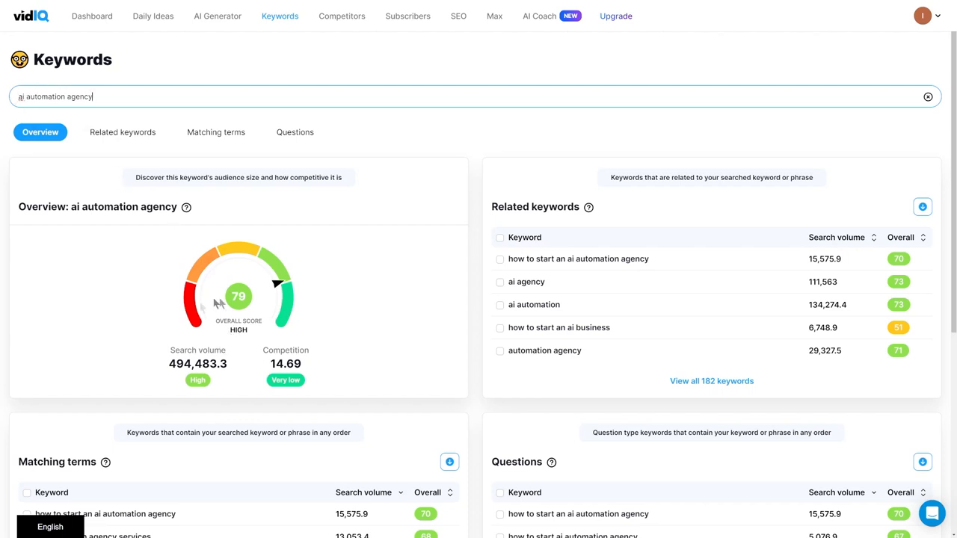
mouse_move(231, 359)
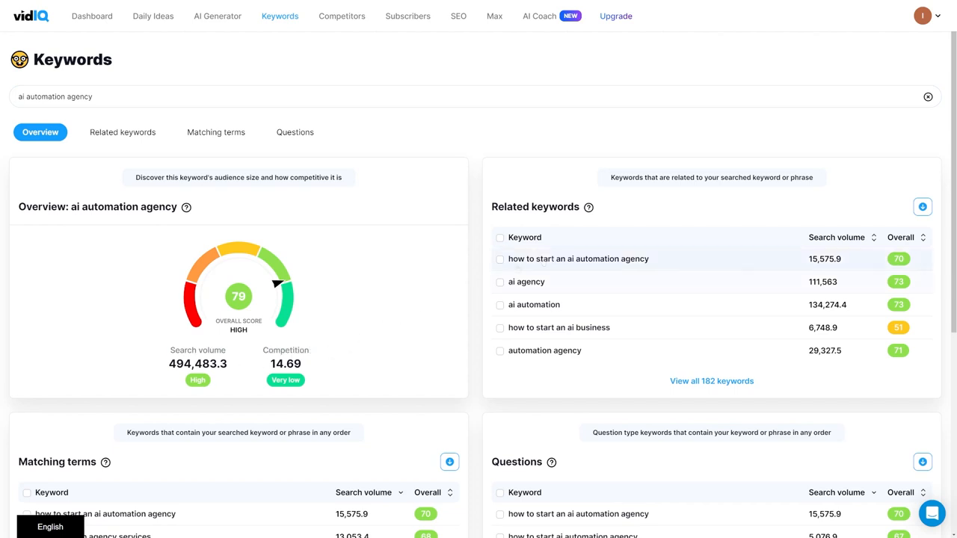
click(122, 132)
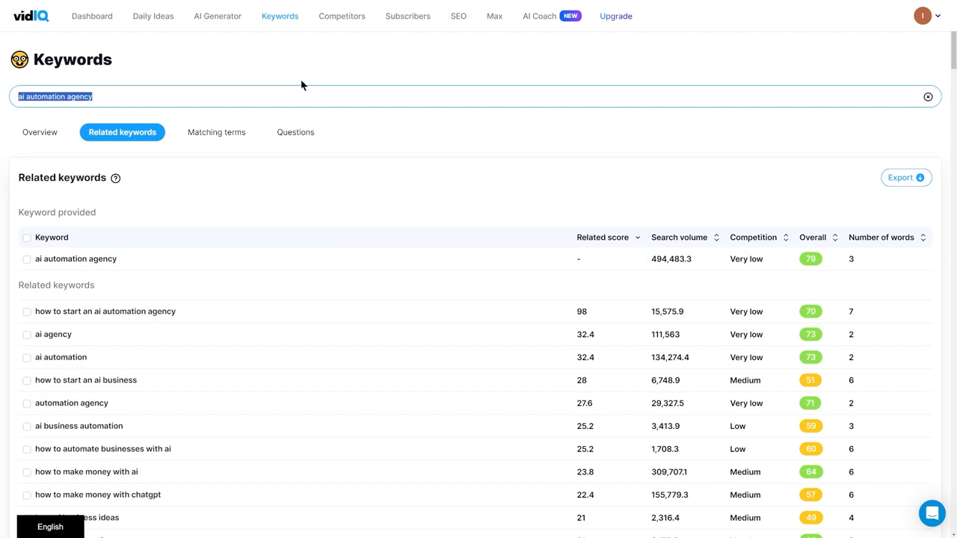
Search vidIQ for the keyword 'barbie' to see its overview score of 47 and very high competition.
text(barbie)
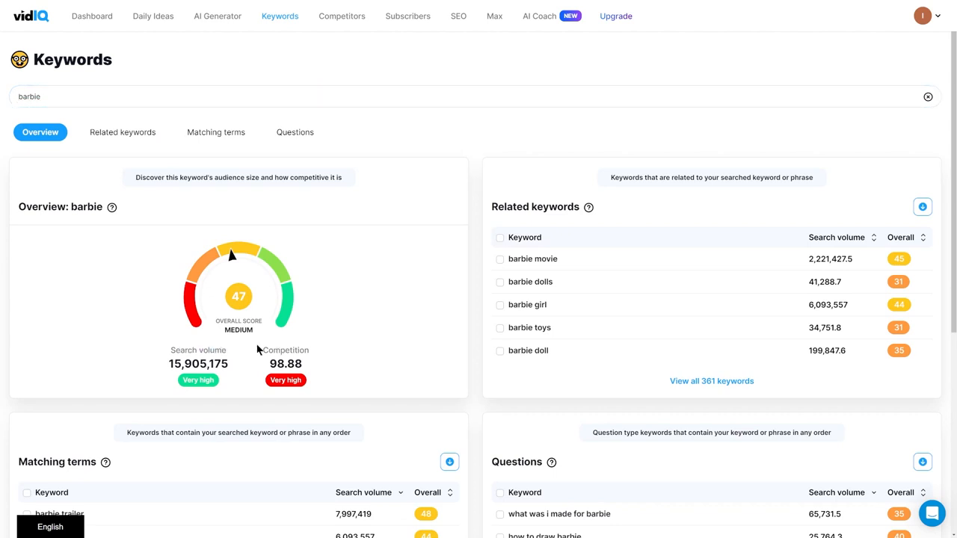
mouse_move(320, 366)
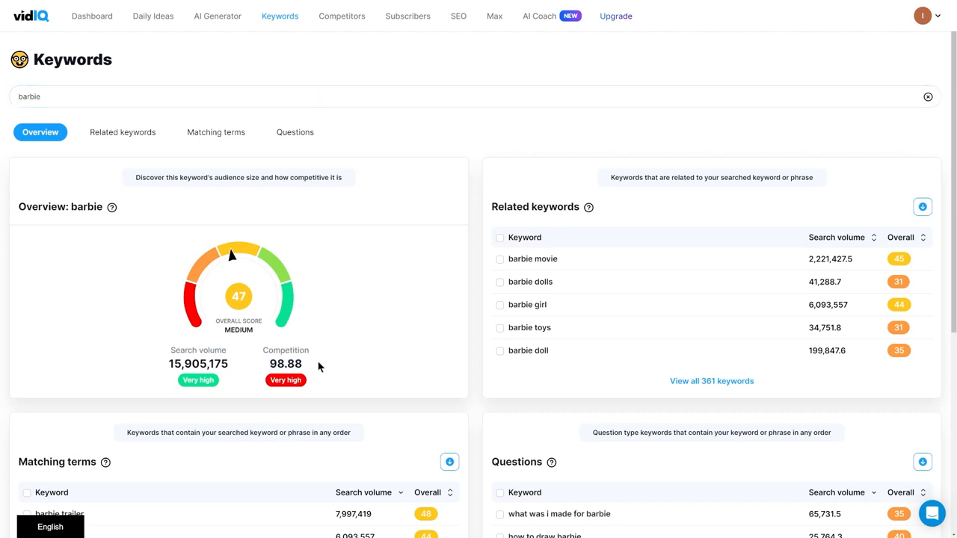
mouse_move(317, 301)
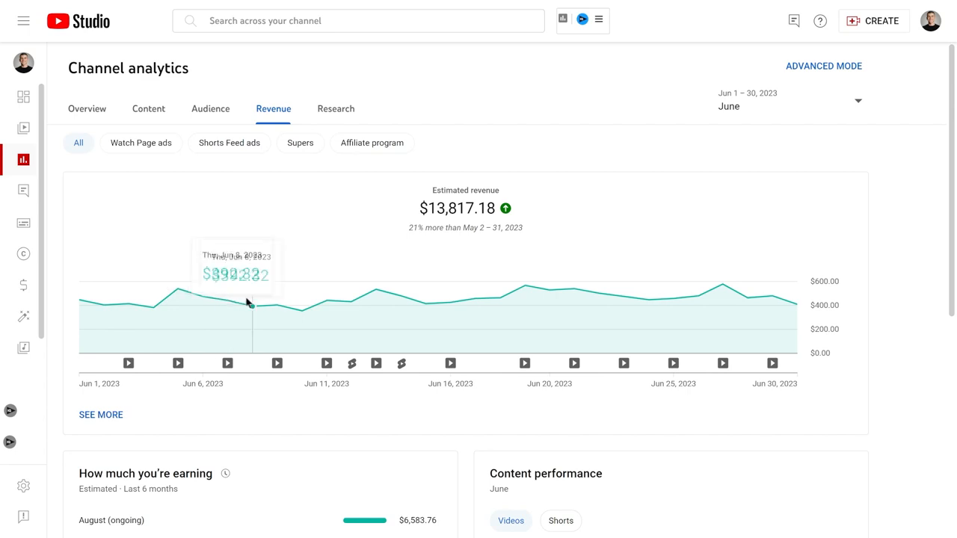
mouse_move(351, 301)
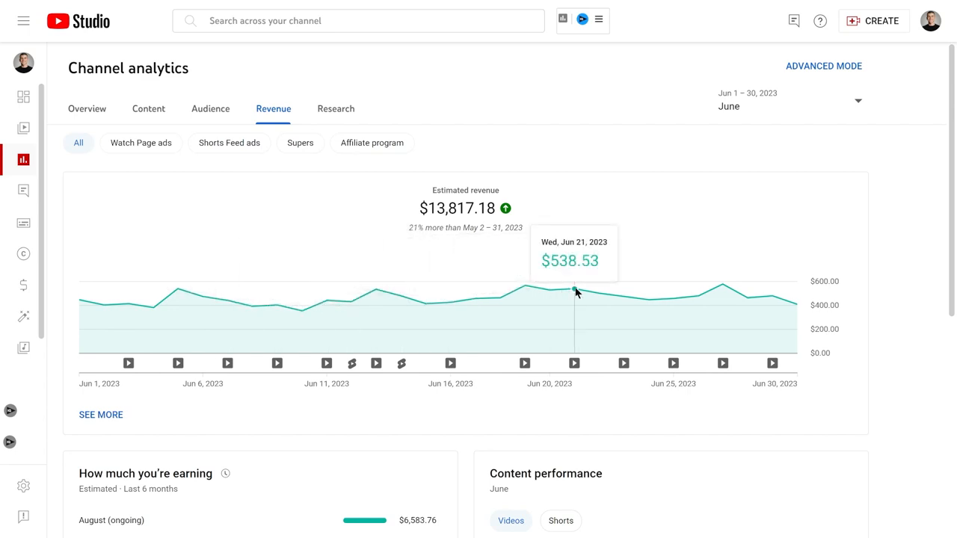
mouse_move(697, 295)
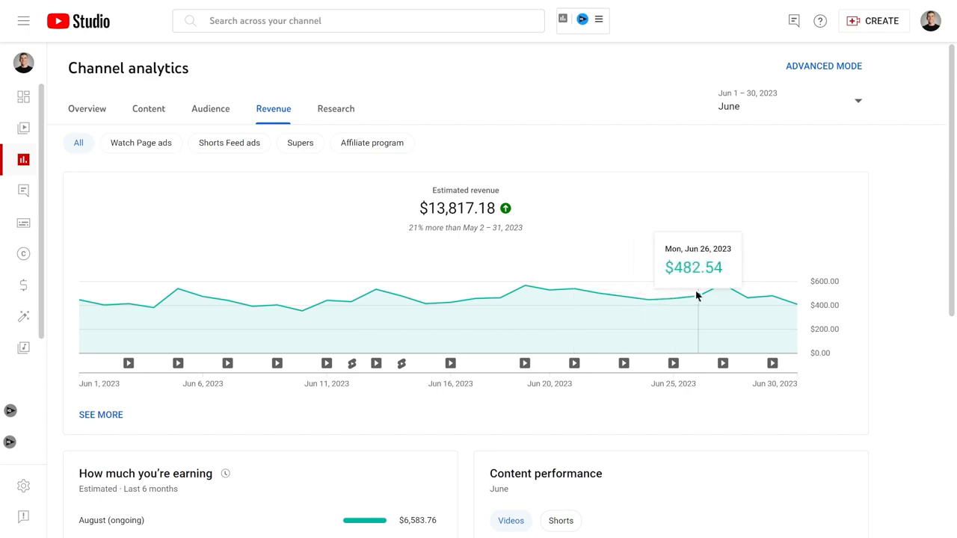
mouse_move(621, 295)
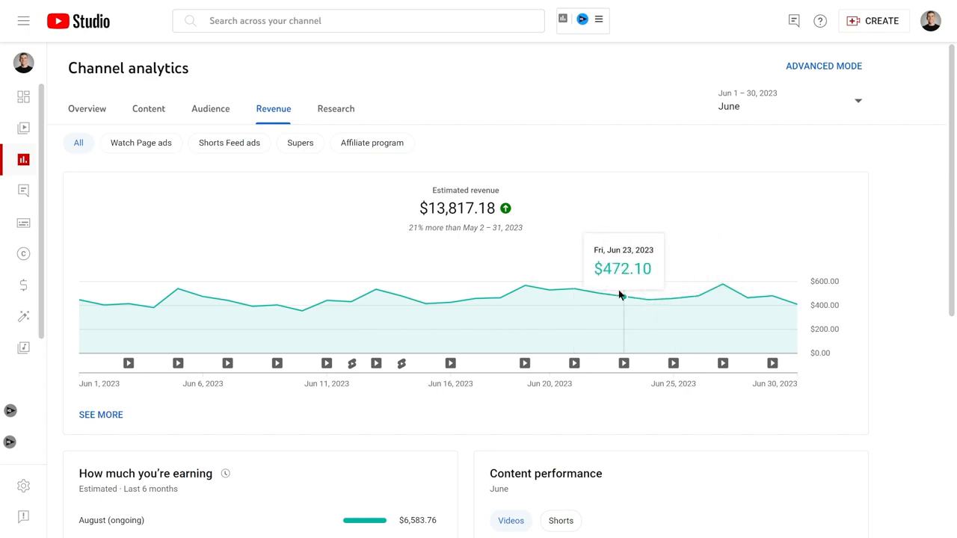
mouse_move(400, 296)
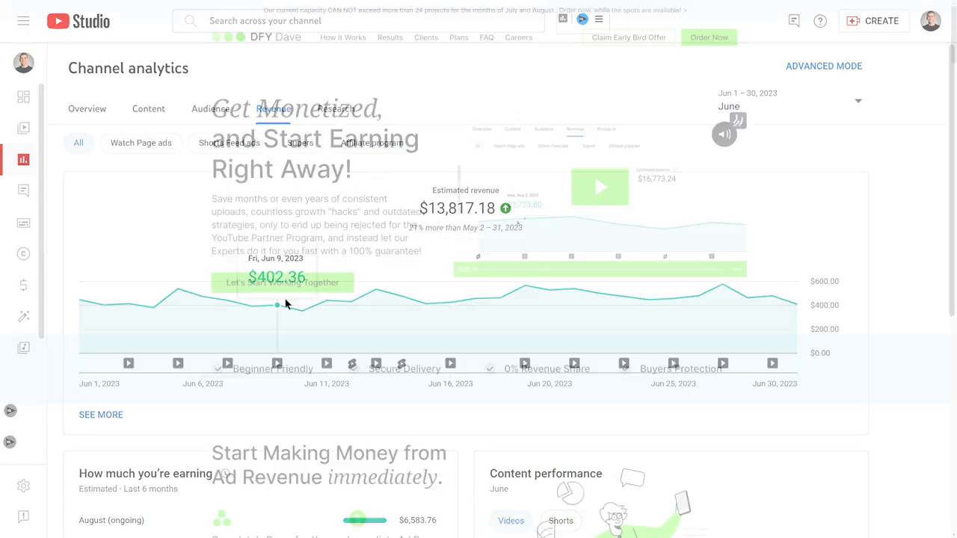
Review the DFY Dave Results section, scrolling through the monetization outcomes it lists.
scroll(down, 3)
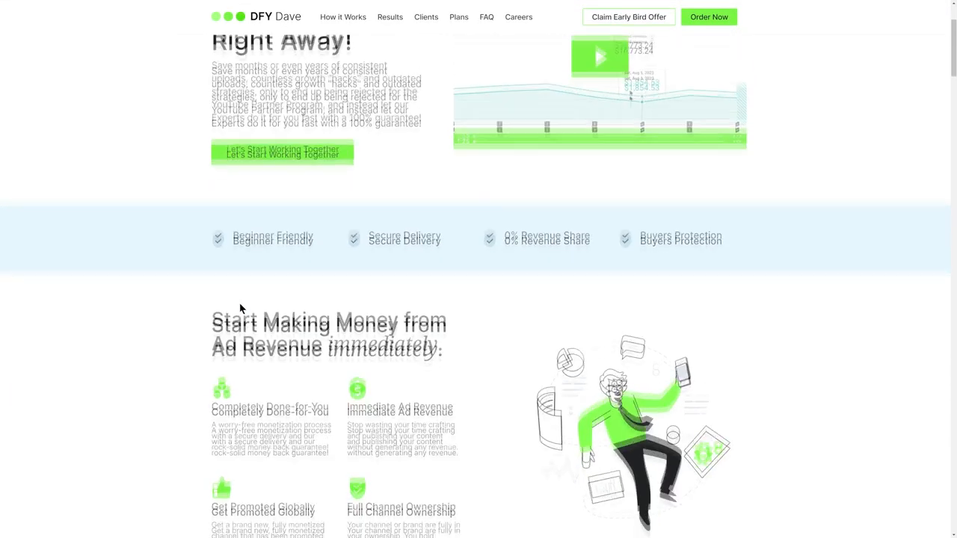
click(389, 16)
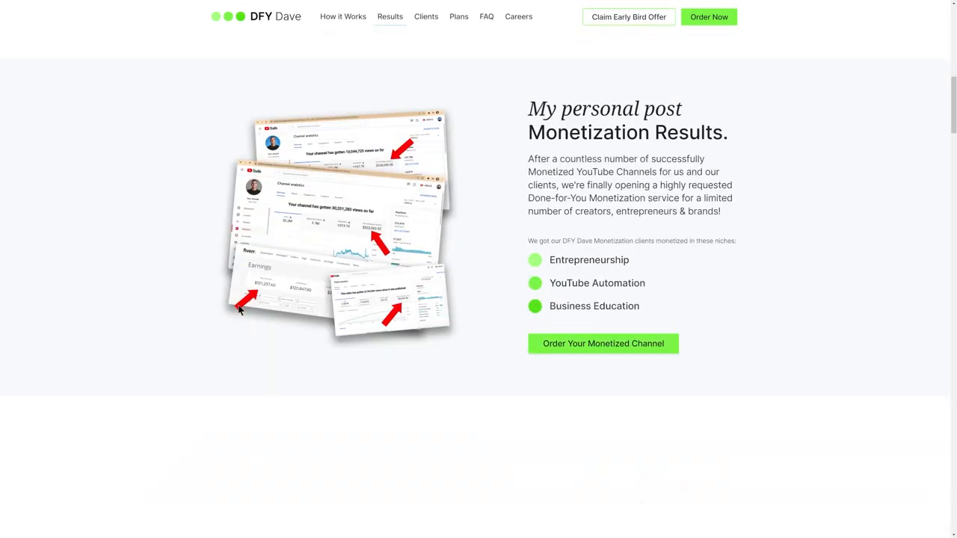
scroll(down, 3)
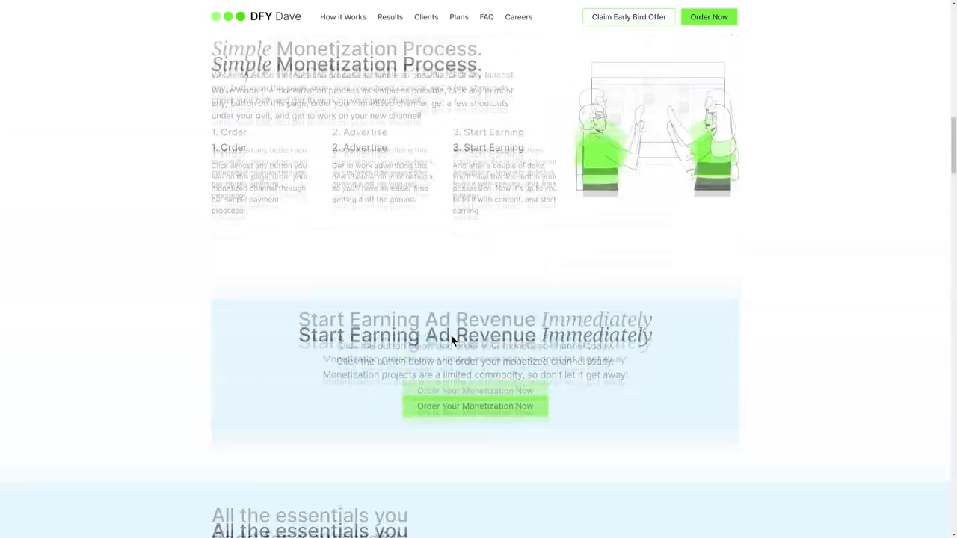
scroll(down, 3)
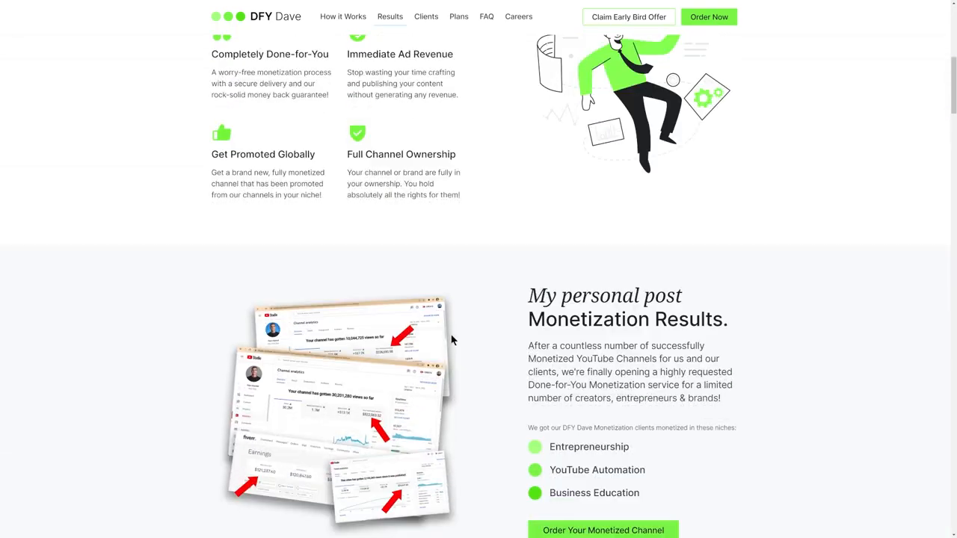
scroll(up, 3)
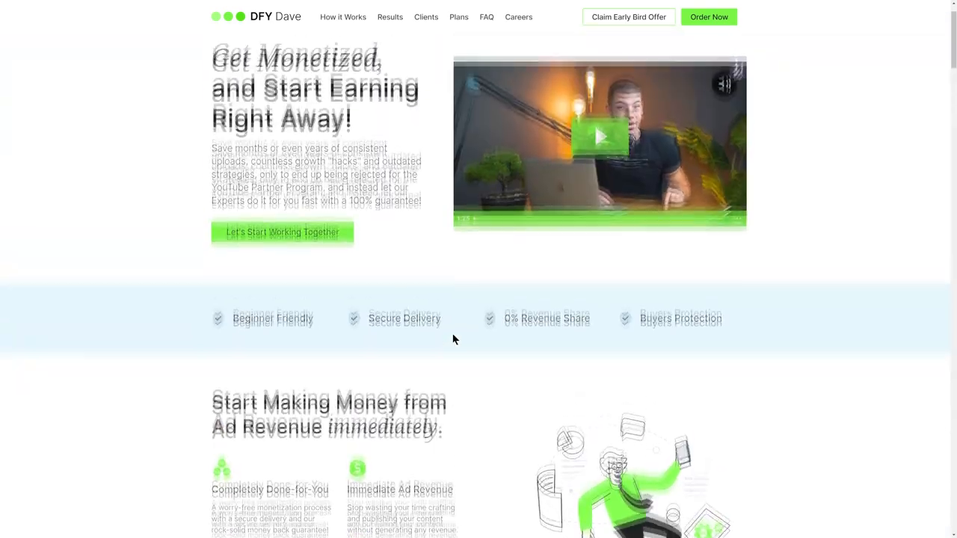
scroll(down, 3)
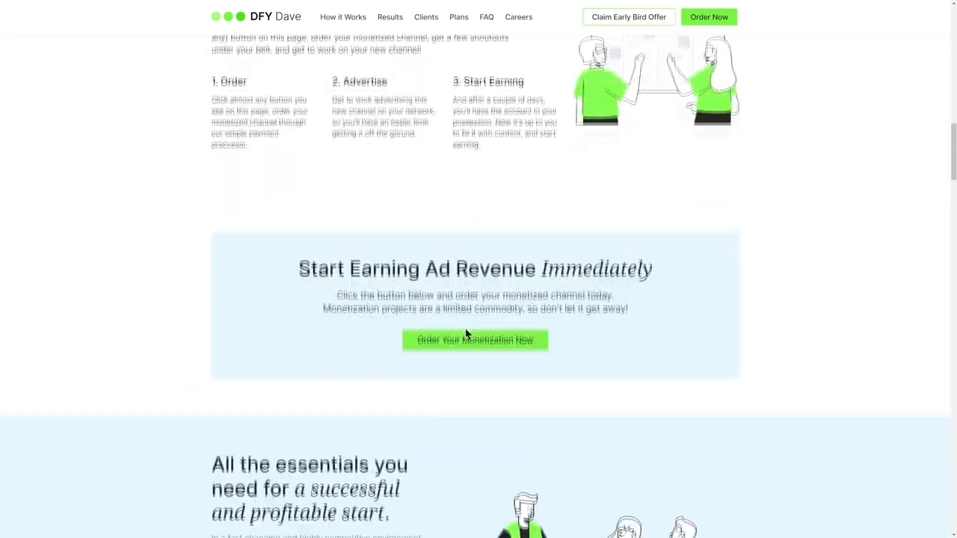
Review the Clients section, then scroll down through the $595 plan, FAQ and closing pitch.
click(425, 16)
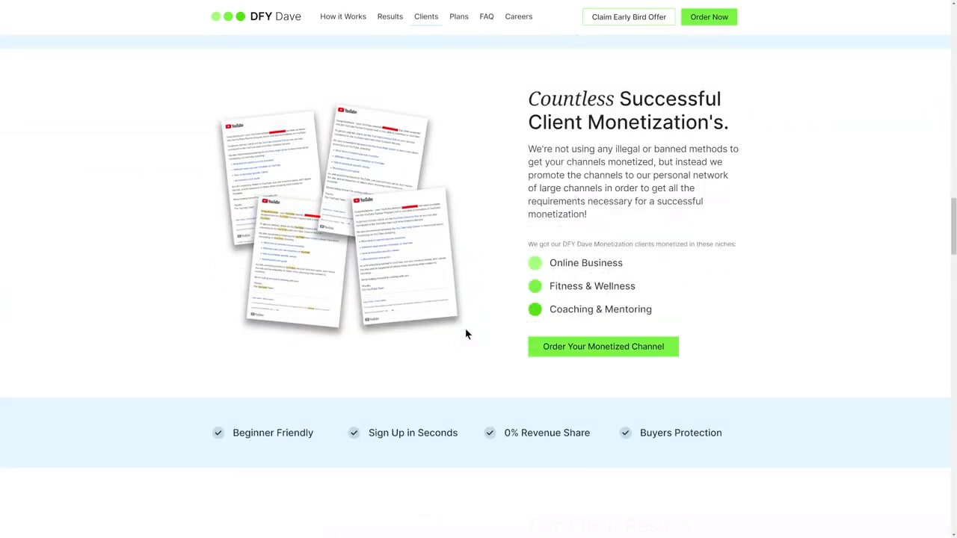
scroll(down, 3)
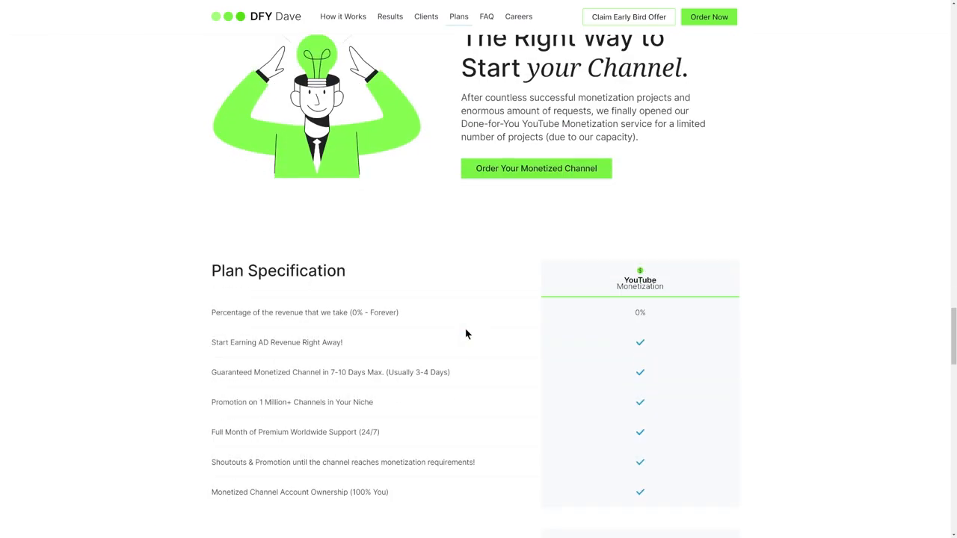
scroll(down, 3)
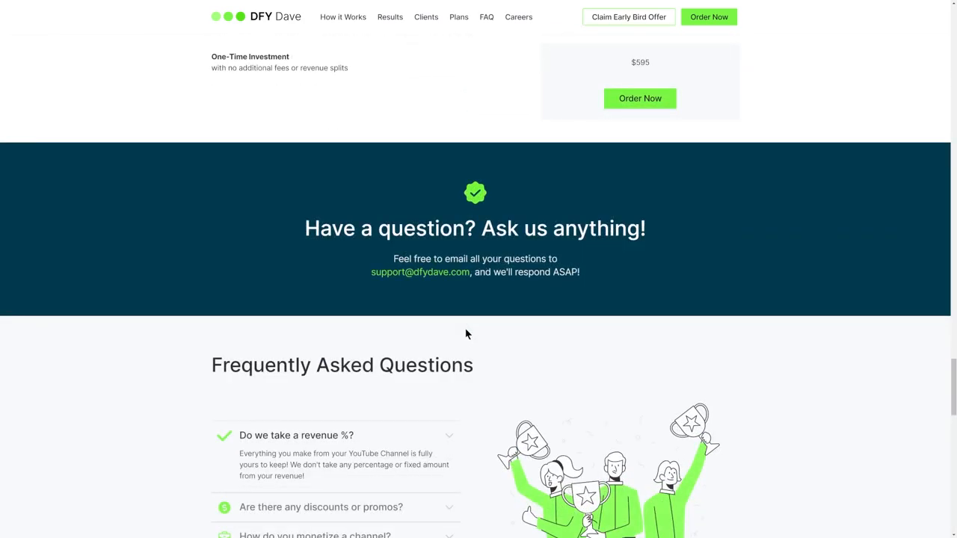
scroll(down, 3)
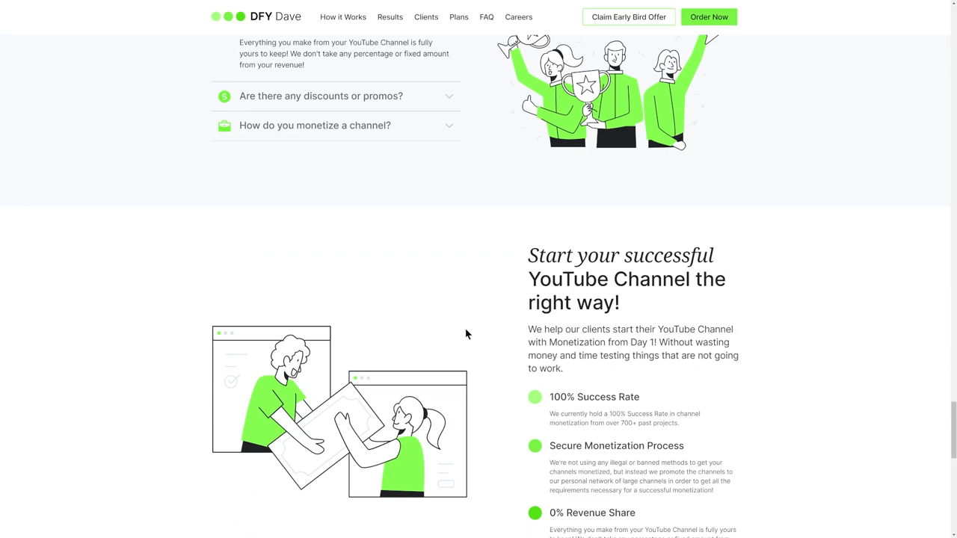
scroll(down, 3)
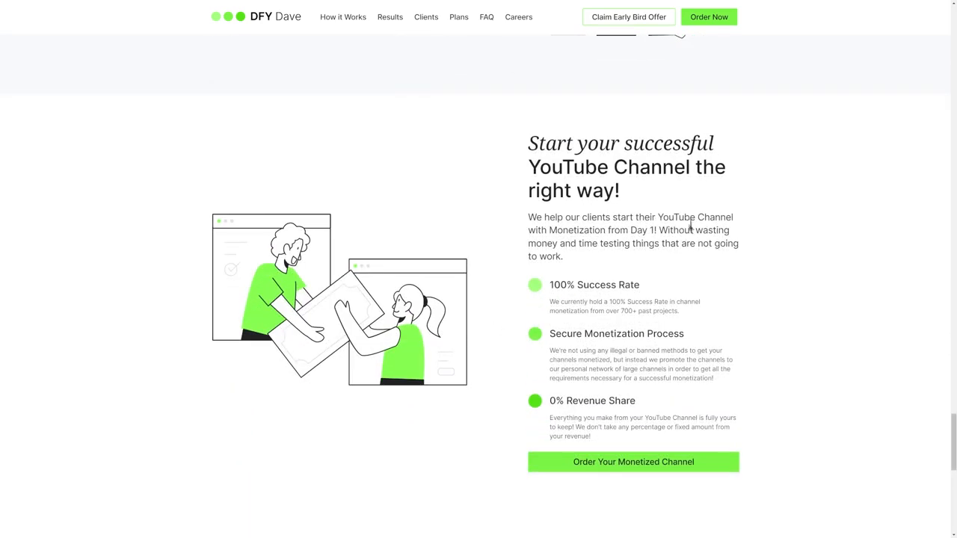